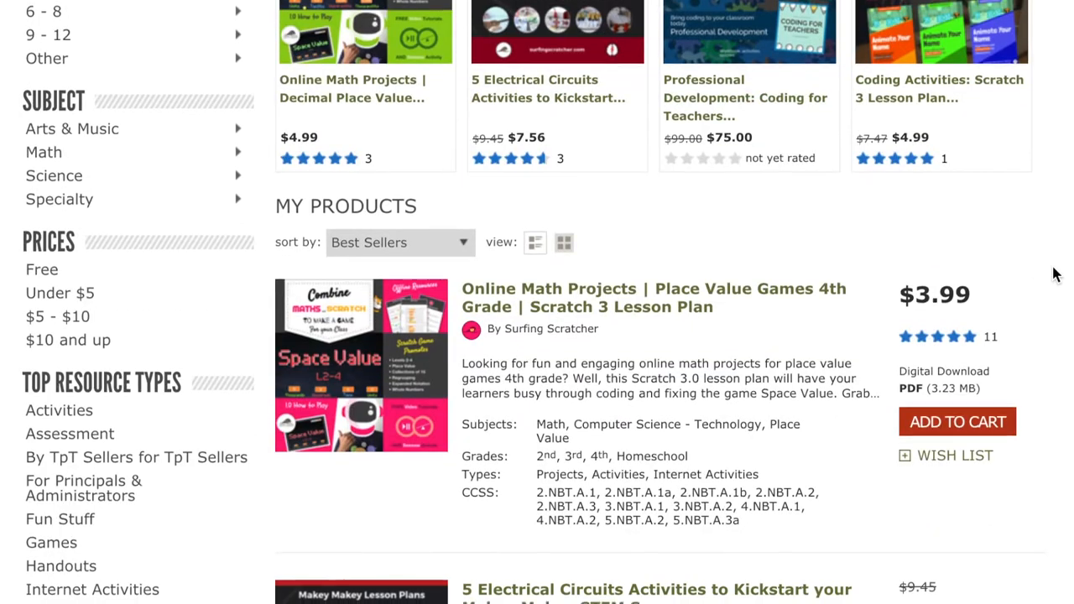
Search Google for 'nasa planet fact sheet' and open the Planetary Fact Sheet result.
scroll("down", 3)
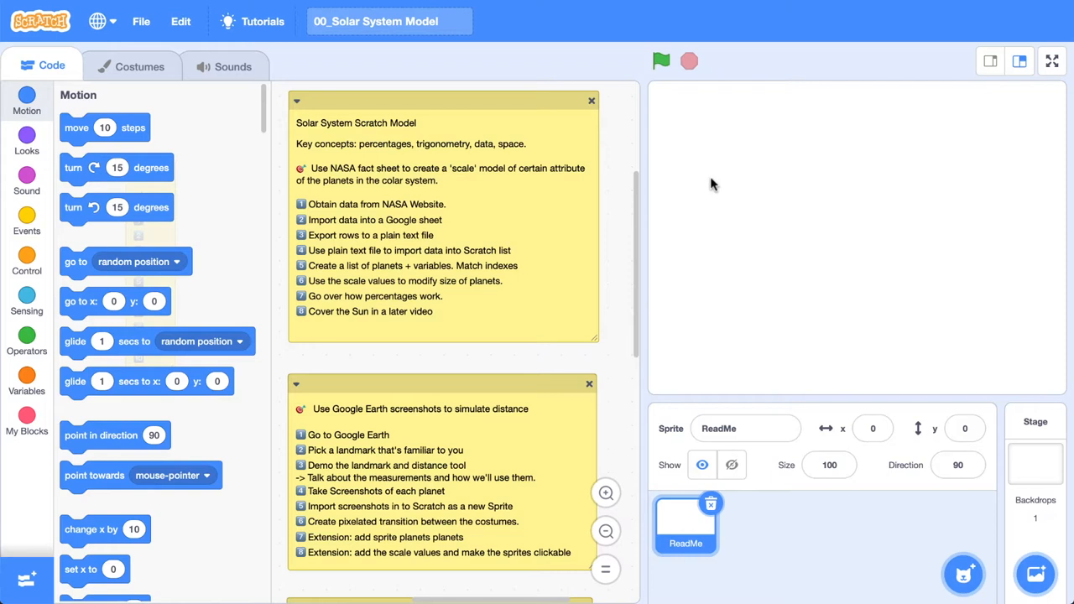
mouse_move(708, 184)
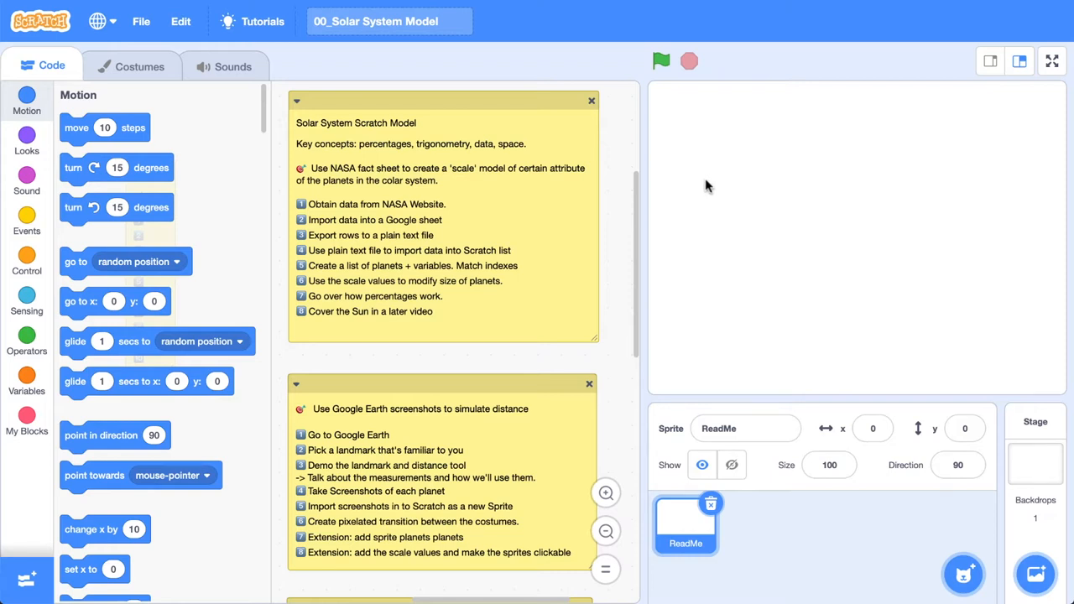
mouse_move(681, 556)
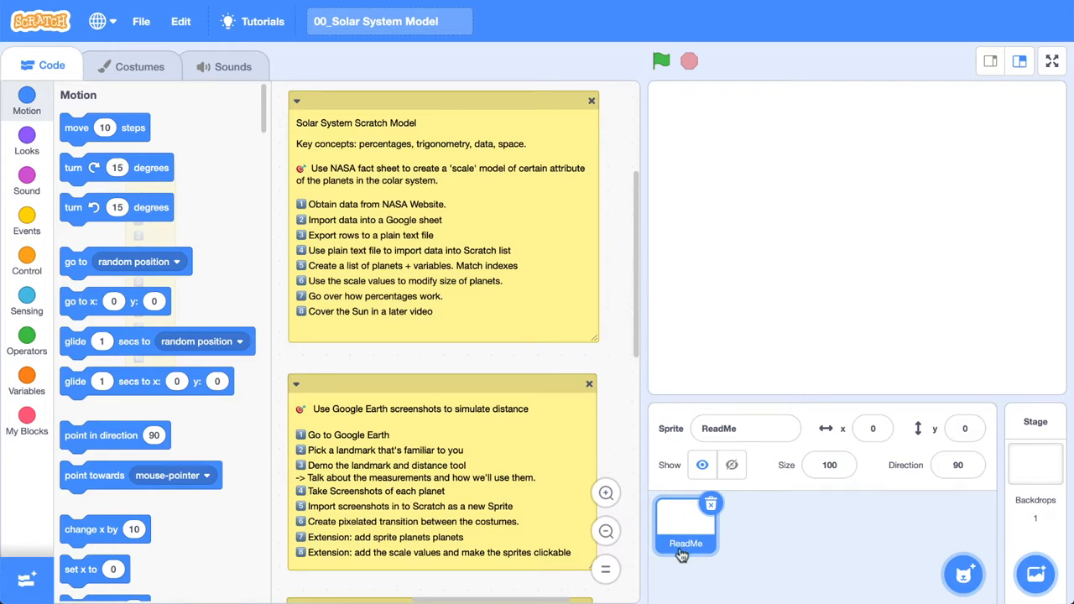
mouse_move(701, 553)
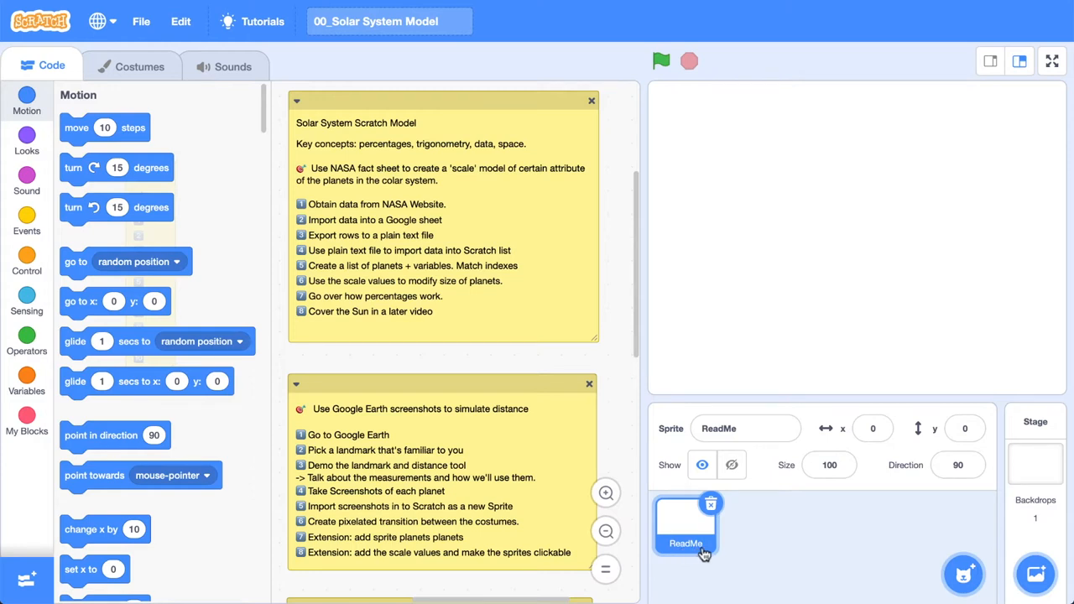
mouse_move(735, 560)
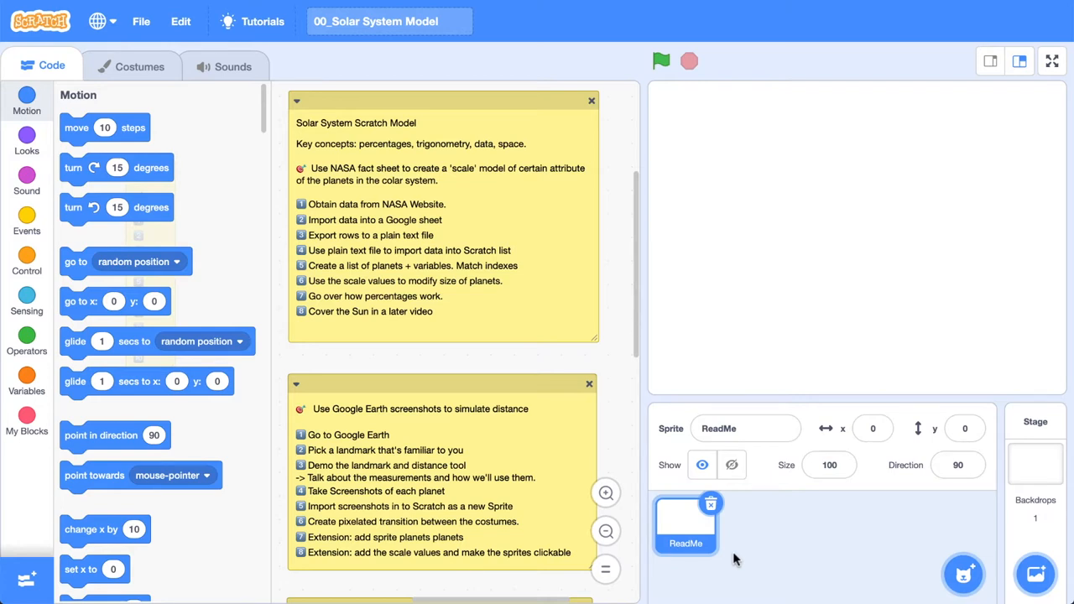
mouse_move(689, 557)
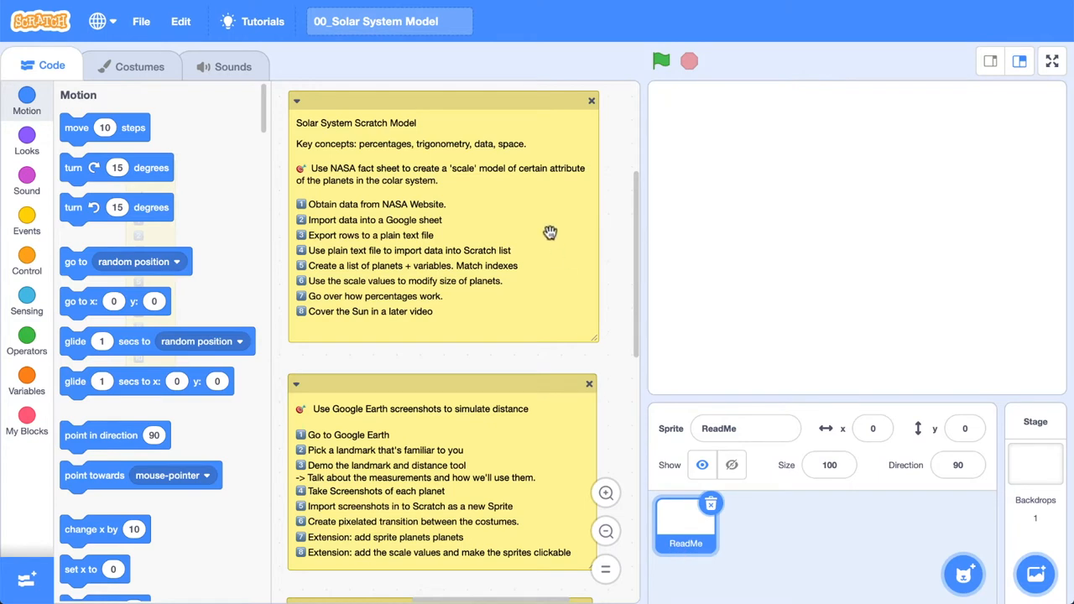
scroll("down", 3)
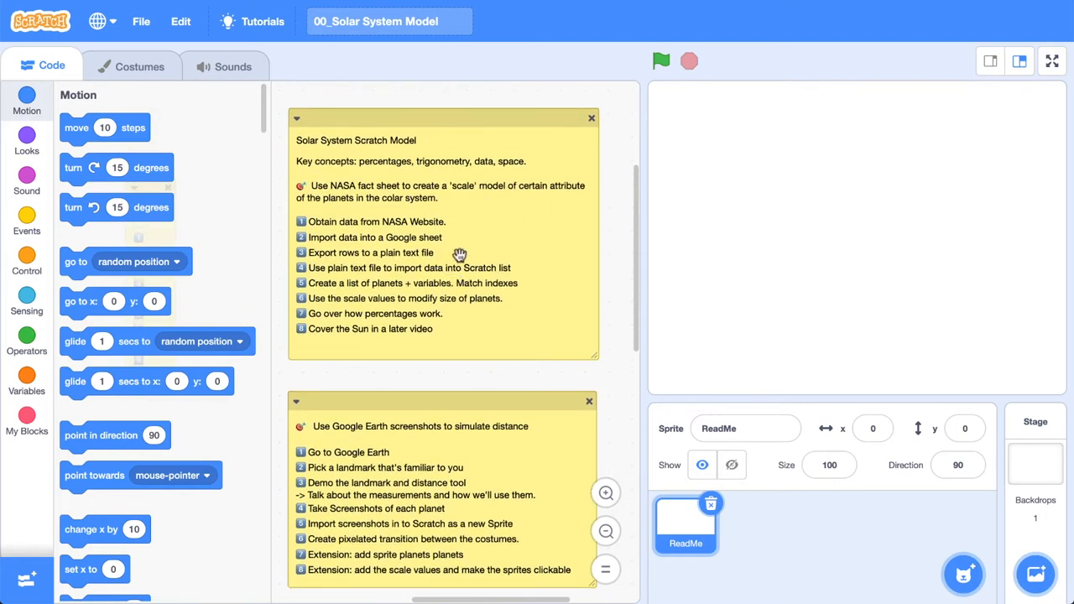
mouse_move(510, 277)
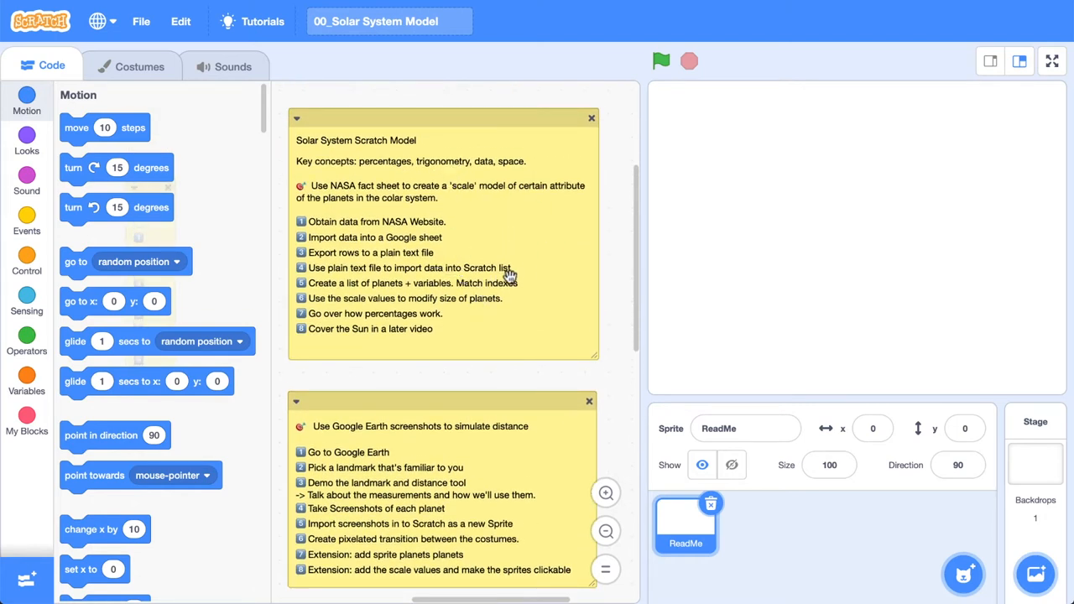
mouse_move(442, 327)
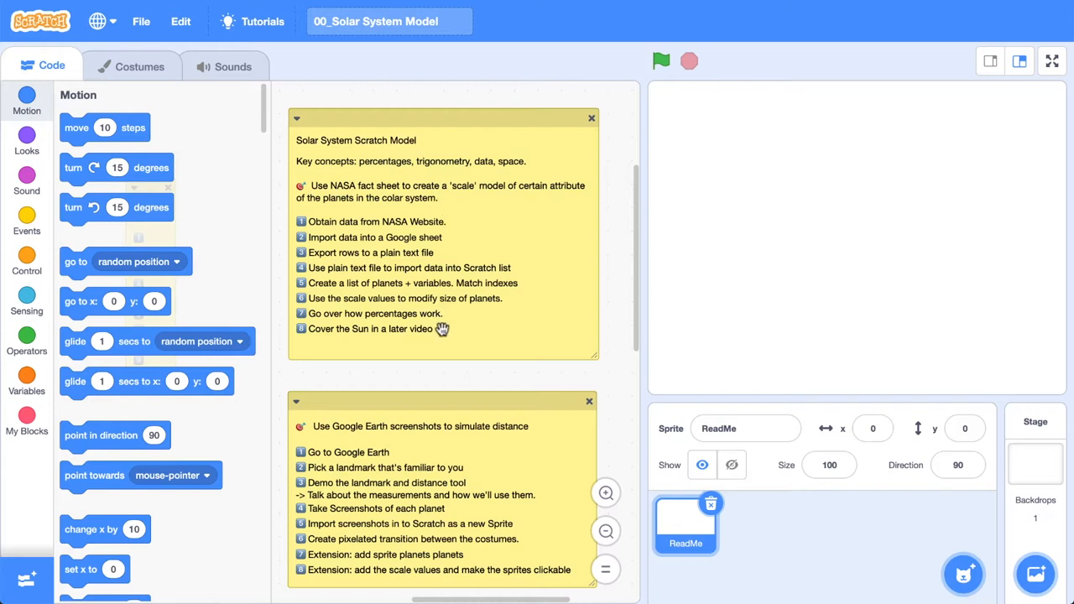
scroll("down", 3)
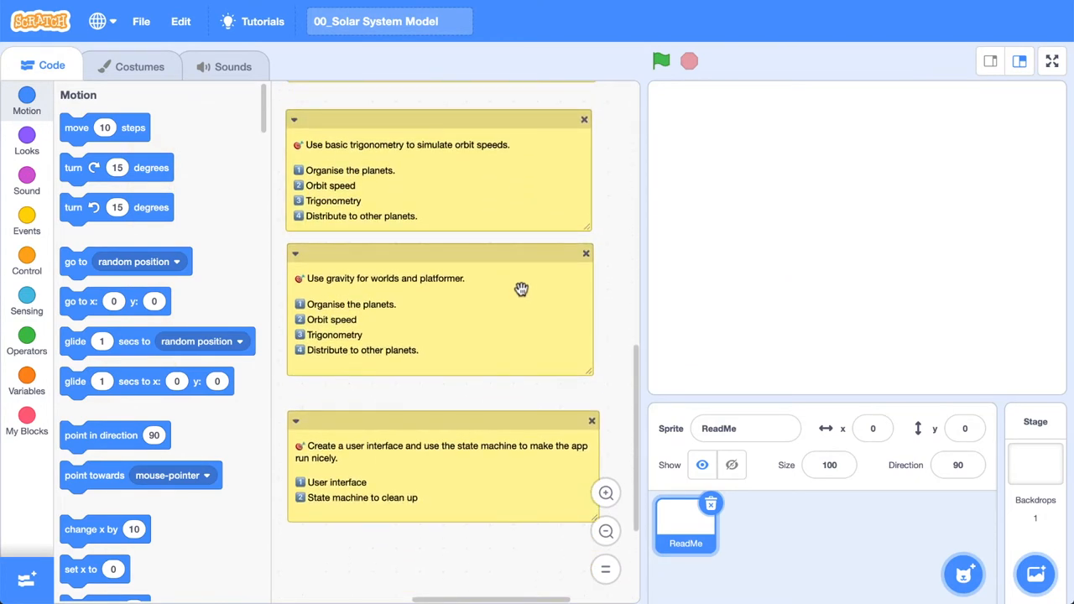
scroll("down", 3)
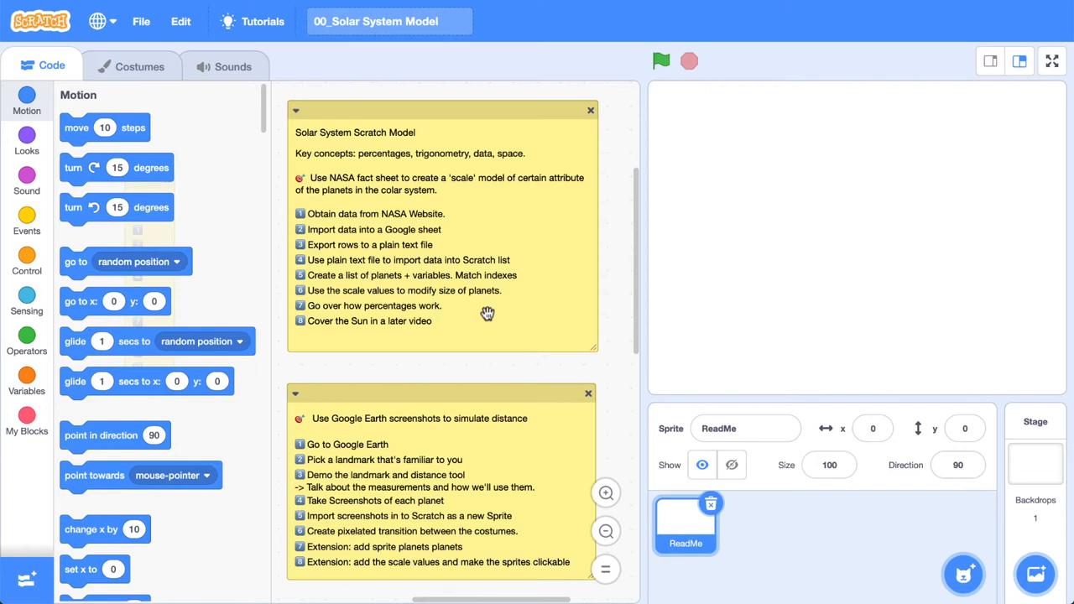
mouse_move(601, 173)
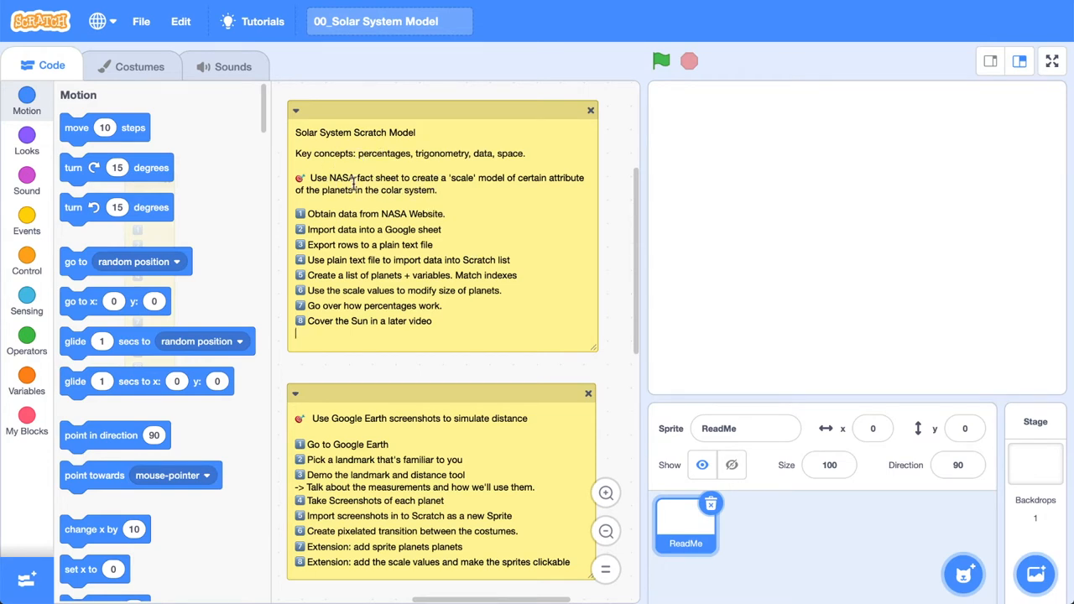
mouse_move(497, 208)
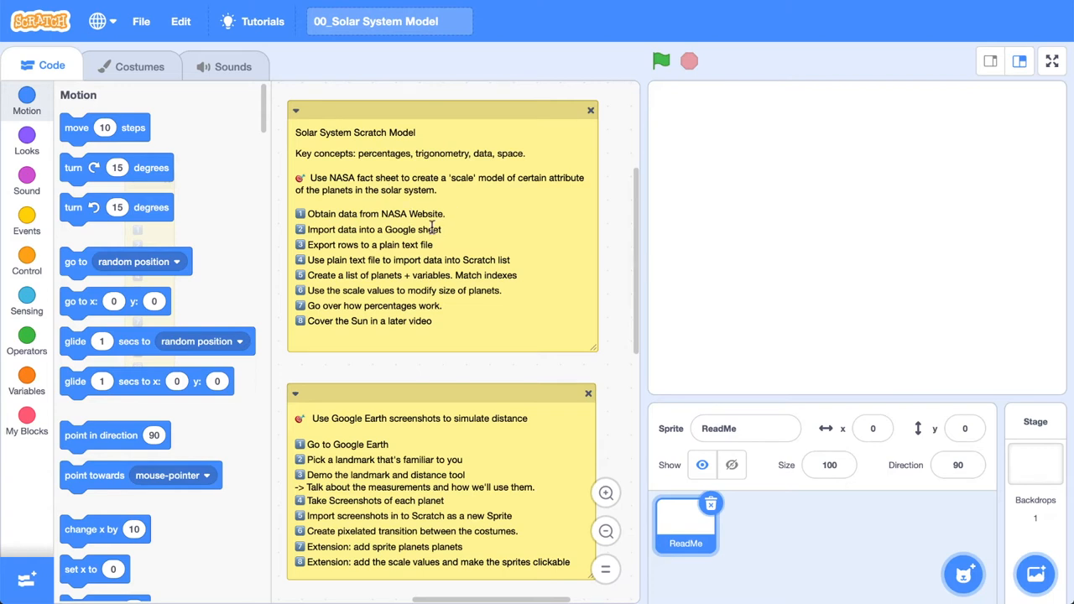
mouse_move(429, 238)
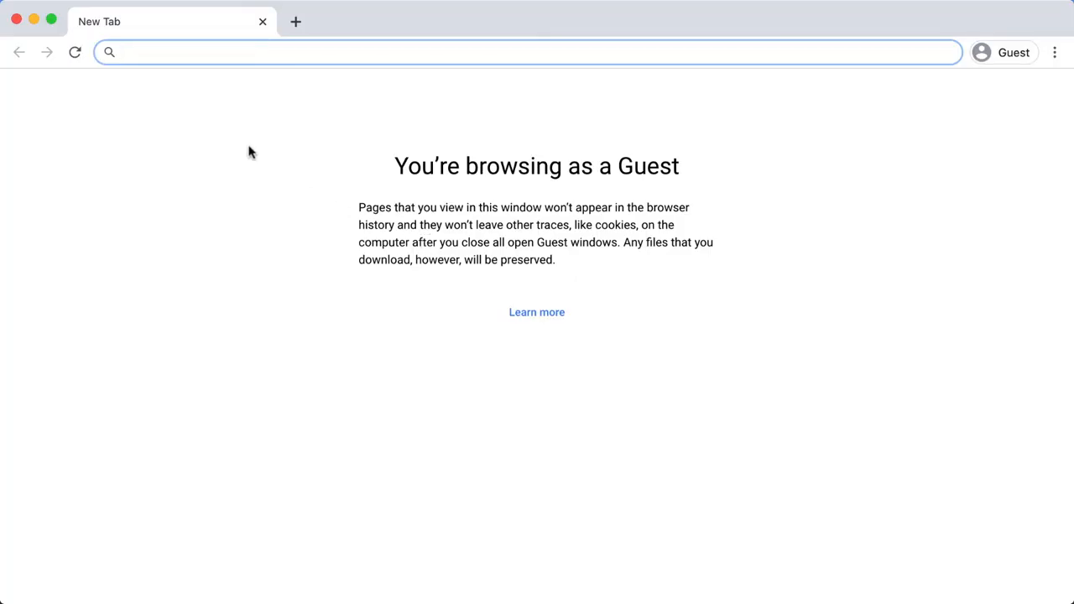
type("nasa planet fact sheet")
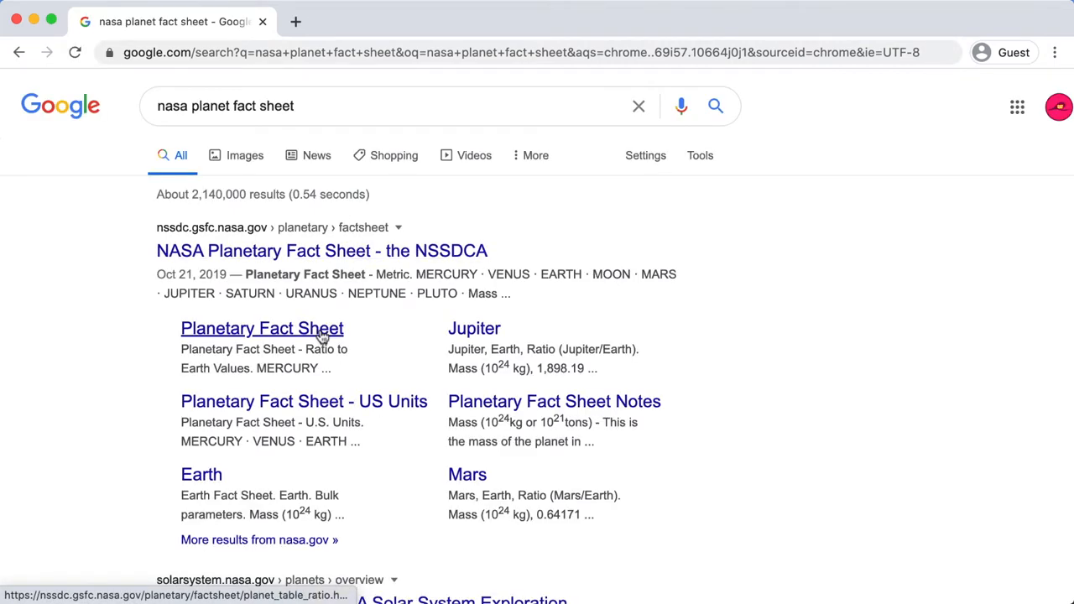
mouse_move(299, 356)
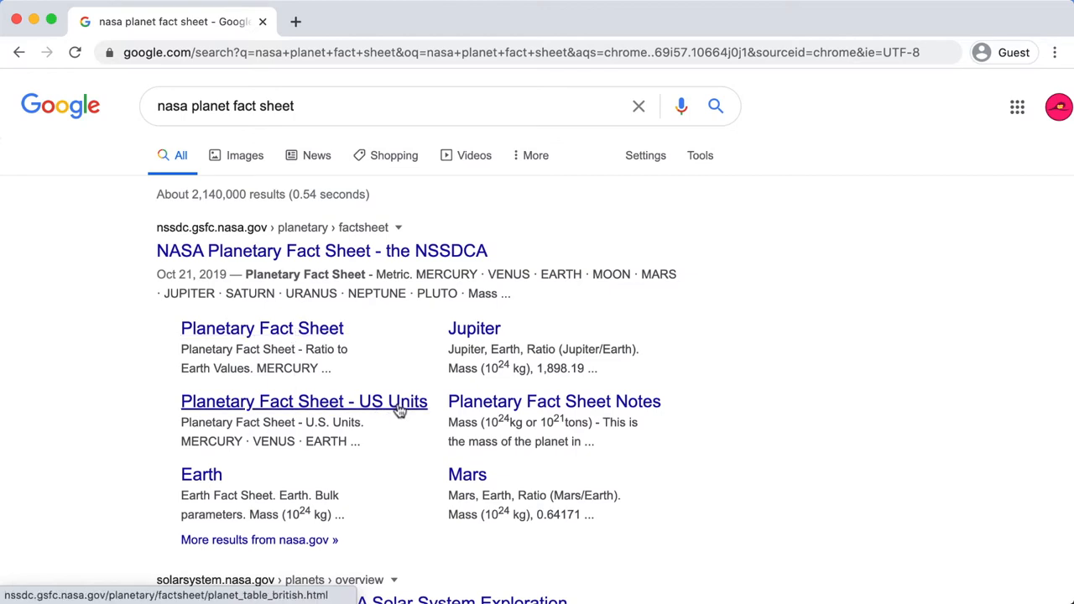
left_click(262, 327)
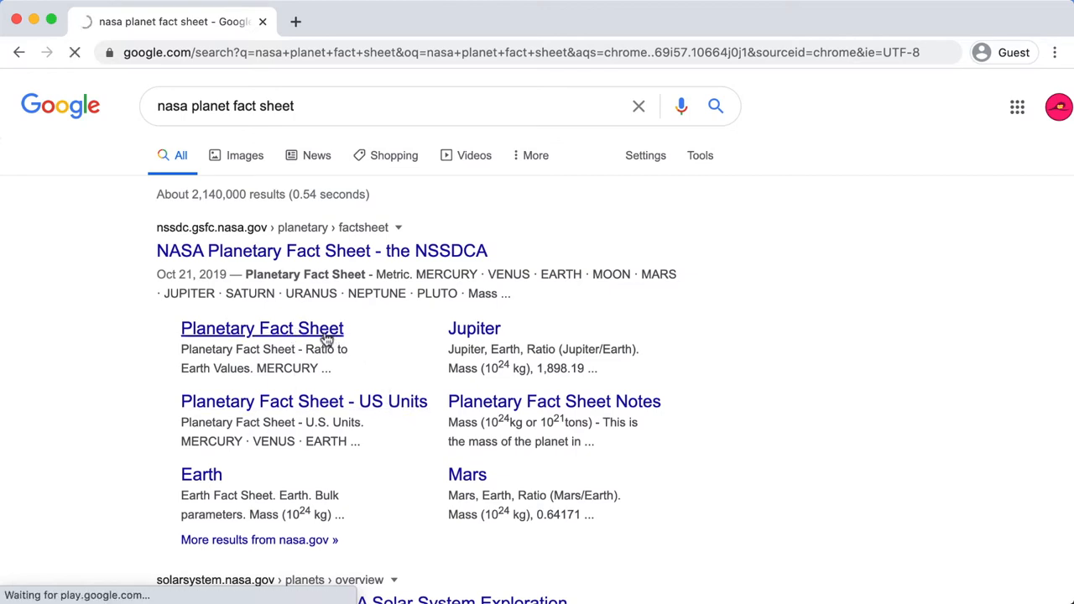
Select the whole Ratio to Earth Values planet table and copy it to the clipboard.
left_click(262, 327)
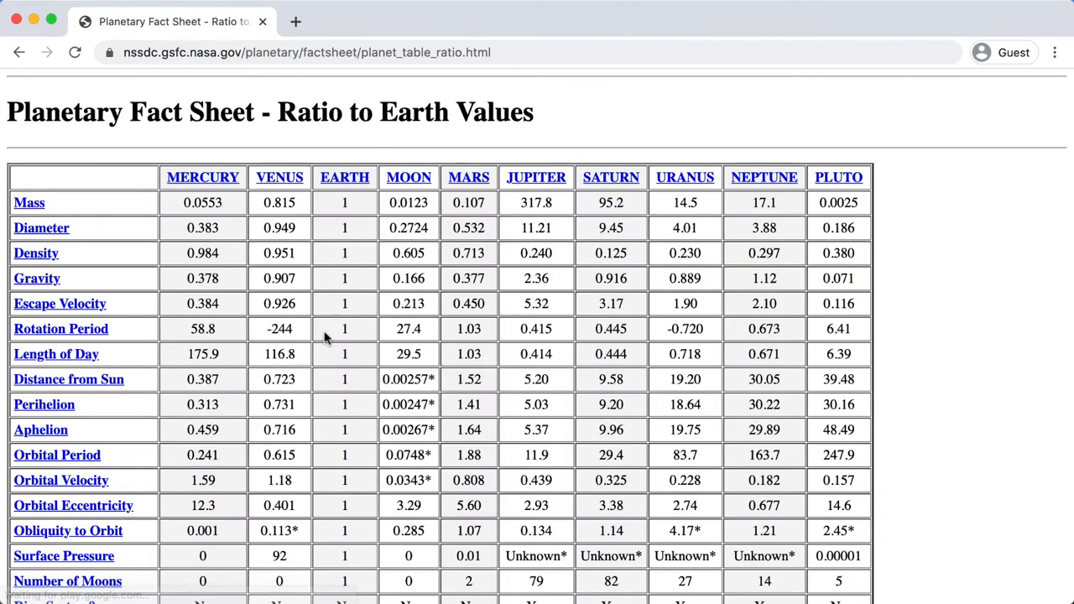
scroll("down", 3)
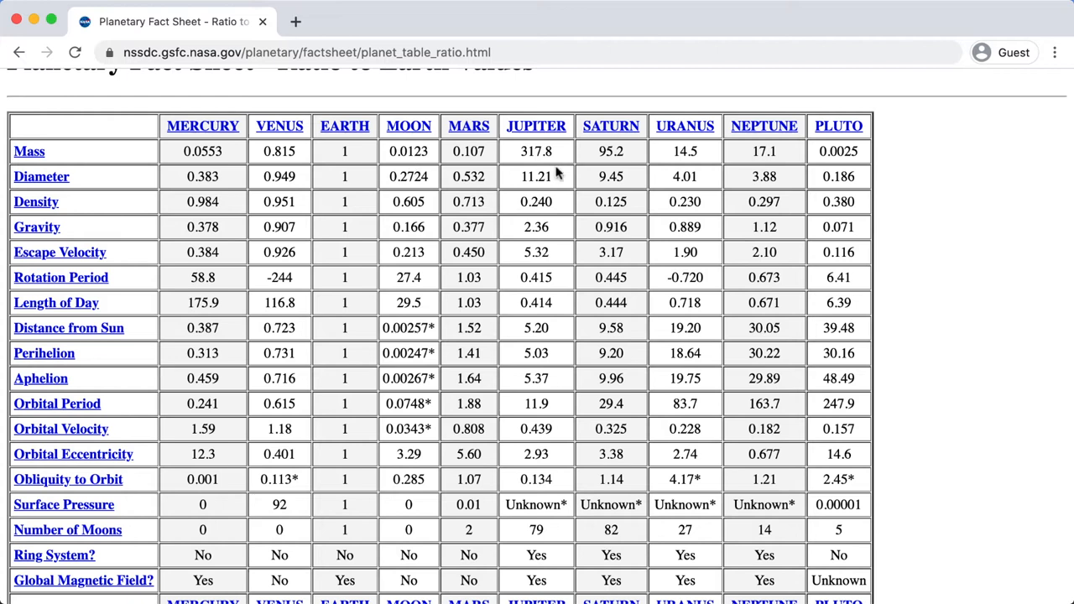
mouse_move(820, 150)
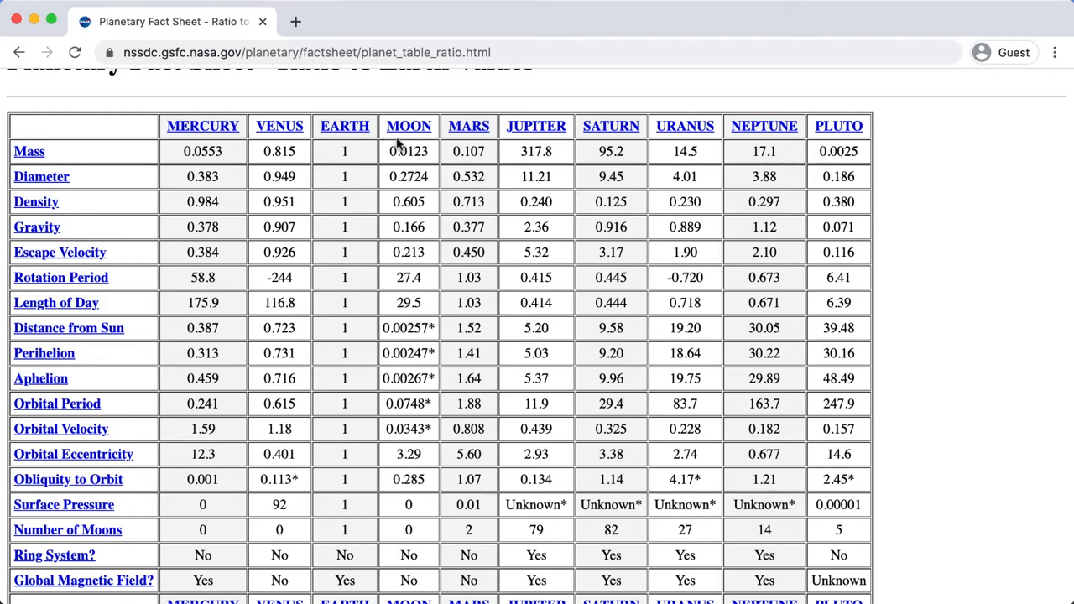
mouse_move(410, 165)
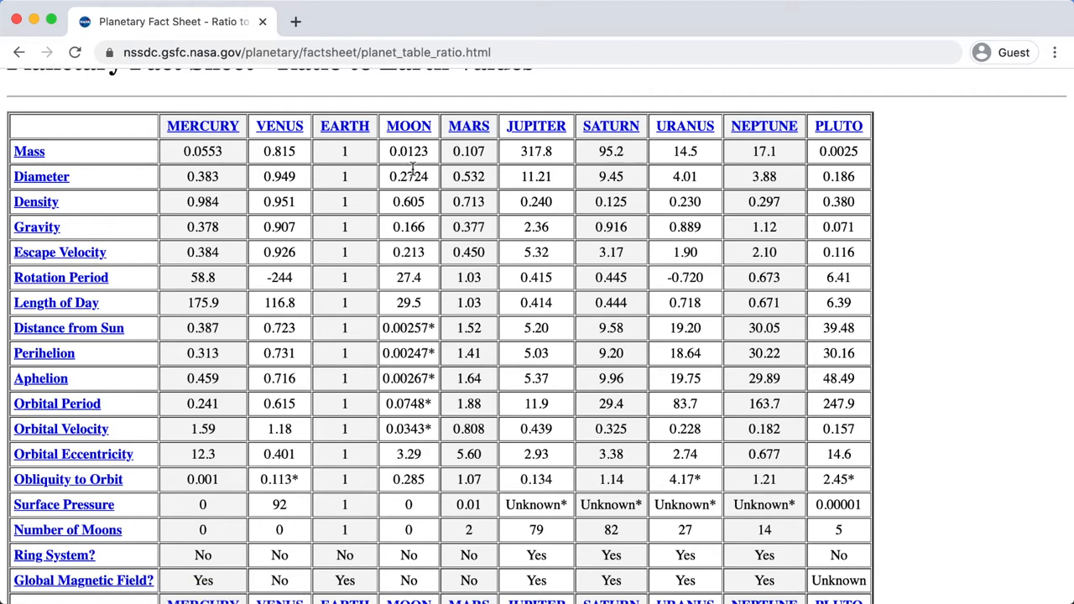
scroll("down", 3)
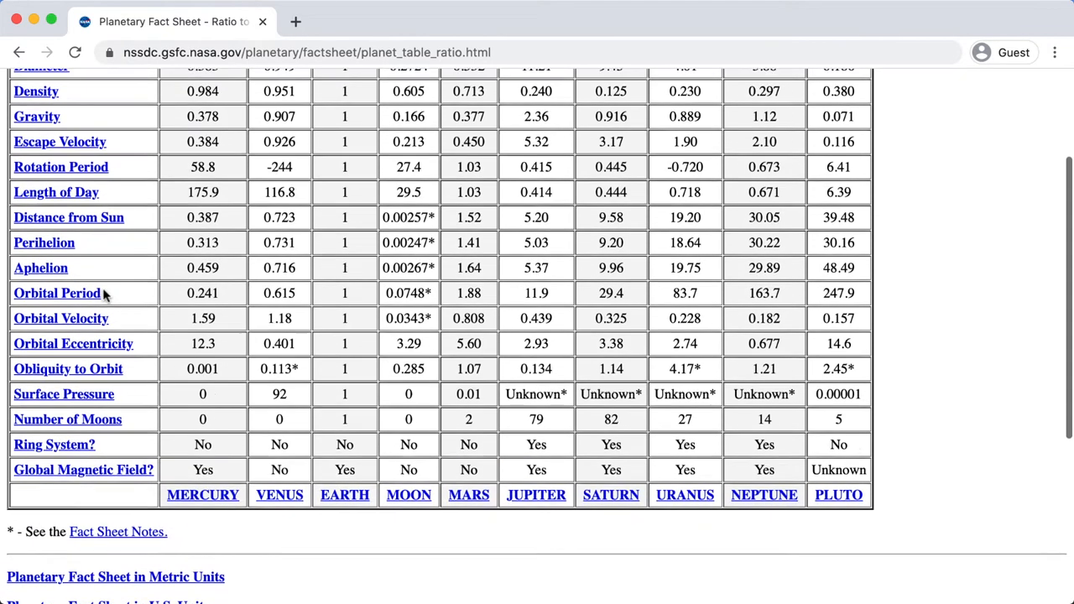
scroll("up", 3)
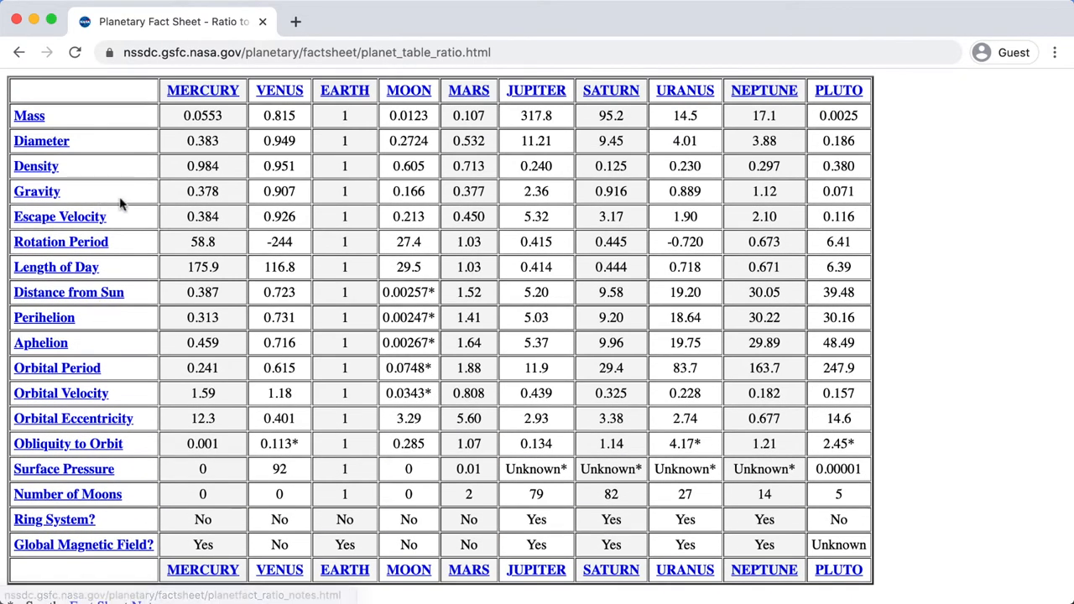
scroll("down", 3)
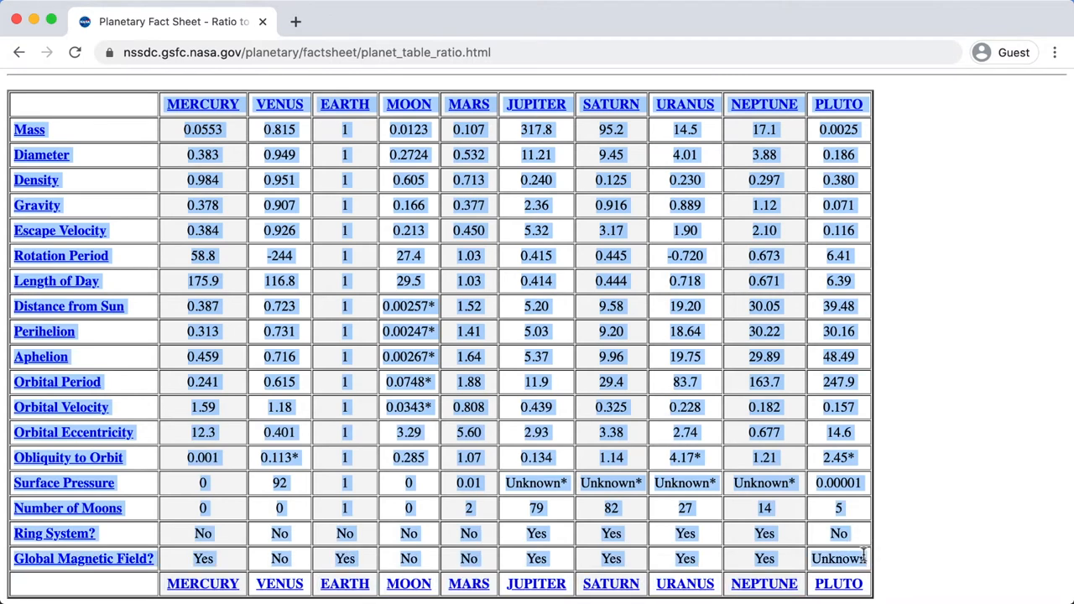
right_click(839, 557)
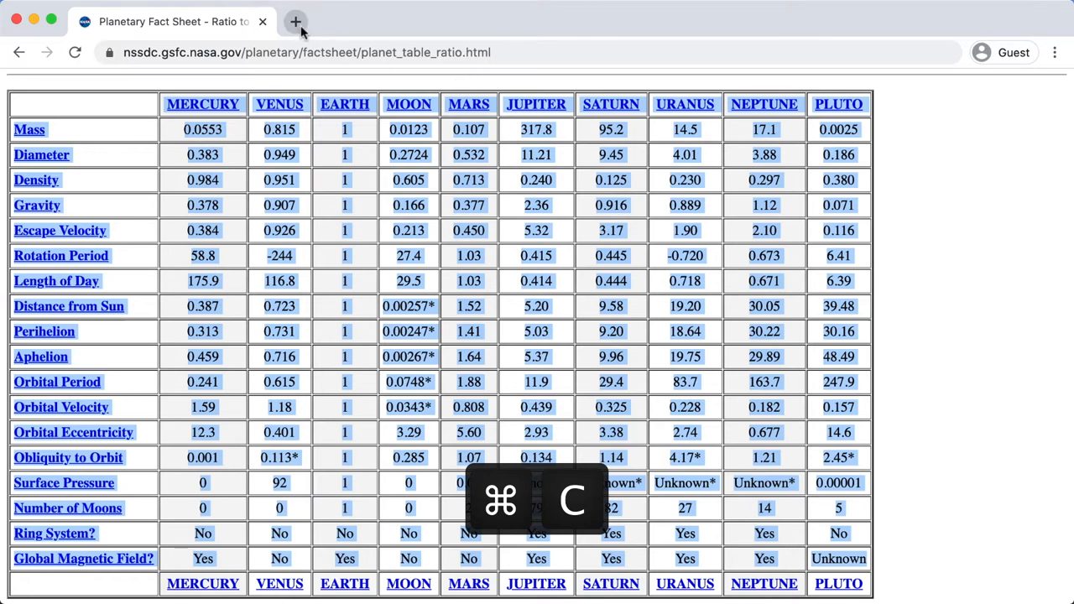
Start a new blank Google Sheets spreadsheet via sheets.new in a fresh tab.
left_click(296, 21)
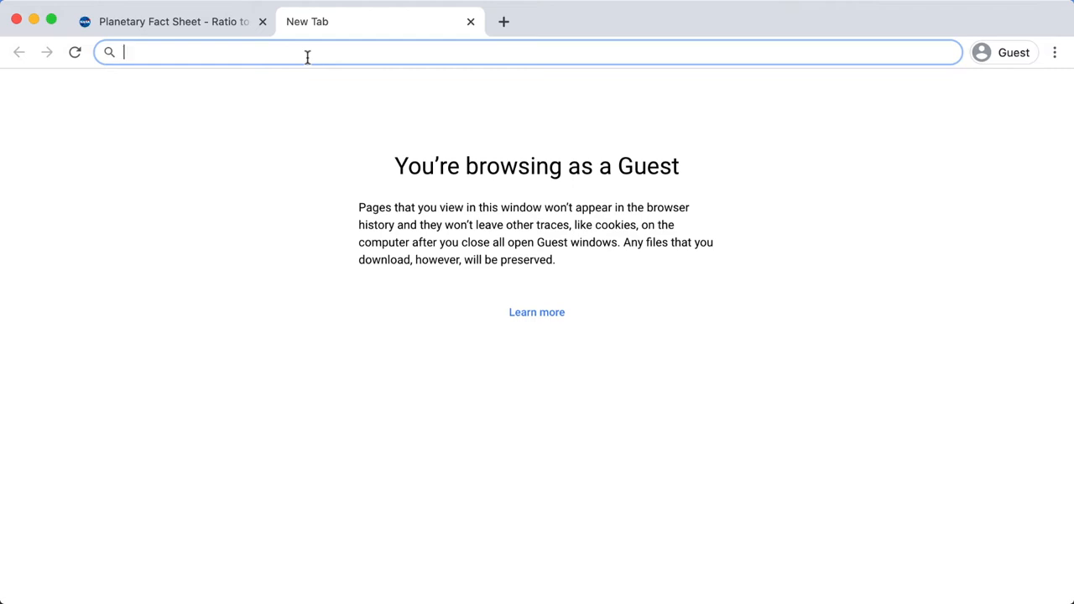
type("sheets.new")
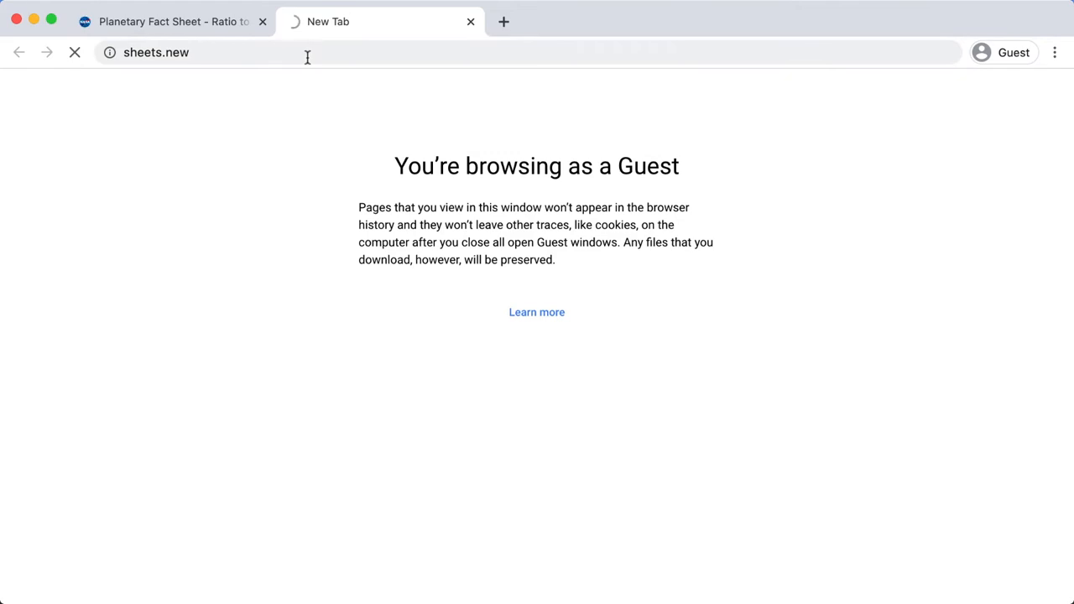
key("Enter")
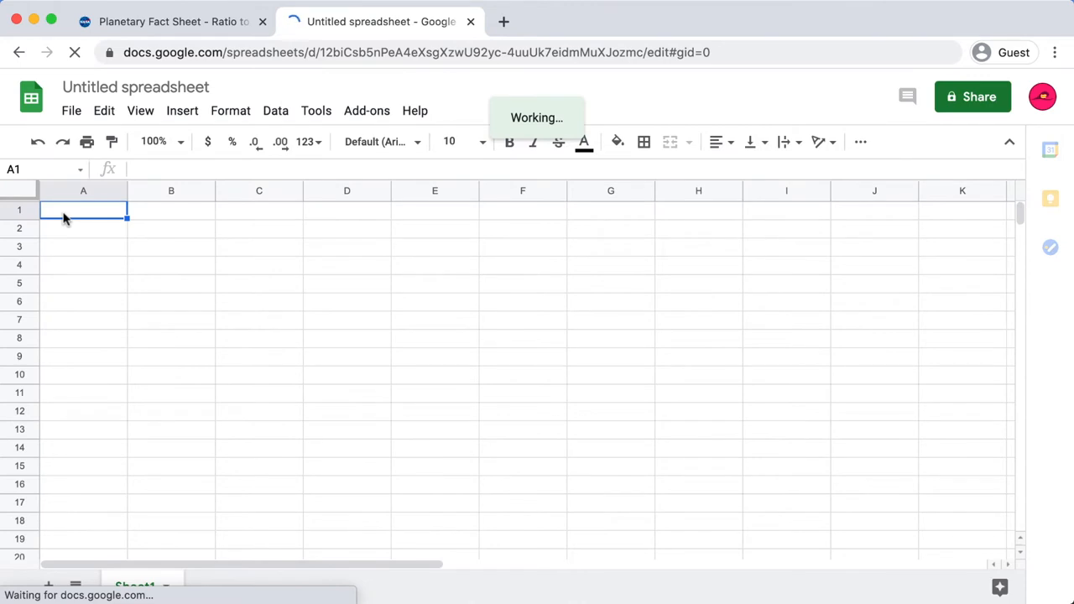
Paste the planet table into Sheet1, align the headers with their data and remove the MOON column.
key("cmd+v")
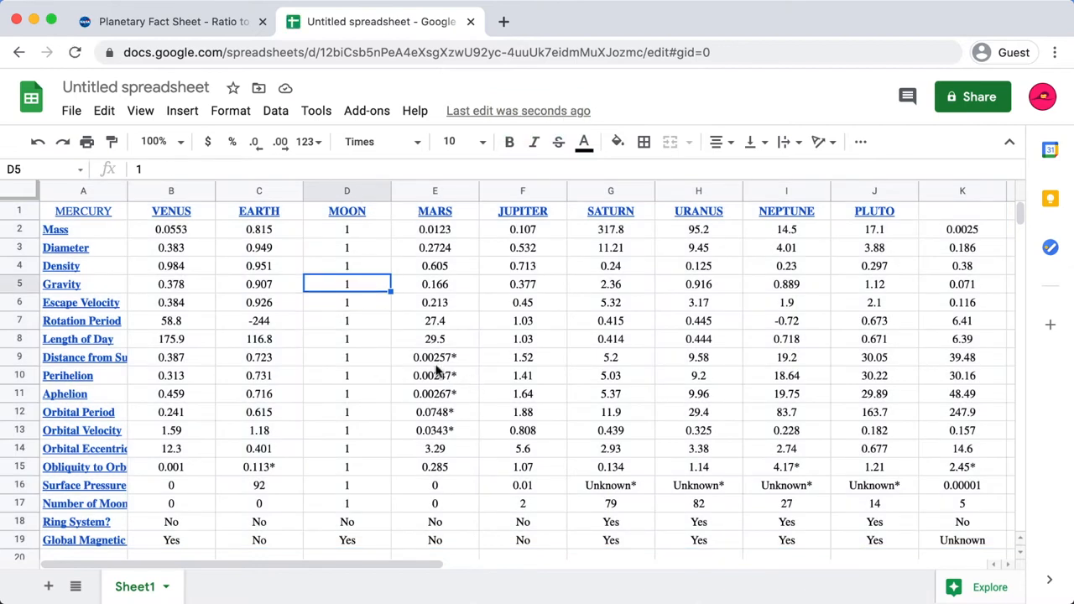
mouse_move(892, 225)
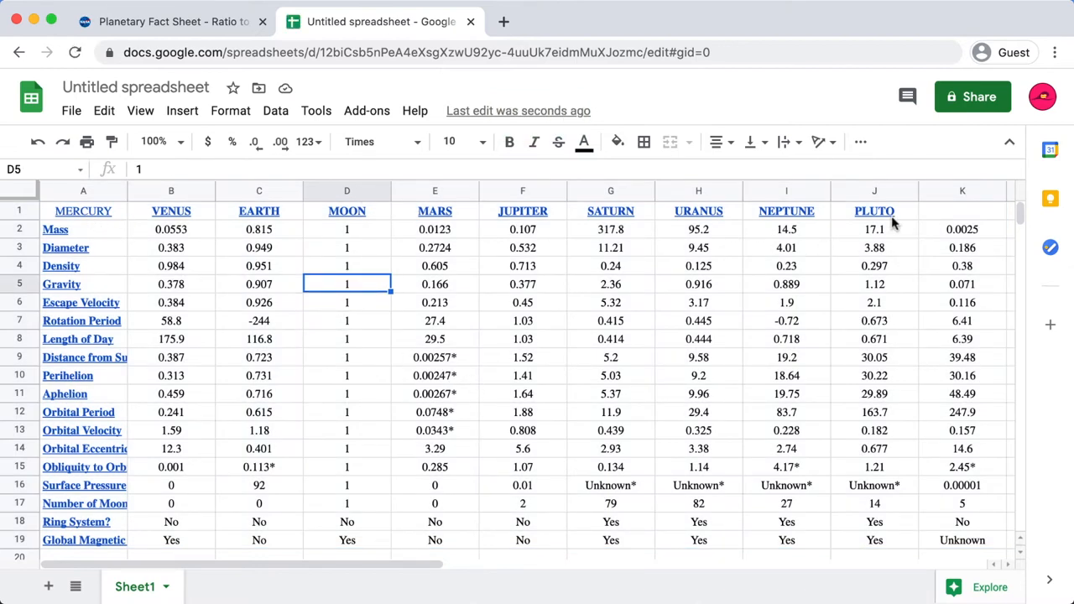
left_click(82, 211)
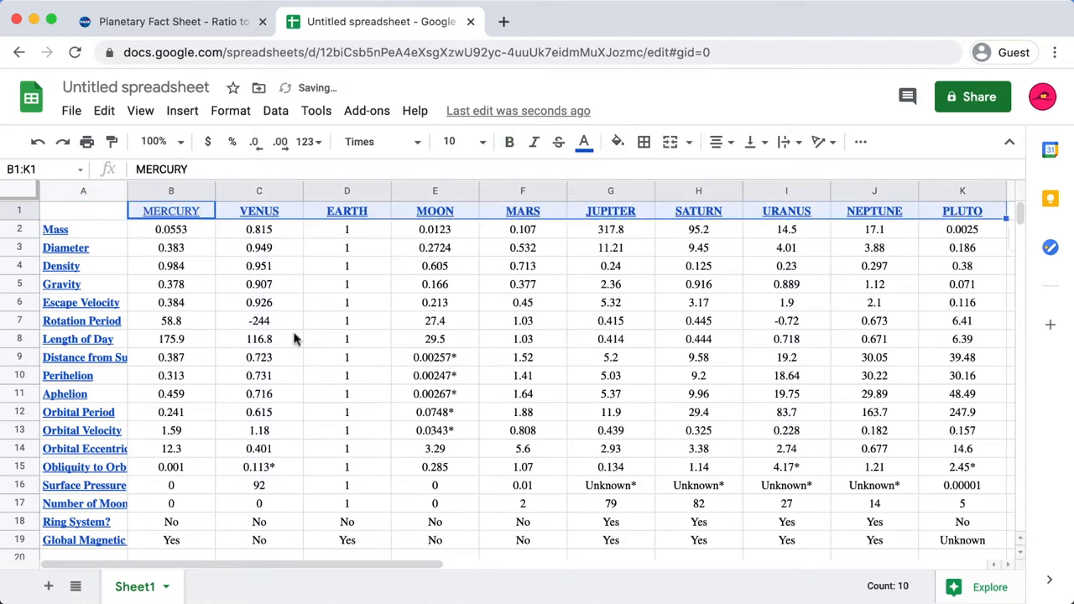
right_click(435, 191)
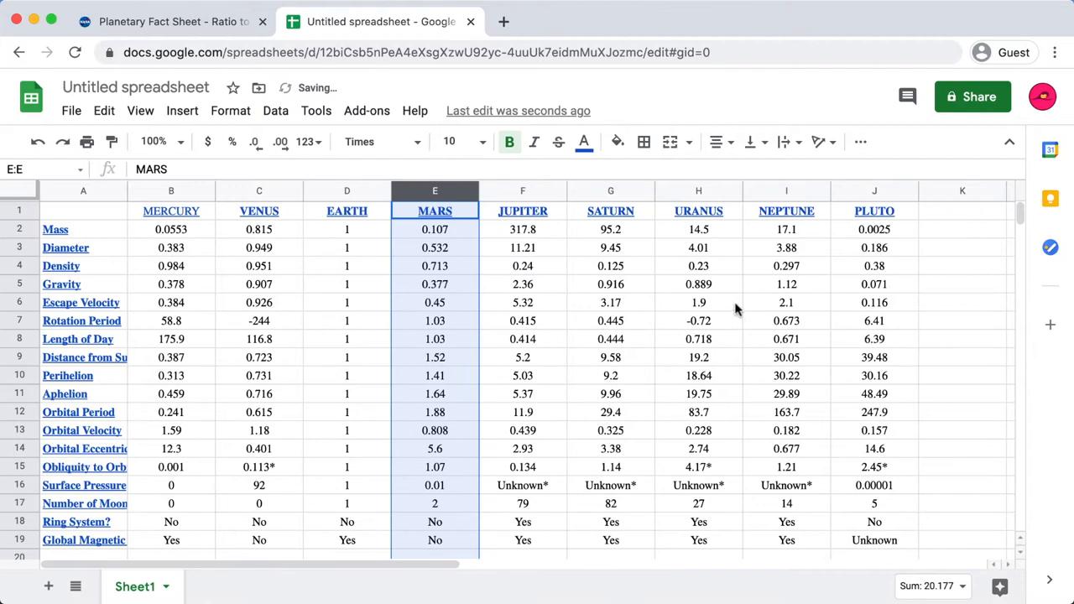
mouse_move(953, 366)
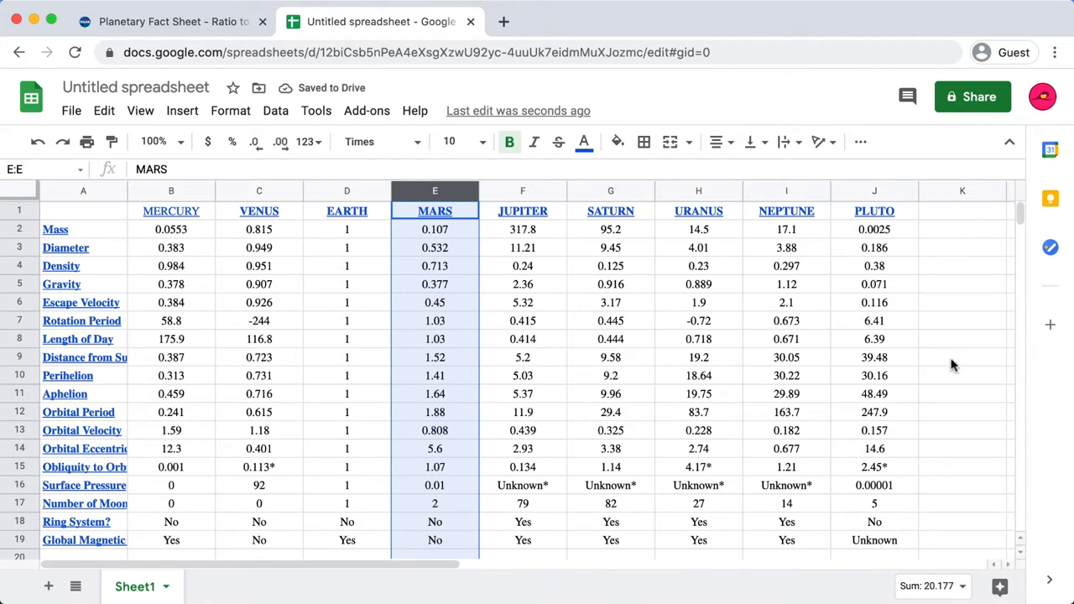
left_click(962, 356)
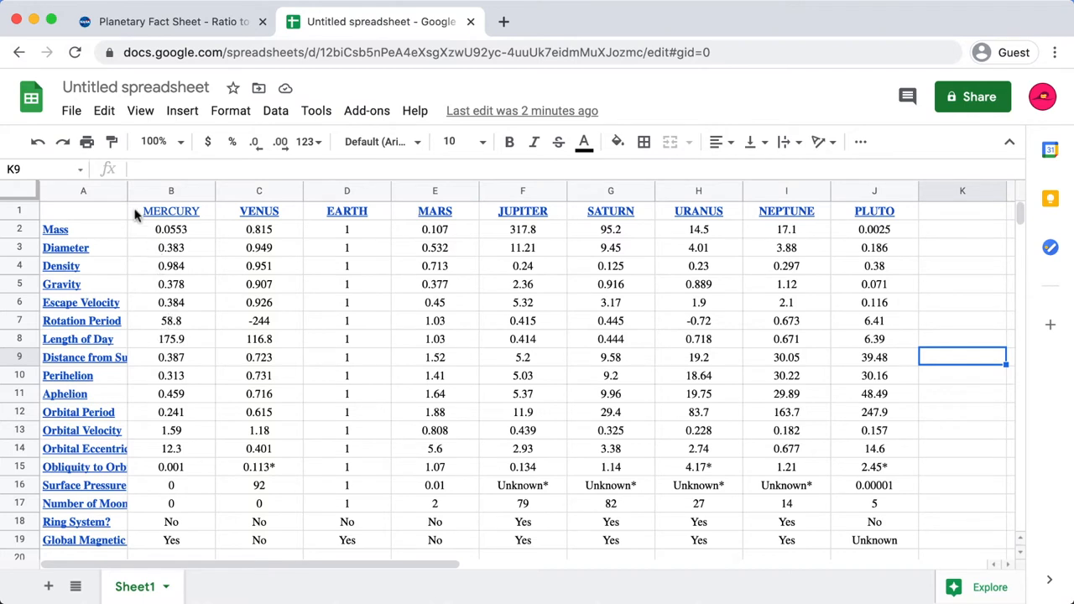
Copy the table B1:J19 to a new Sheet2 pasted transposed, with an empty row inserted above.
left_click(171, 212)
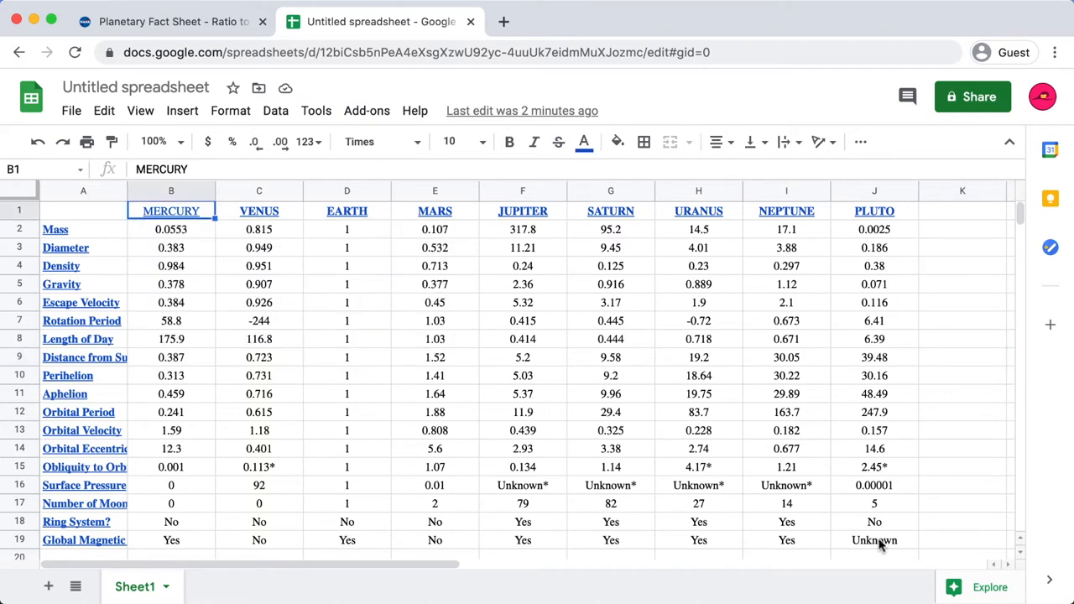
mouse_move(171, 211)
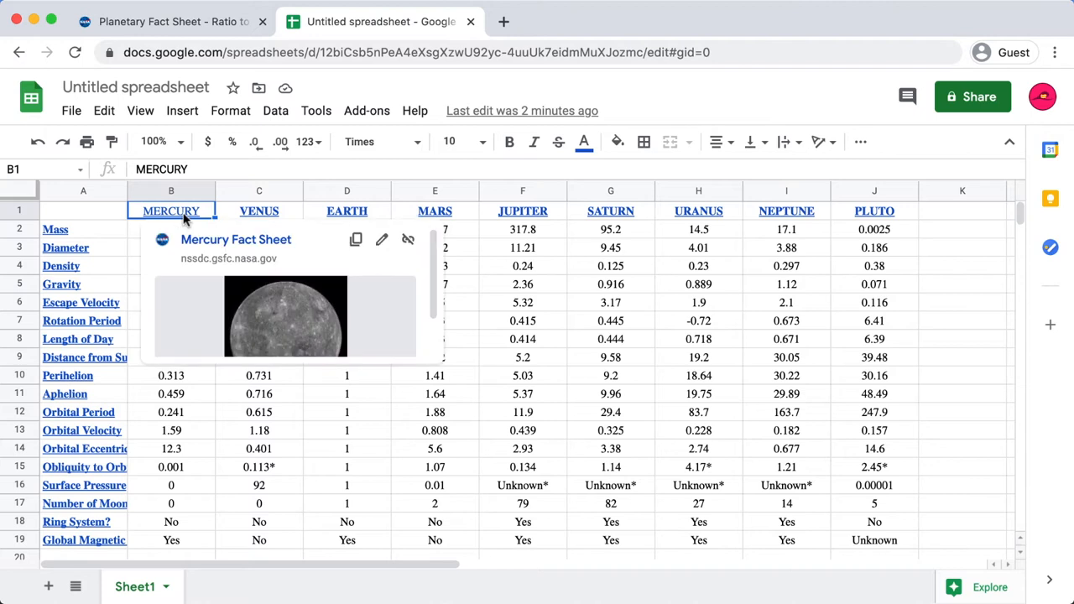
mouse_move(121, 235)
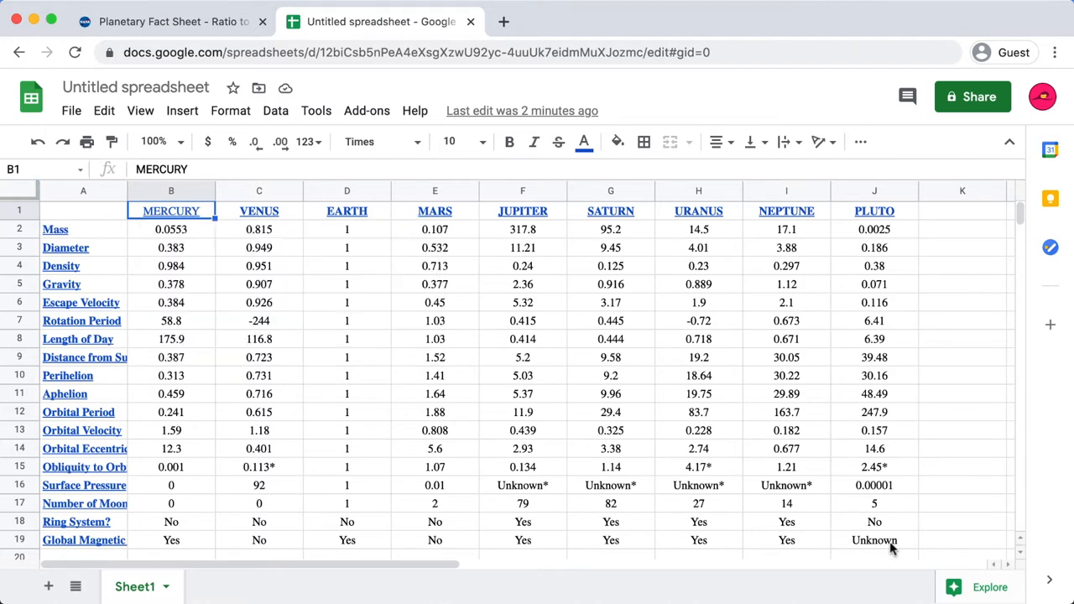
left_click_drag(171, 212, 874, 540)
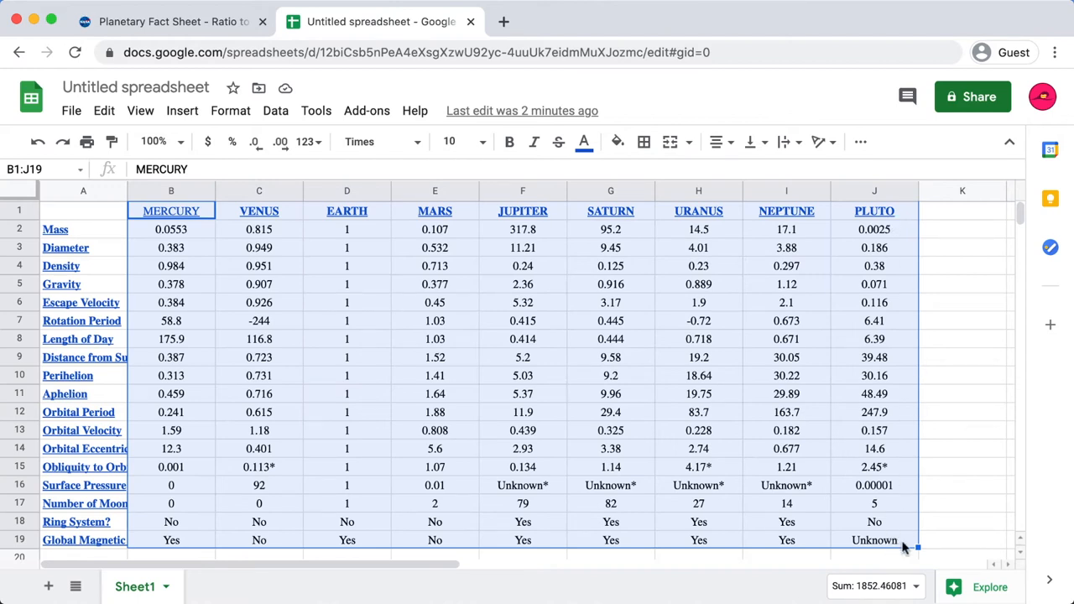
mouse_move(904, 540)
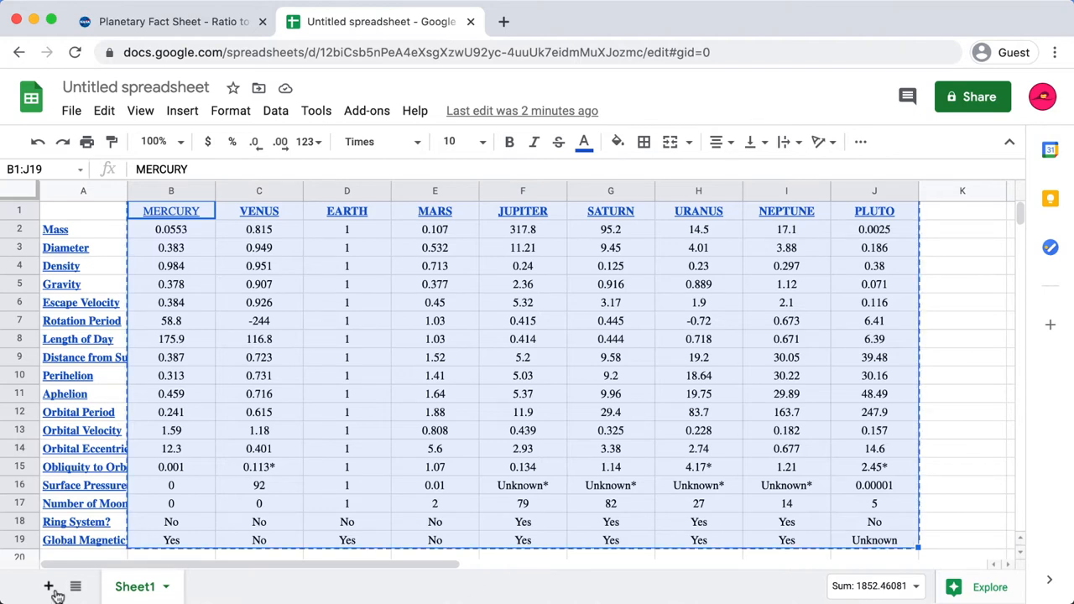
left_click(48, 586)
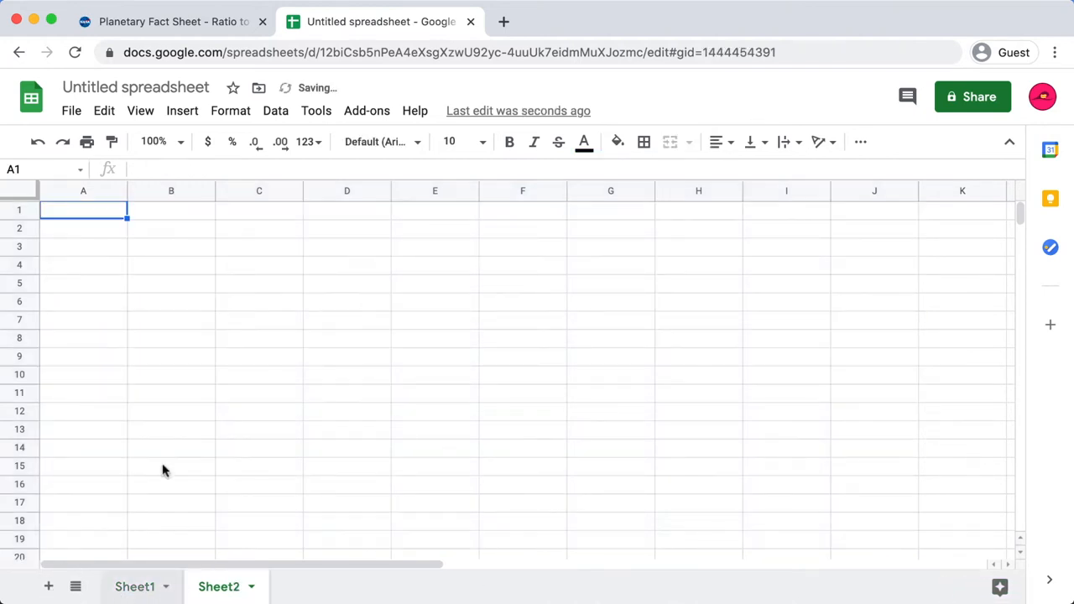
right_click(84, 209)
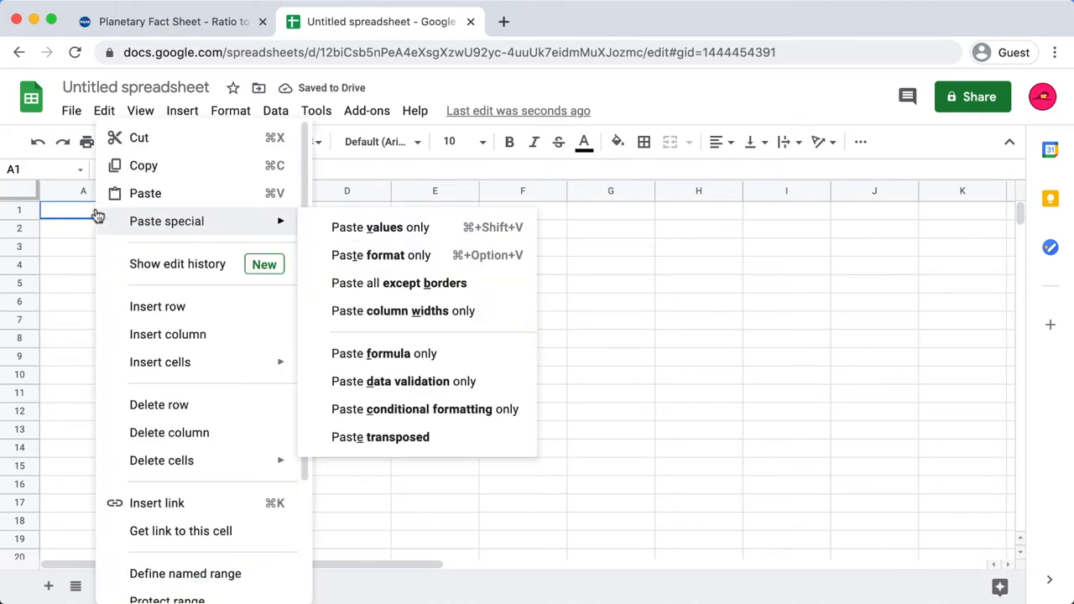
mouse_move(411, 451)
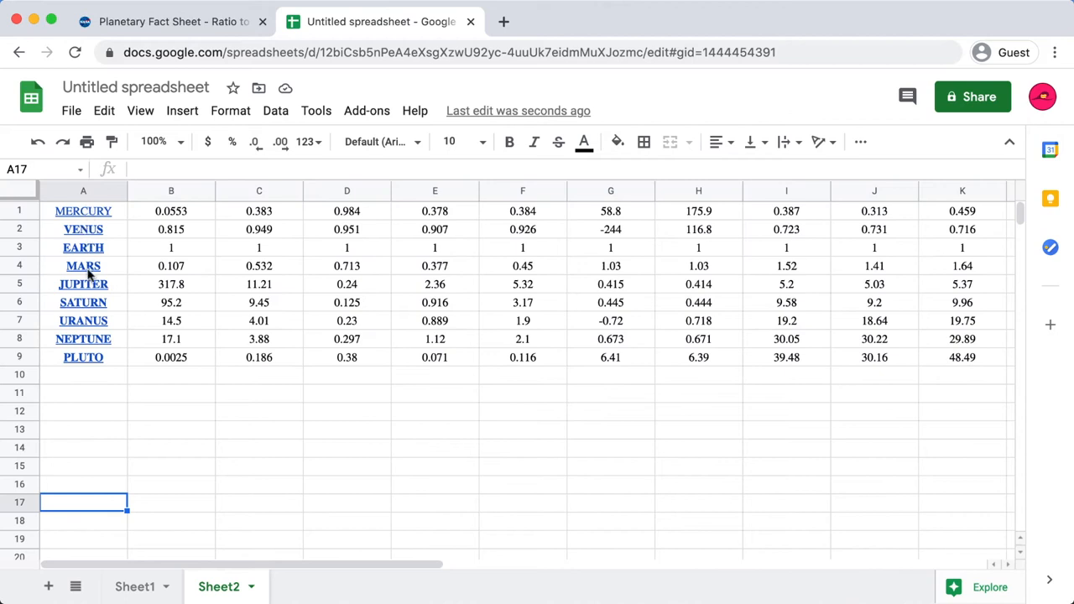
mouse_move(84, 248)
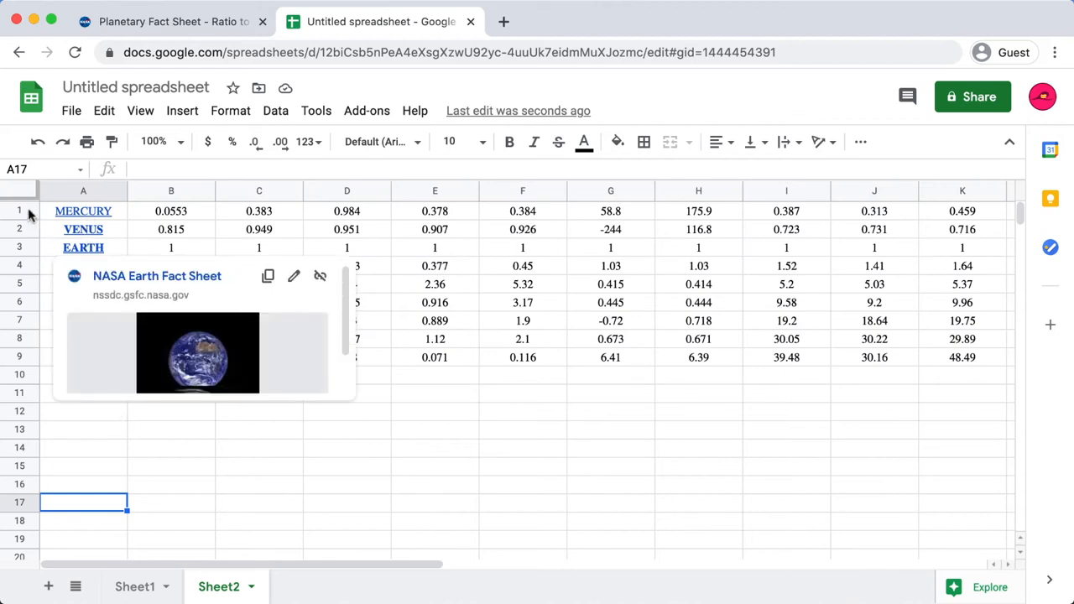
right_click(18, 212)
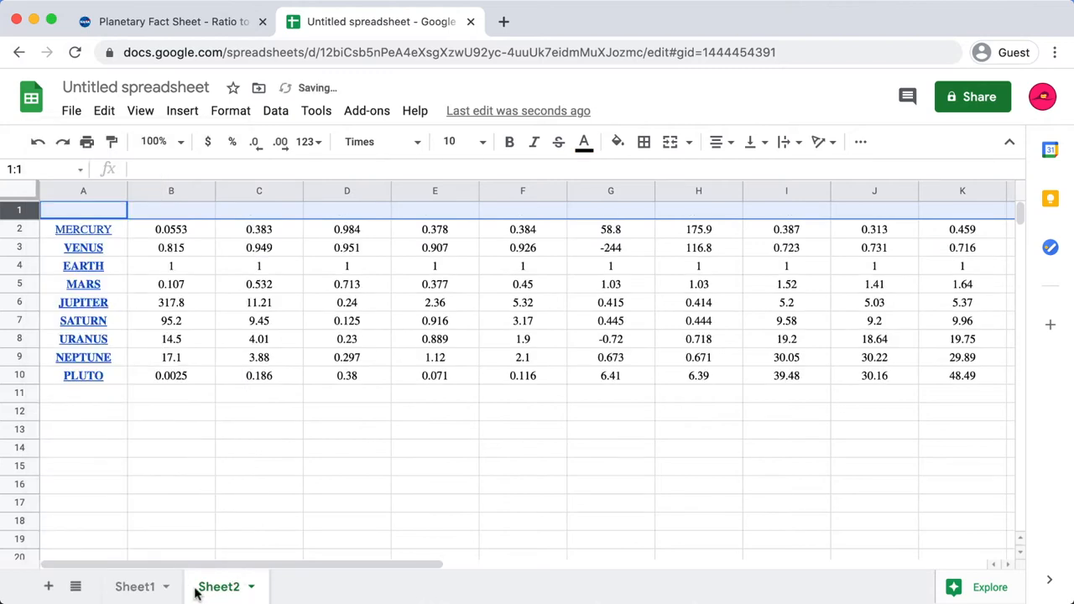
Copy the property names A2:A19 from Sheet1 and paste them transposed across Sheet2's row 1 from B1.
left_click(134, 585)
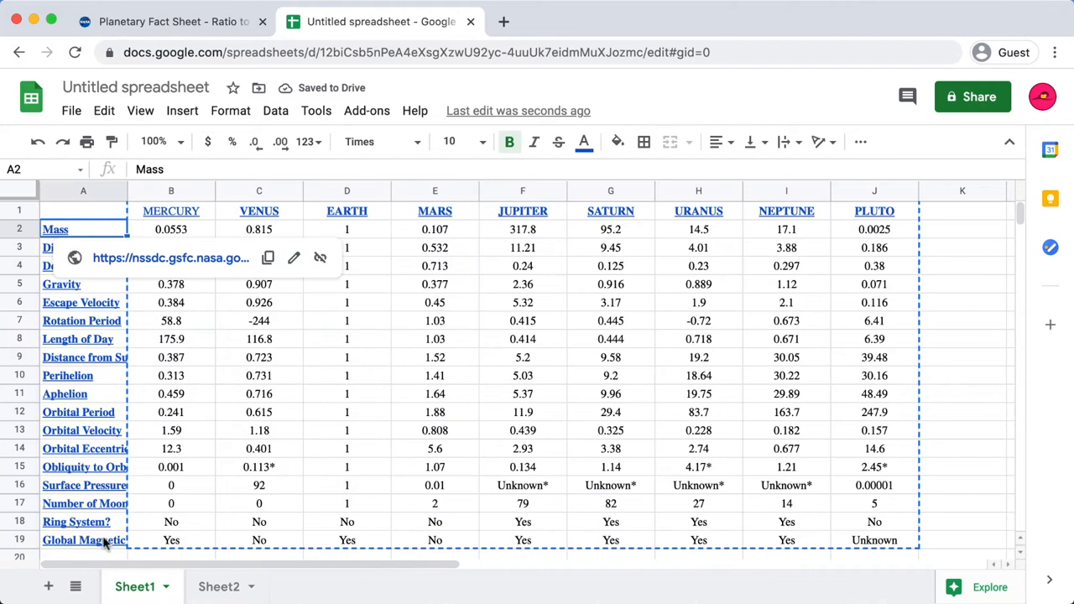
right_click(83, 540)
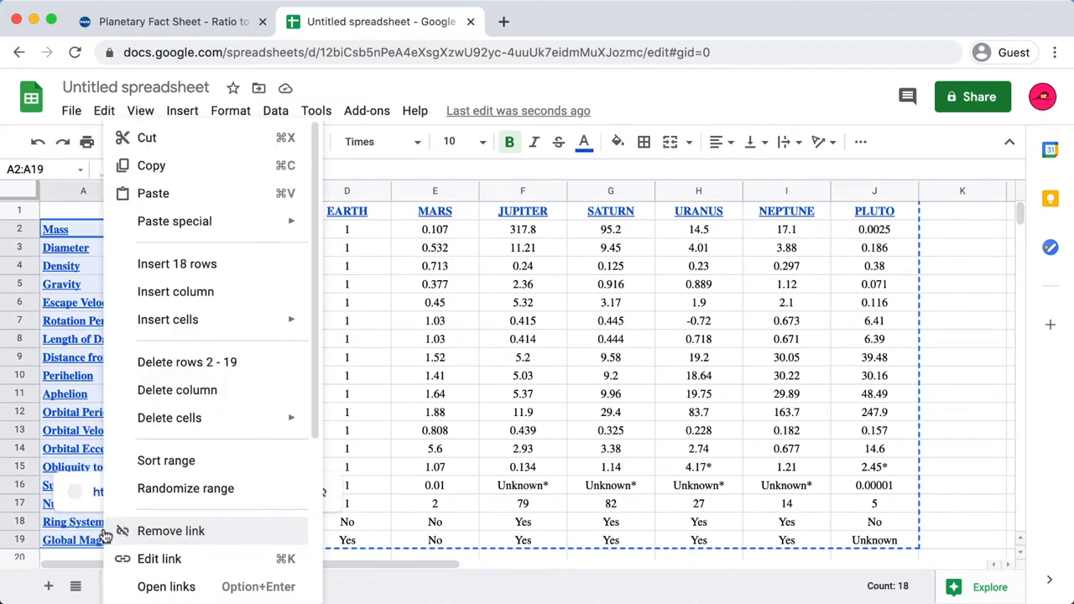
left_click(218, 585)
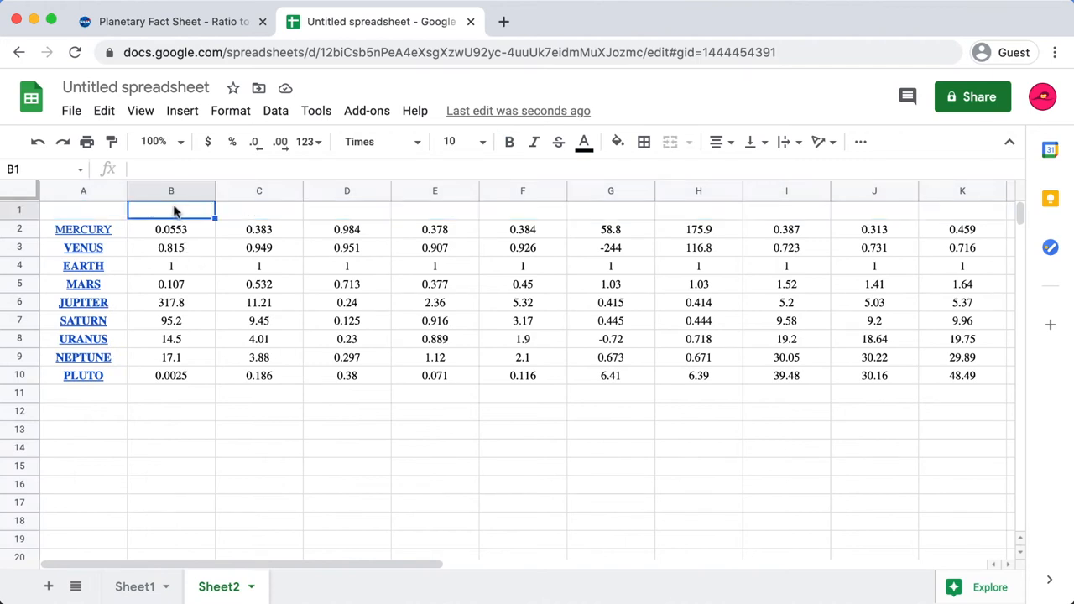
right_click(171, 210)
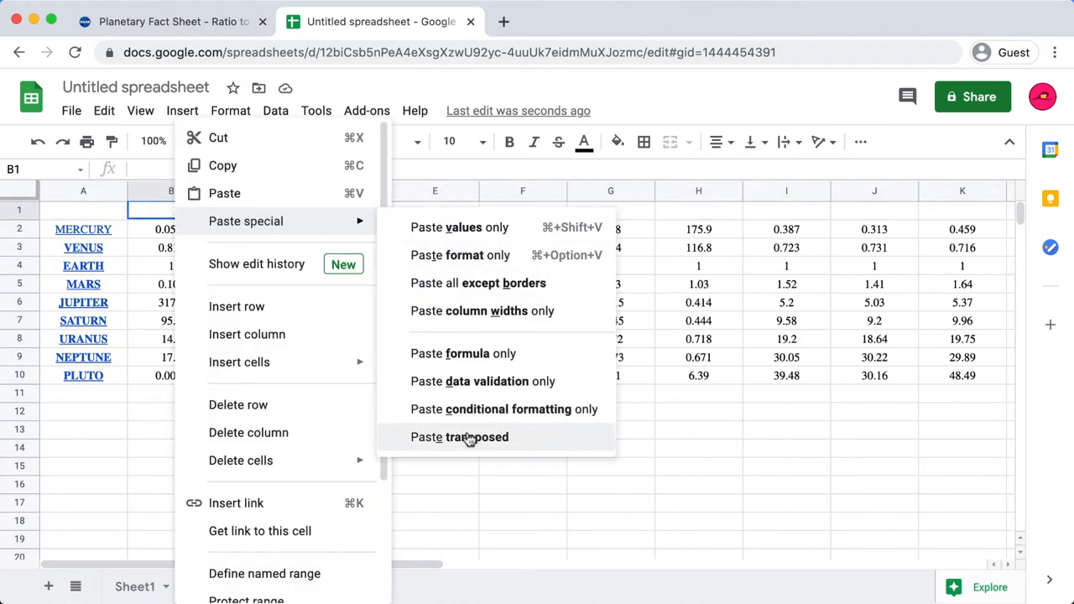
left_click(459, 436)
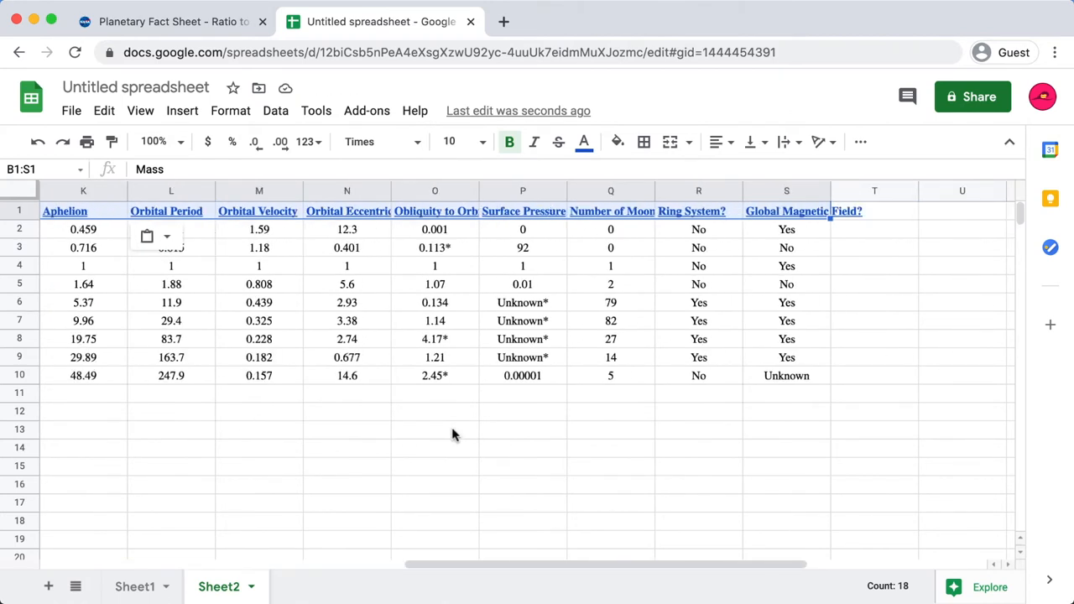
scroll("left", 3)
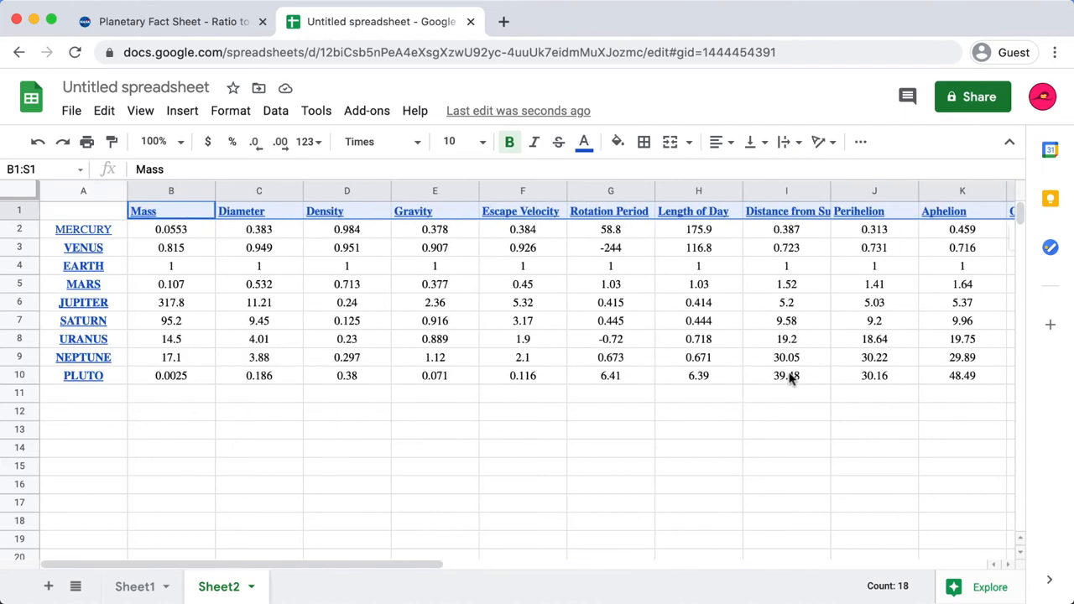
left_click(524, 502)
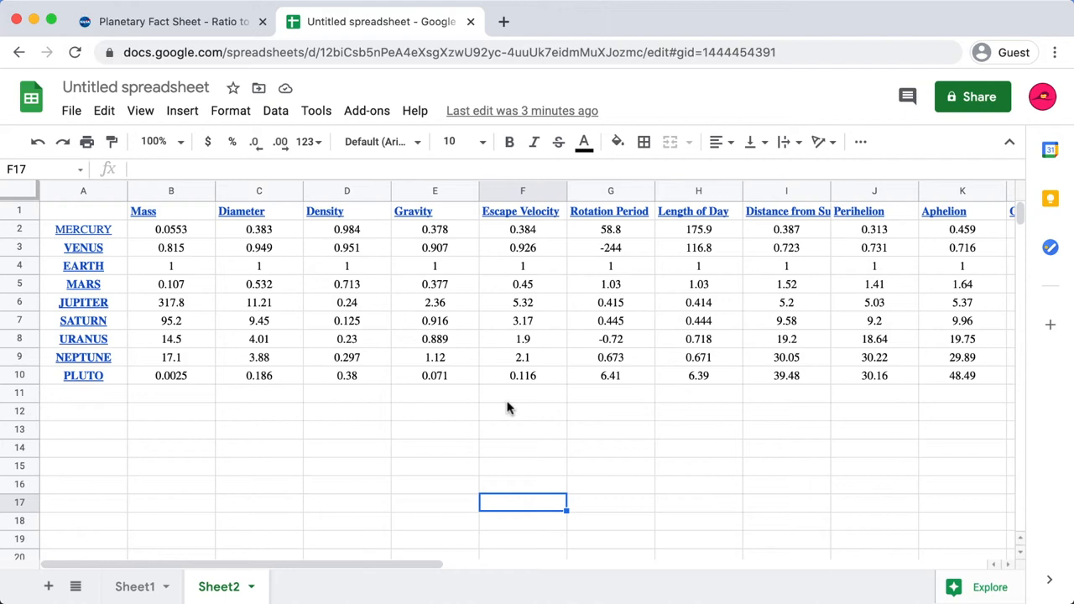
mouse_move(340, 419)
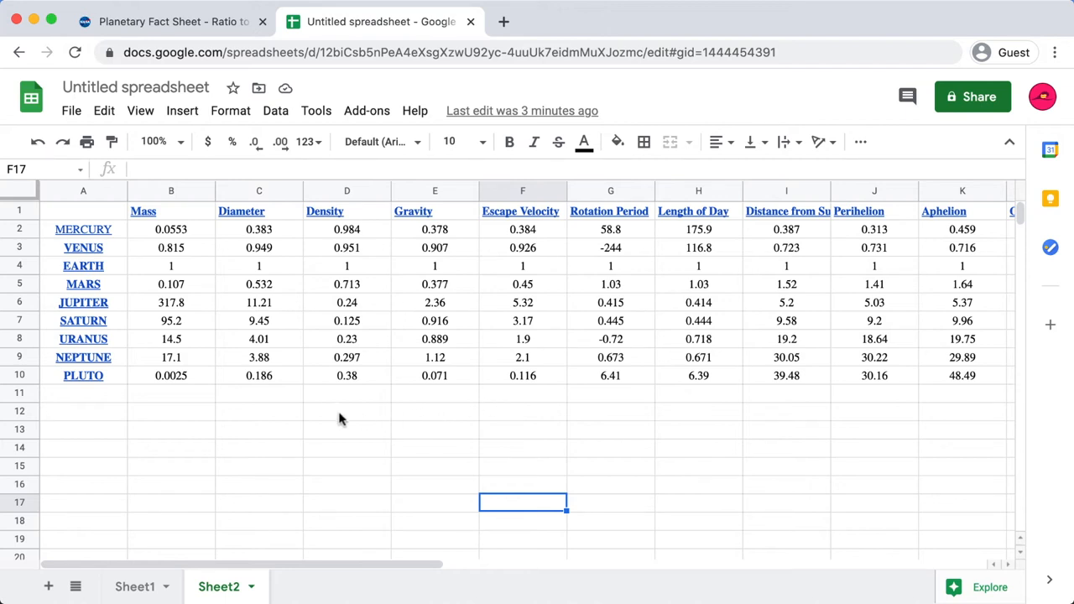
mouse_move(266, 201)
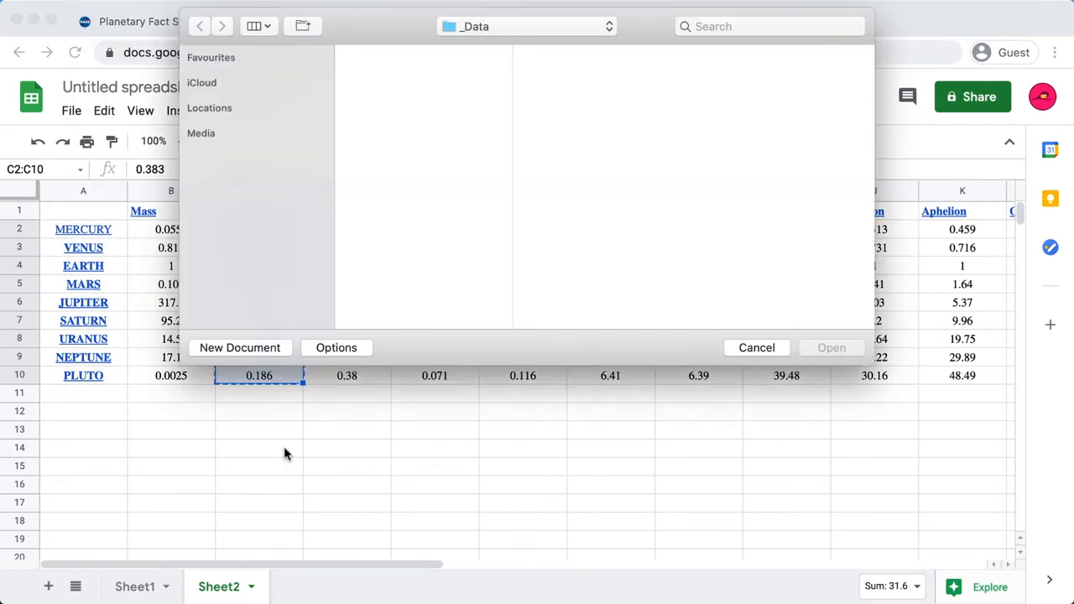
Create a new TextEdit document for the spreadsheet data and begin saving it into Recording Files > _Data.
left_click(755, 347)
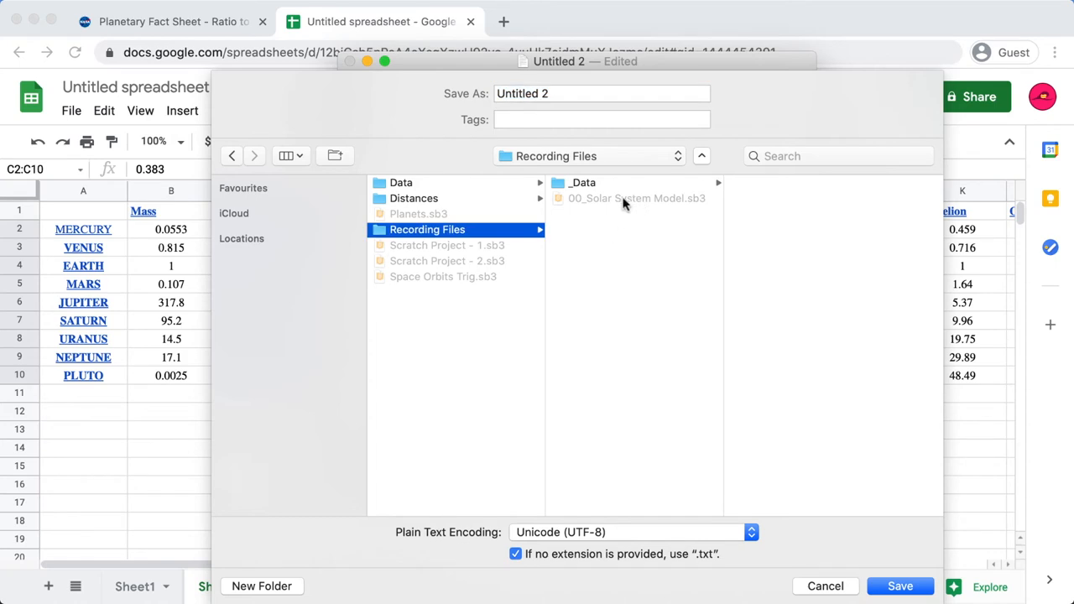
mouse_move(624, 204)
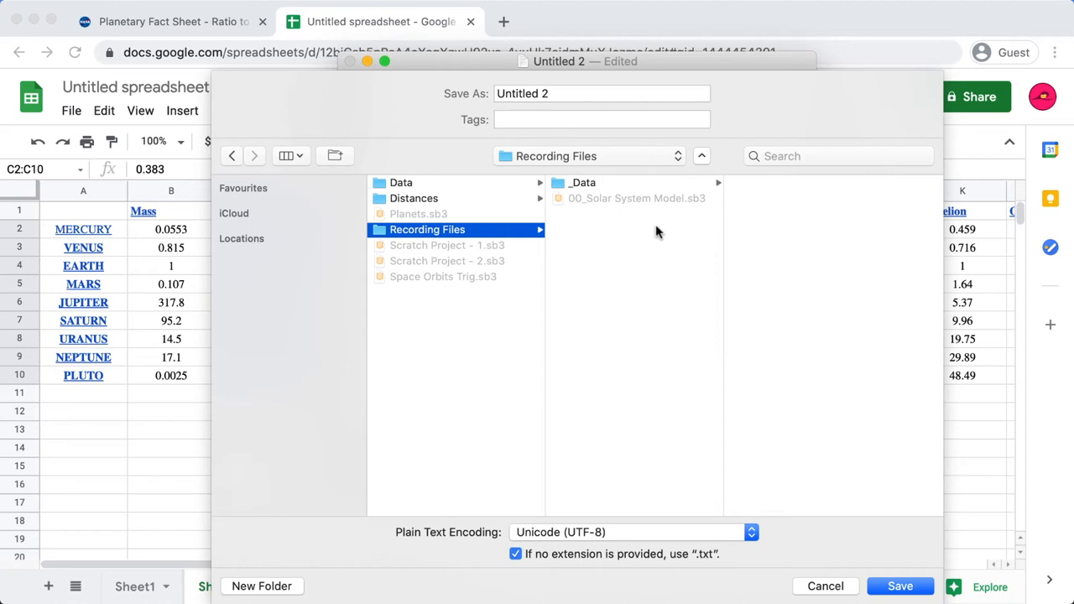
mouse_move(651, 262)
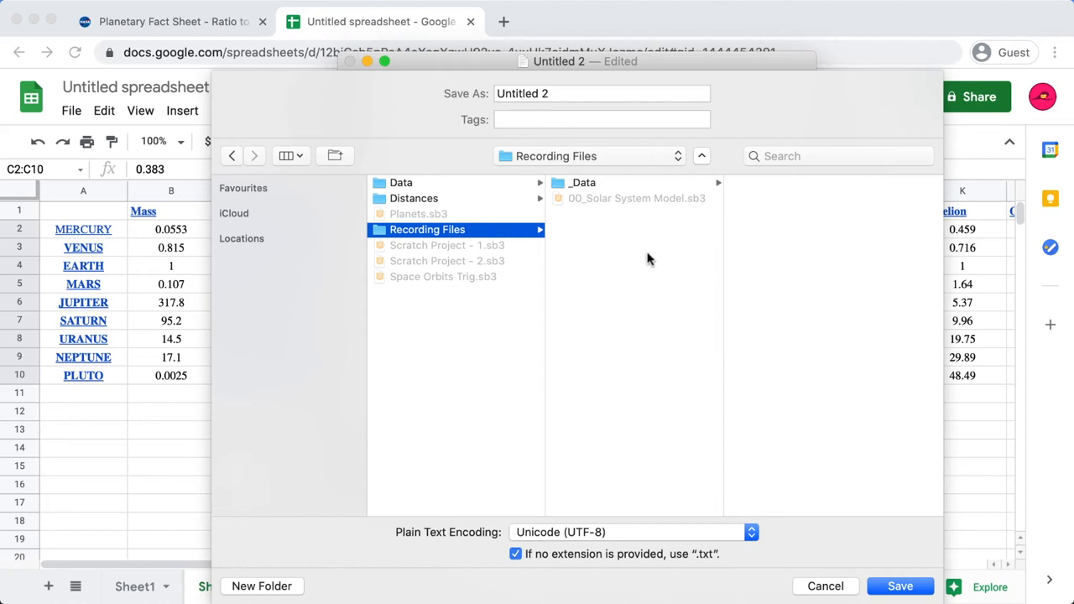
mouse_move(648, 258)
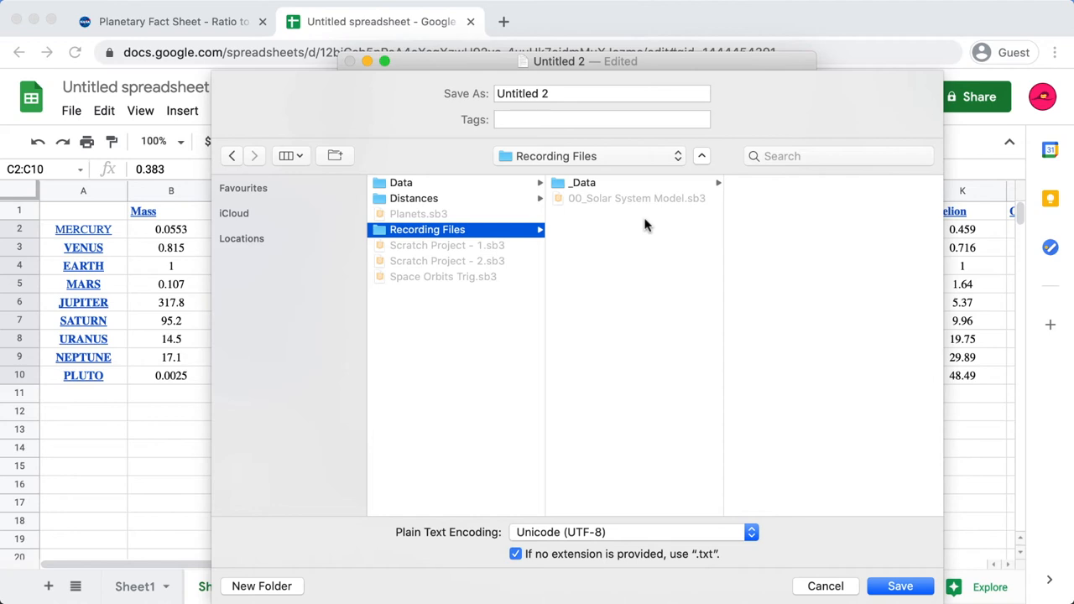
mouse_move(664, 211)
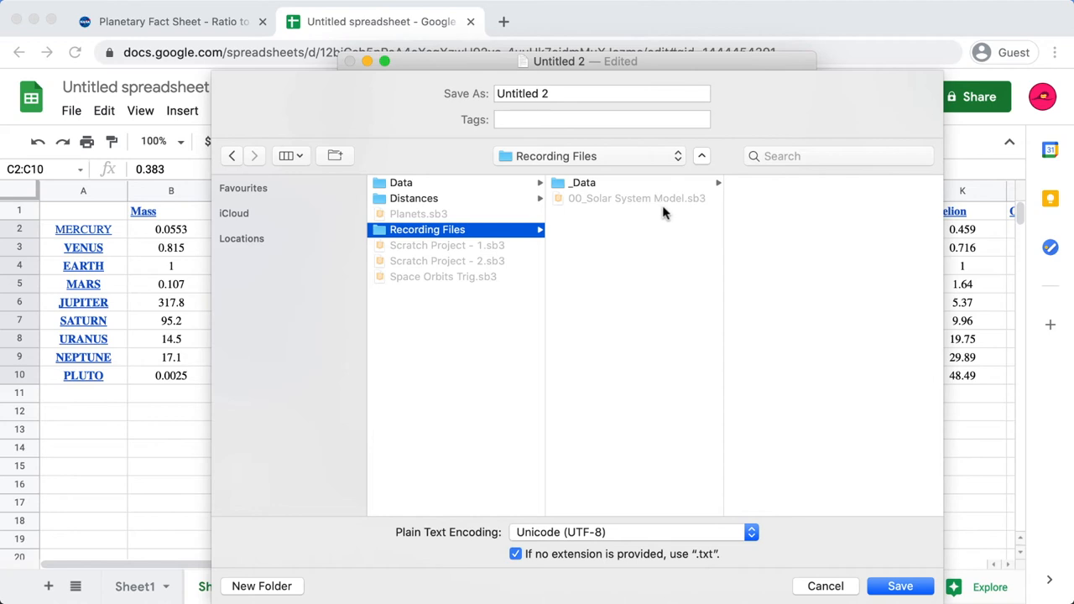
mouse_move(655, 208)
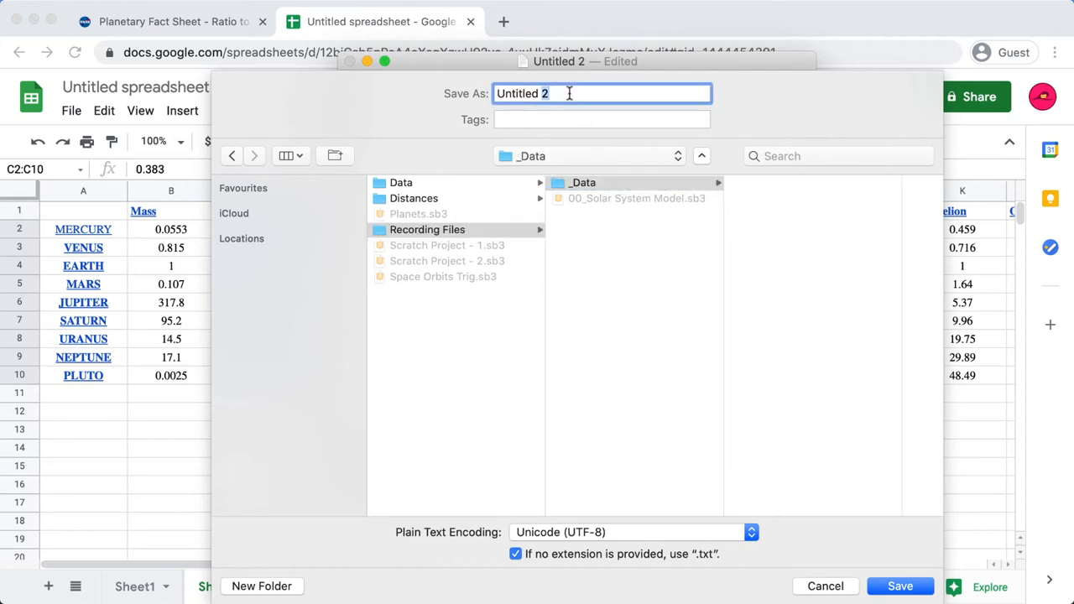
type("di")
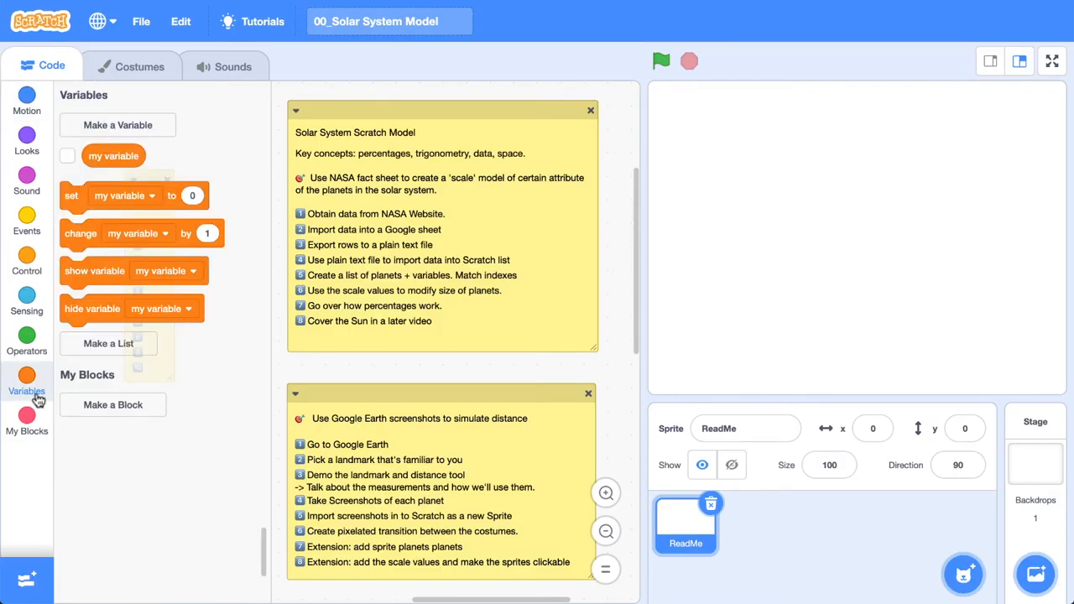
mouse_move(121, 429)
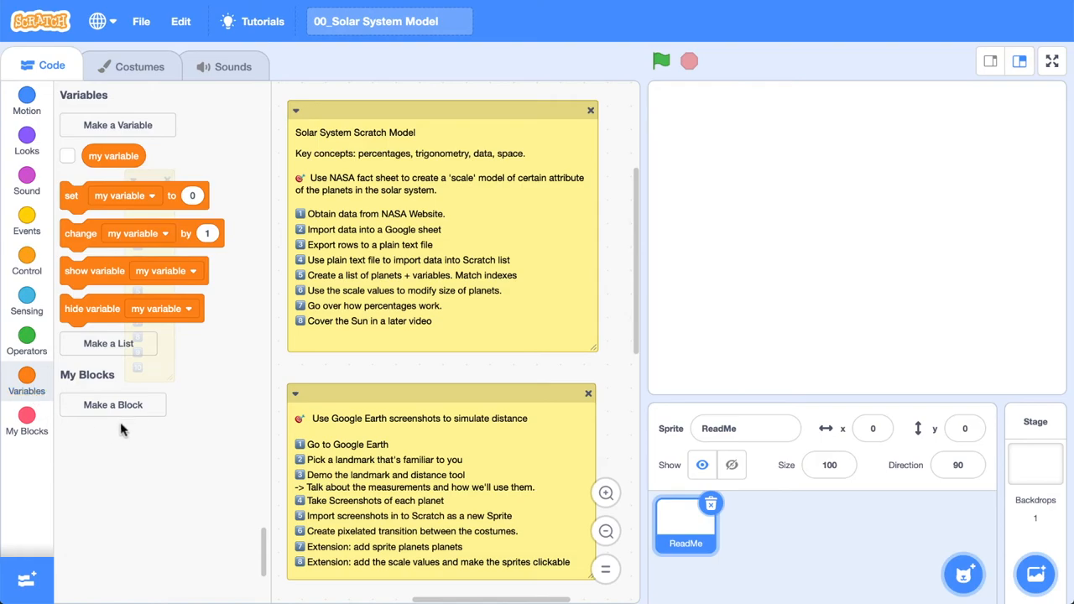
Create a list named 'diameters' available to all sprites.
left_click(107, 342)
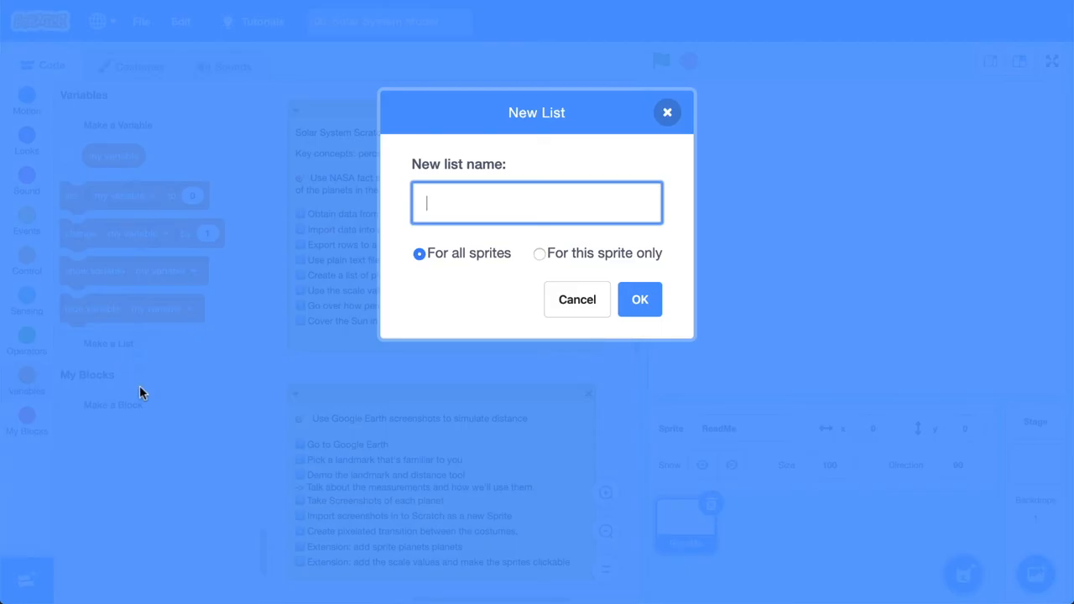
type("diameters")
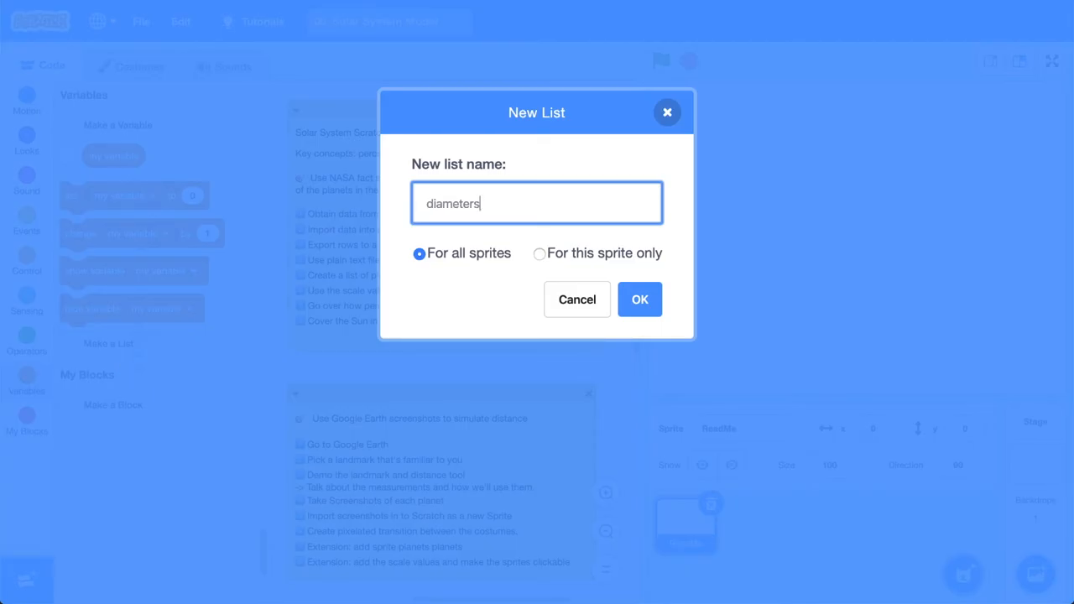
left_click(639, 298)
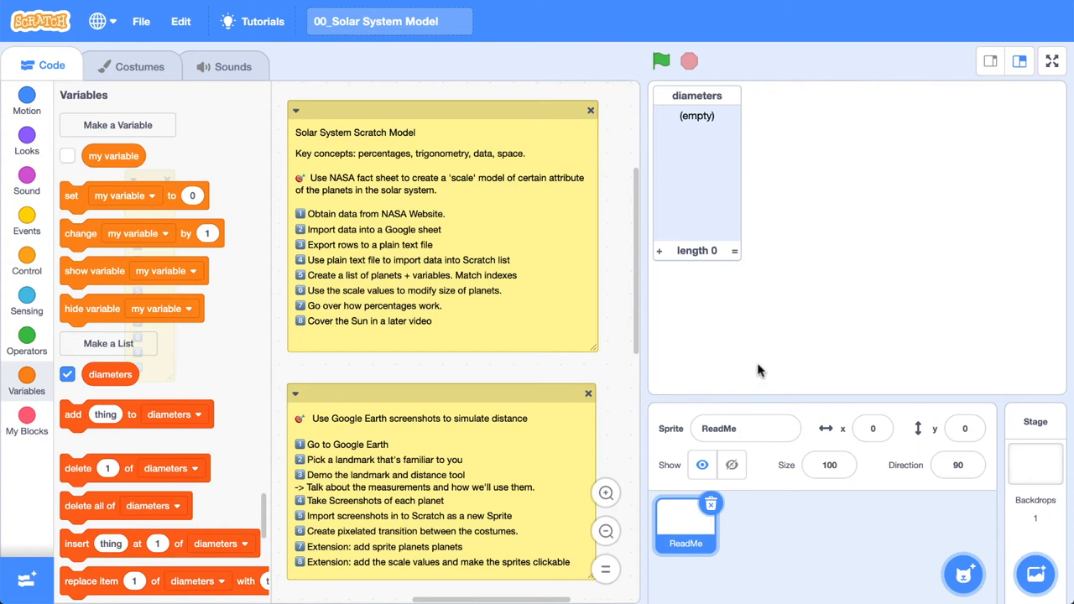
mouse_move(709, 227)
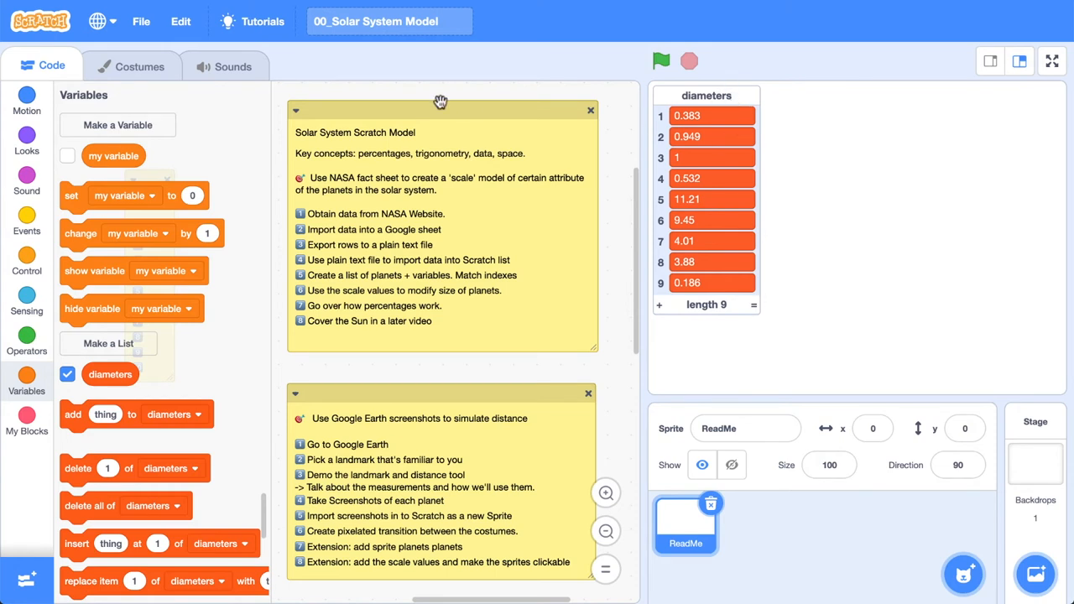
mouse_move(724, 127)
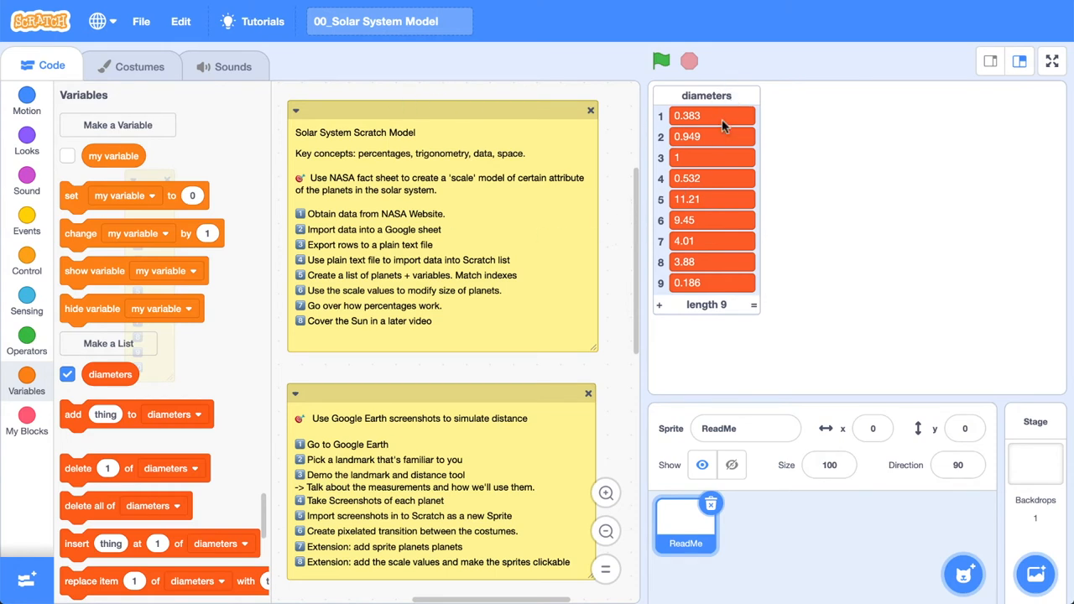
mouse_move(726, 295)
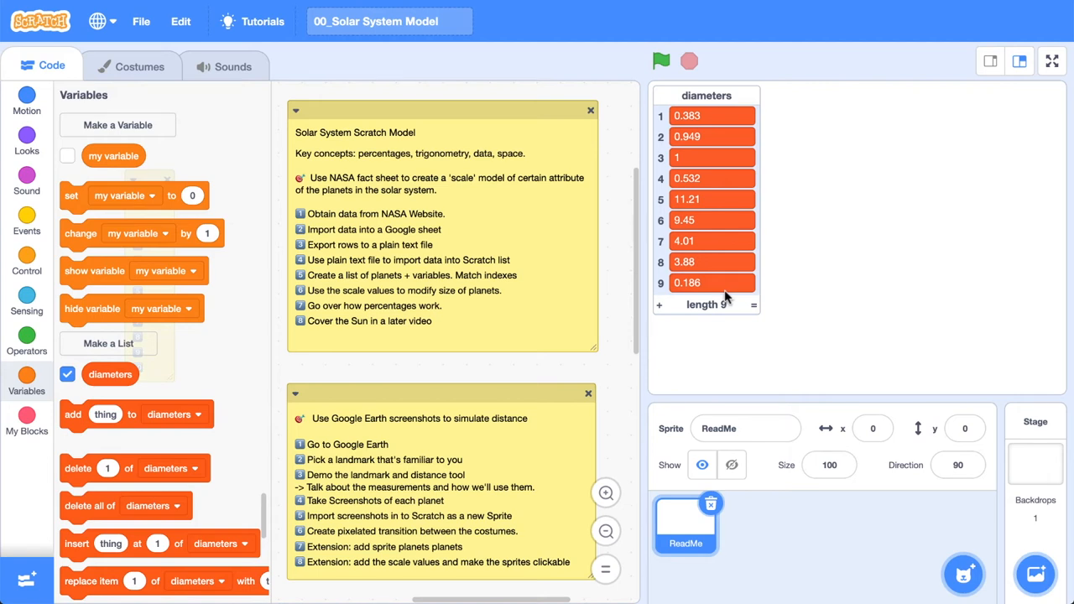
mouse_move(726, 322)
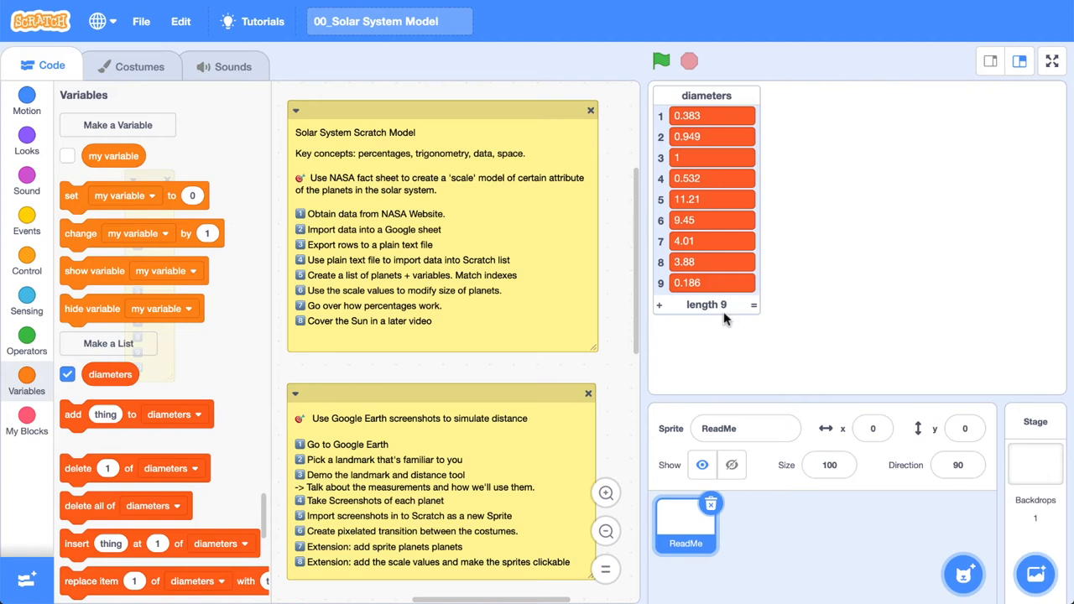
mouse_move(846, 259)
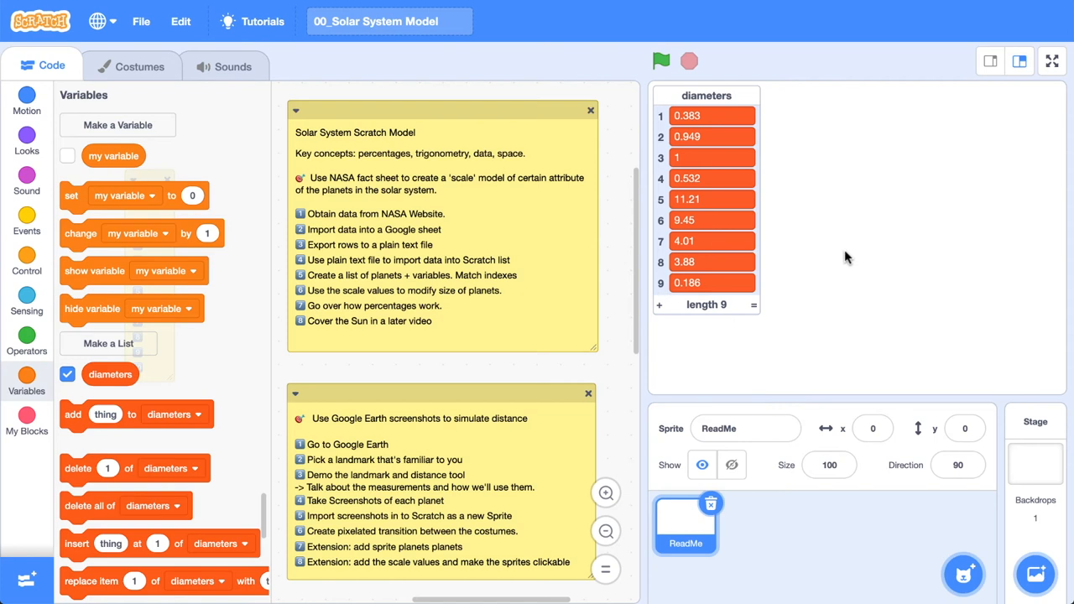
mouse_move(711, 235)
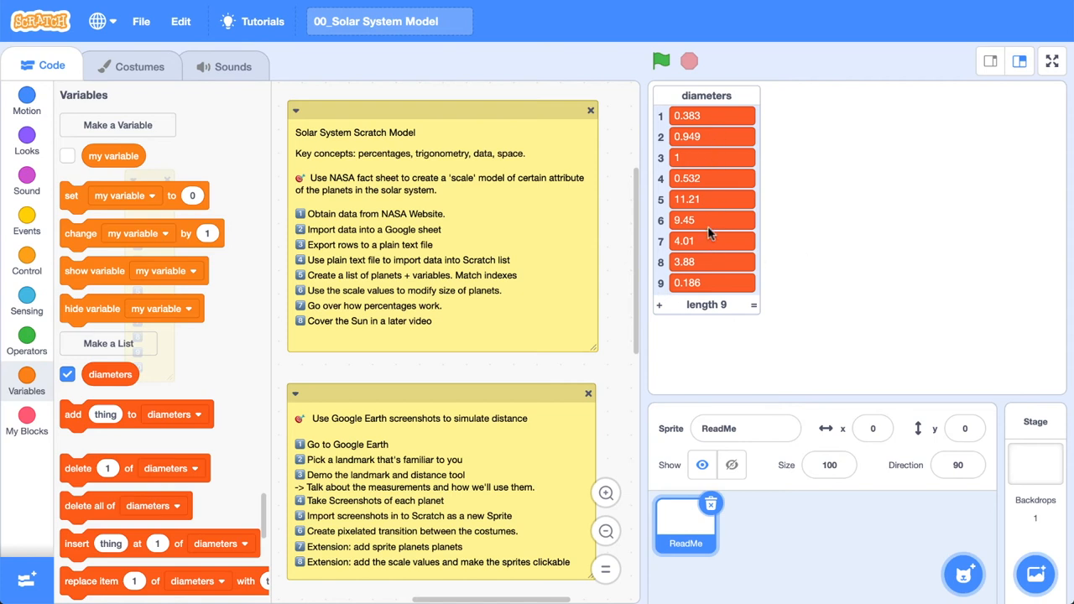
mouse_move(854, 200)
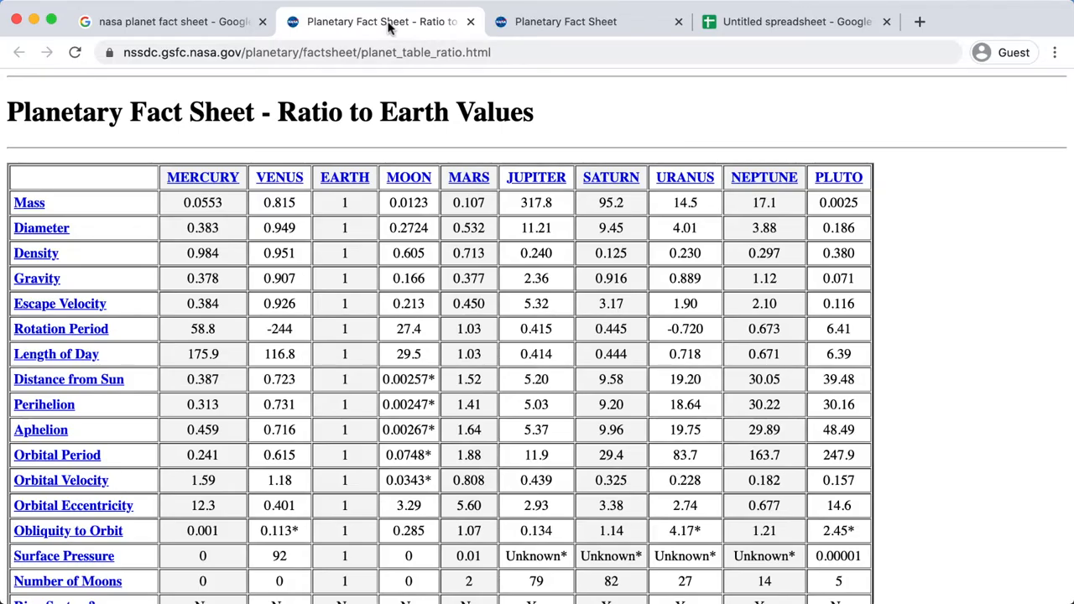
mouse_move(411, 151)
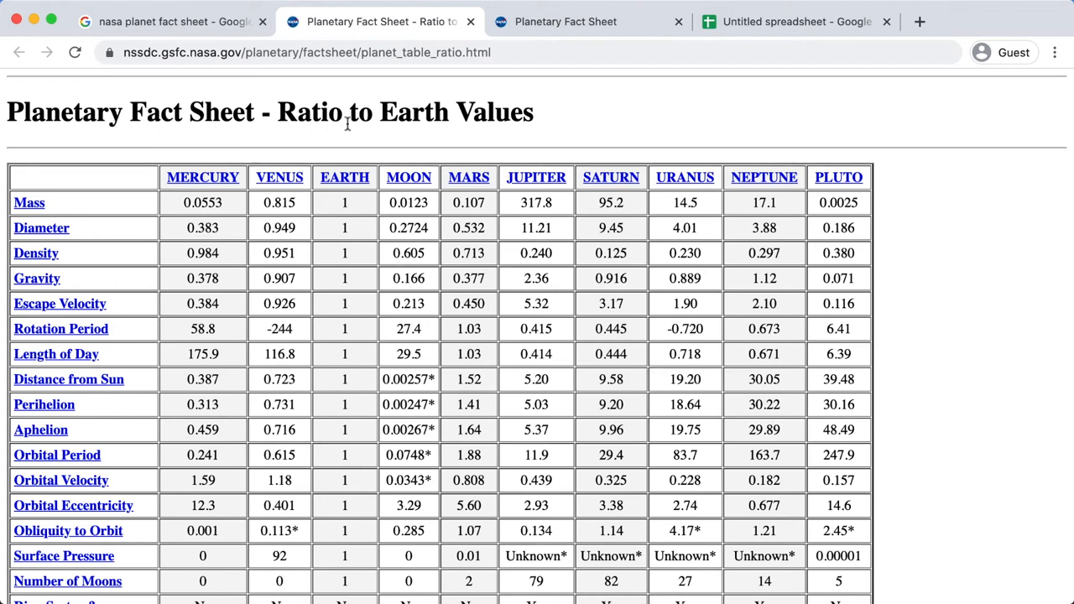
mouse_move(354, 202)
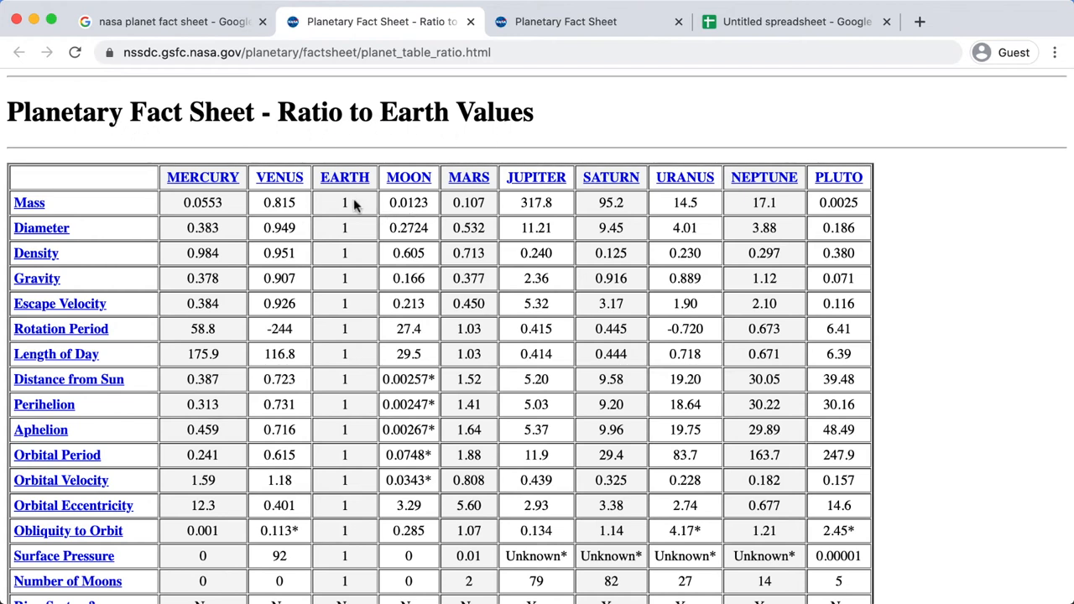
mouse_move(188, 420)
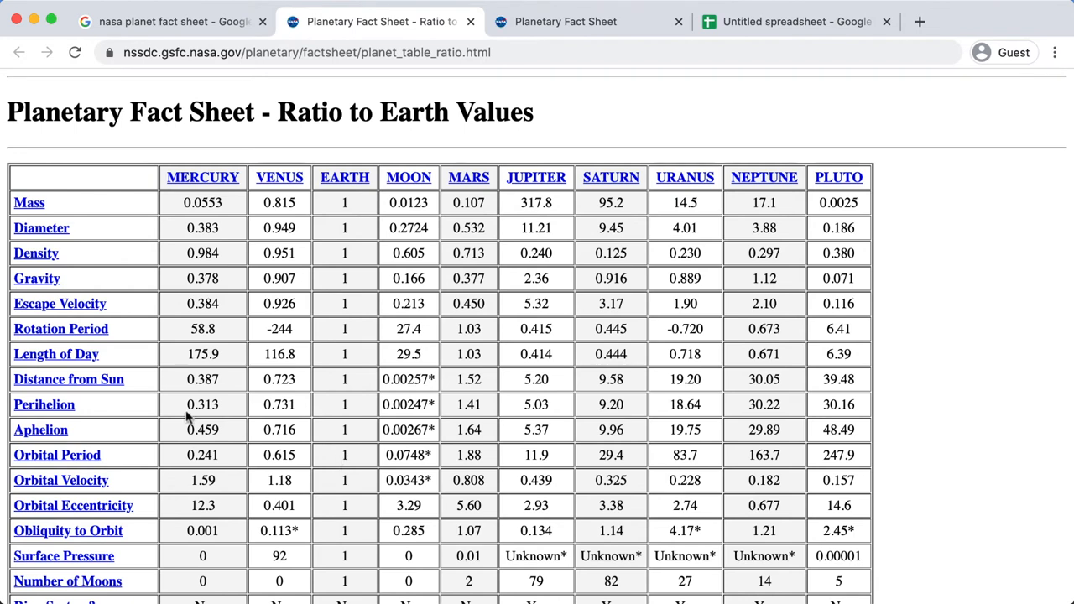
mouse_move(430, 255)
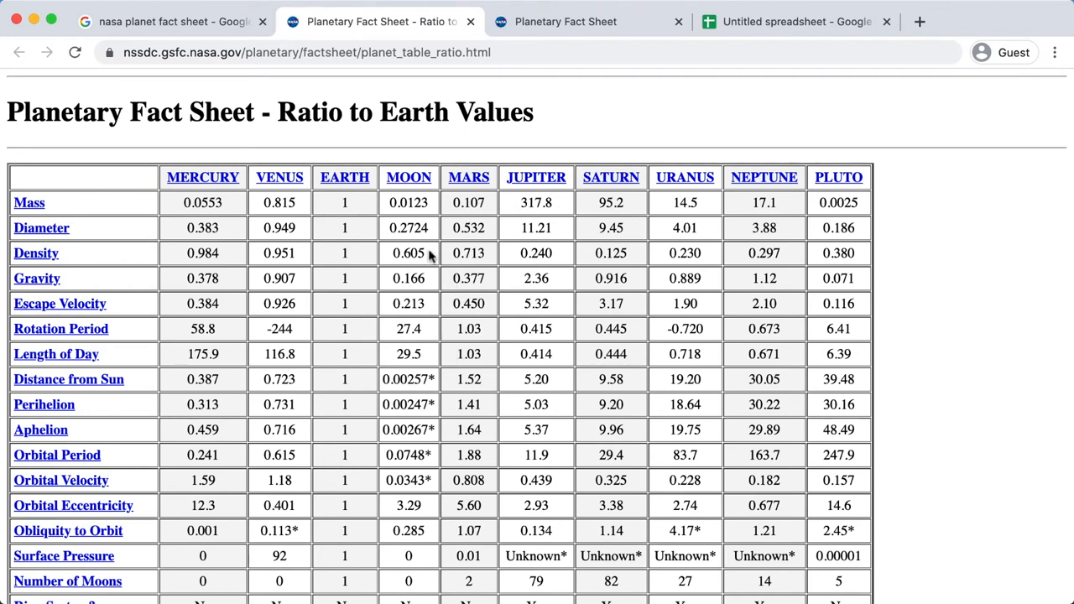
mouse_move(787, 221)
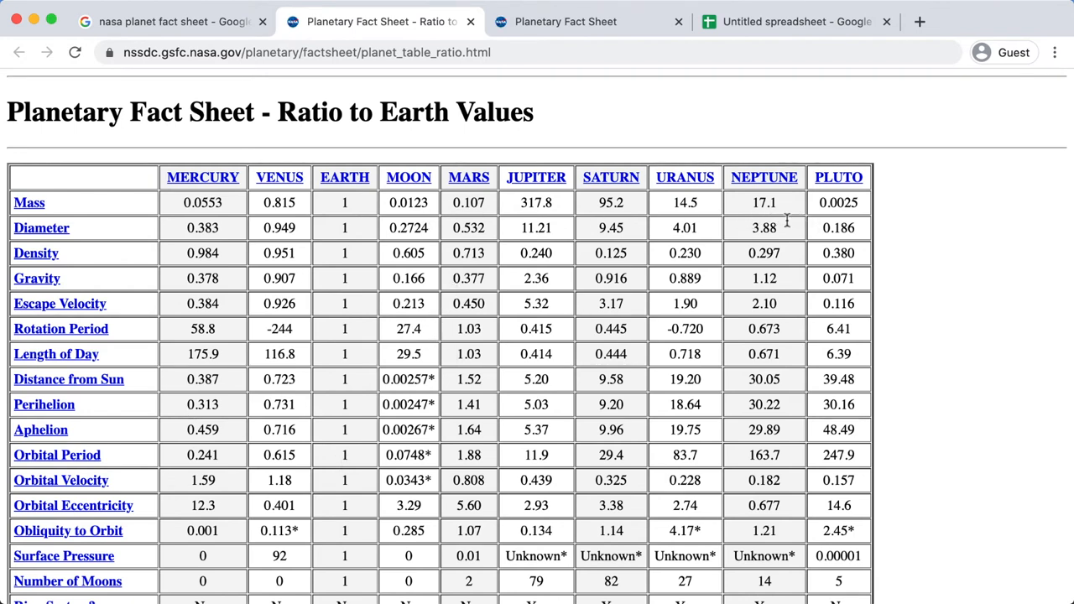
mouse_move(346, 285)
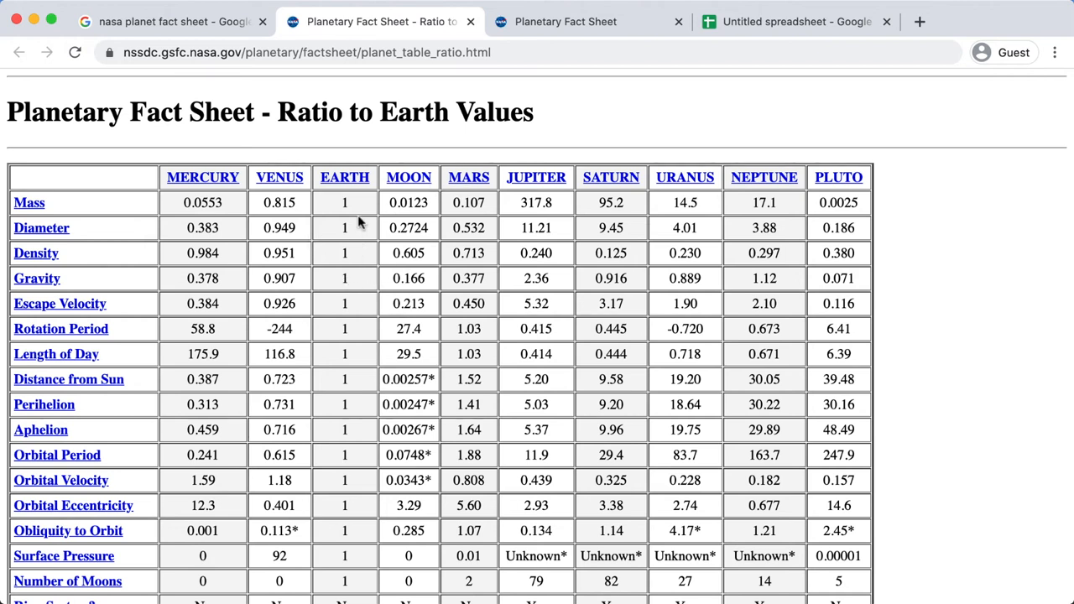
mouse_move(356, 273)
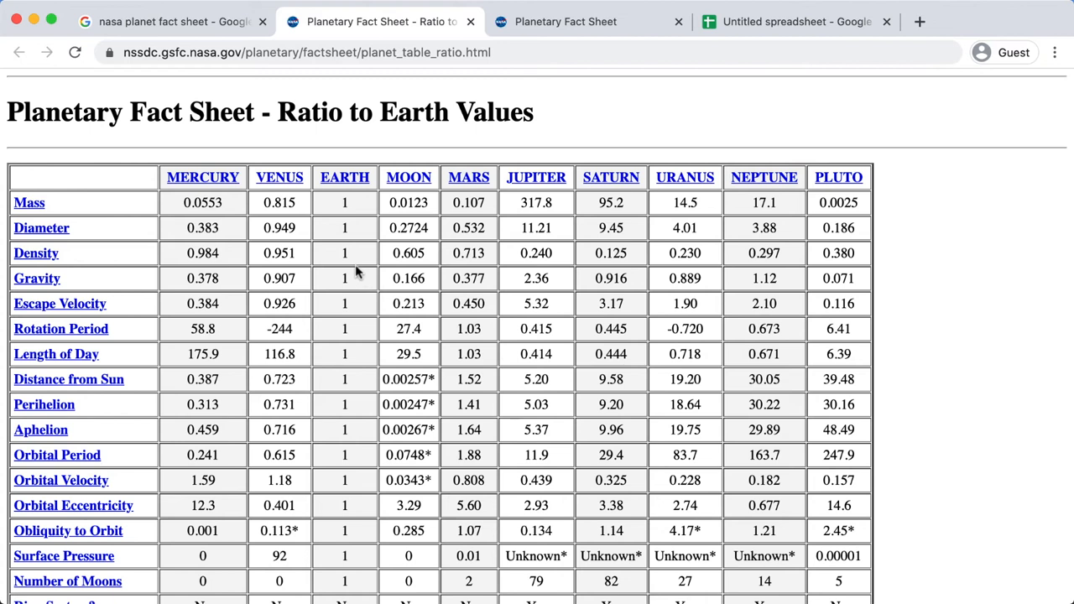
Return to the Google results tab for 'nasa planet fact sheet'.
left_click(168, 20)
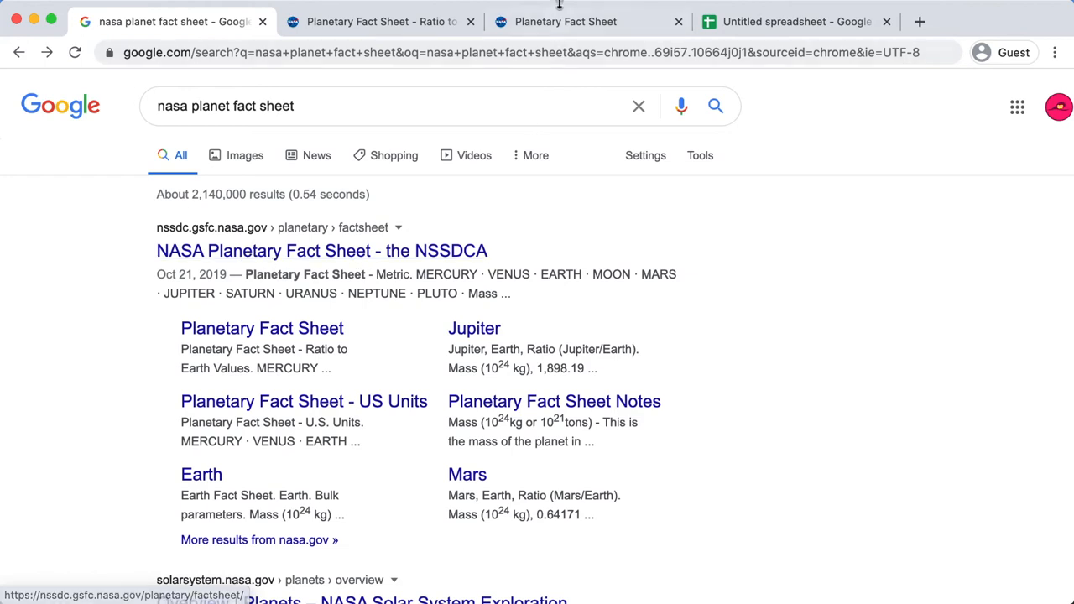
Copy the Diameter (km) values 4879 to 2370 from the metric fact sheet and switch to the spreadsheet.
left_click(322, 250)
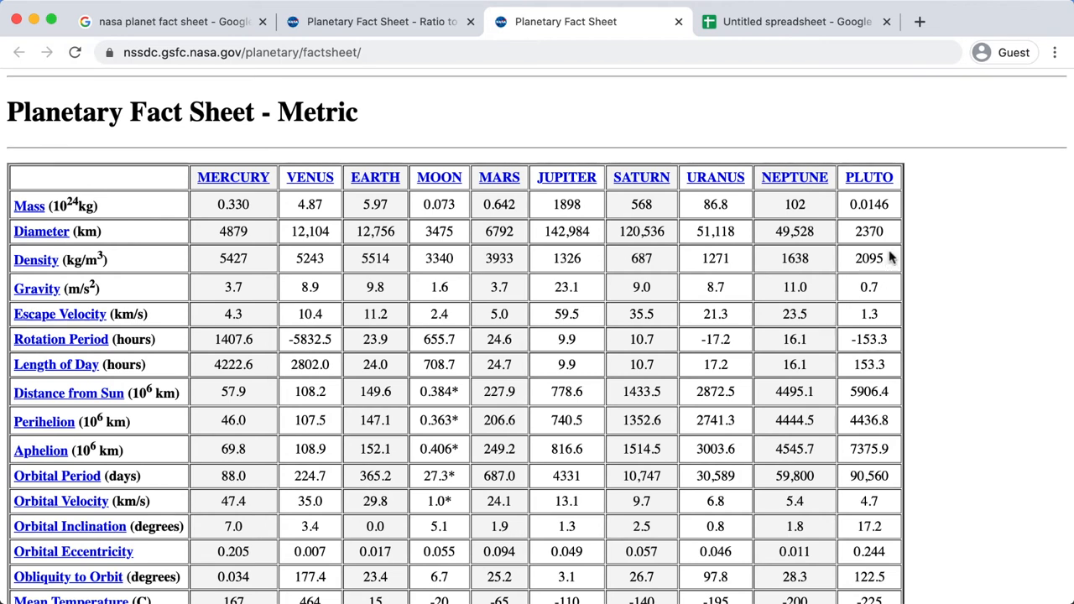
double_click(869, 231)
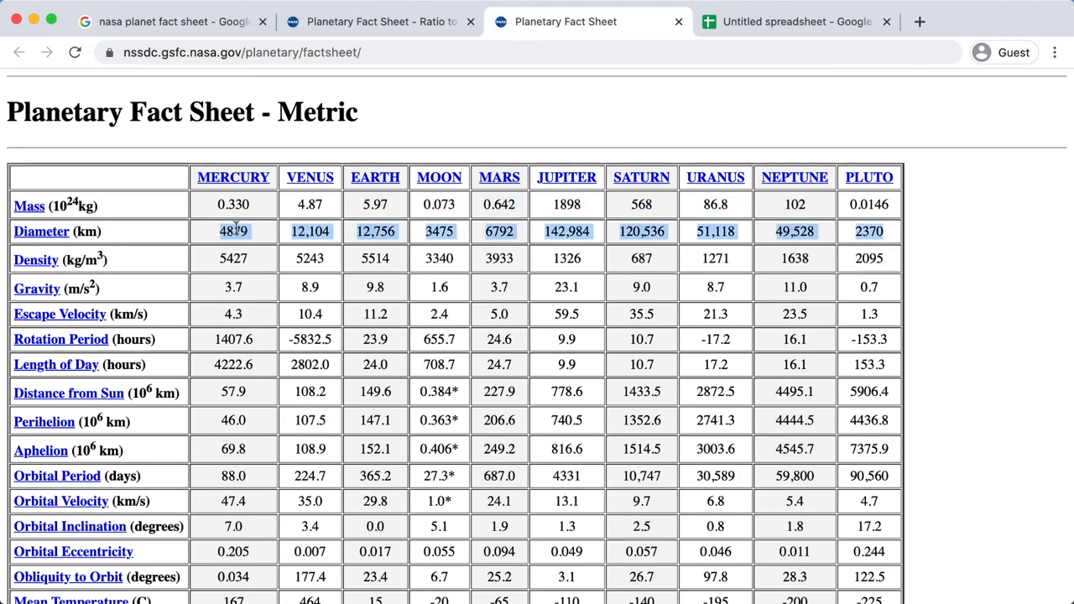
left_click(796, 20)
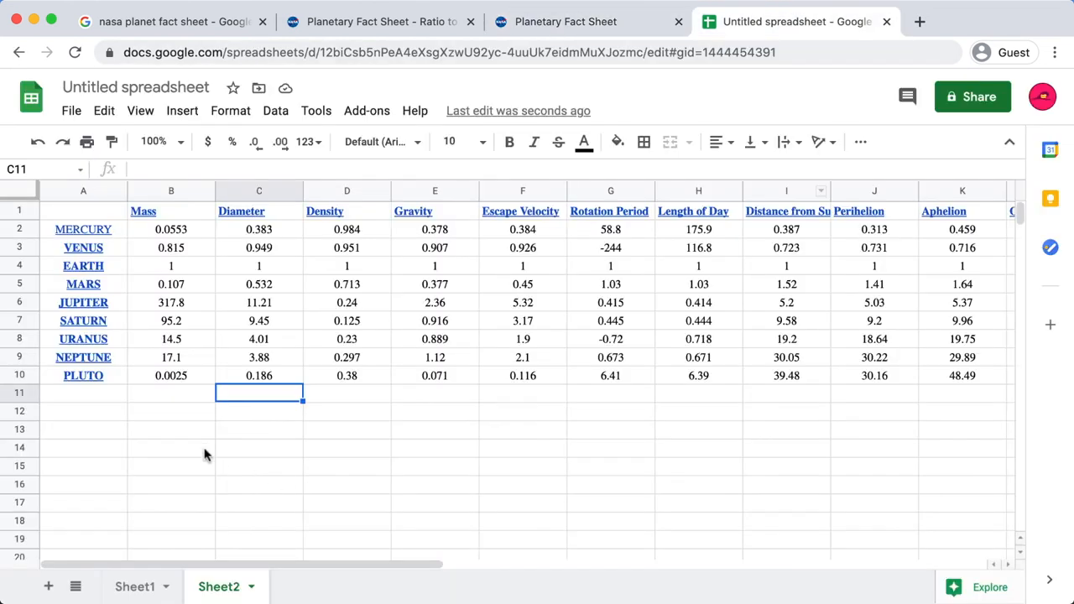
Paste the kilometre diameters into row 14 and down Sheet2's Diameter column from Mercury.
right_click(157, 446)
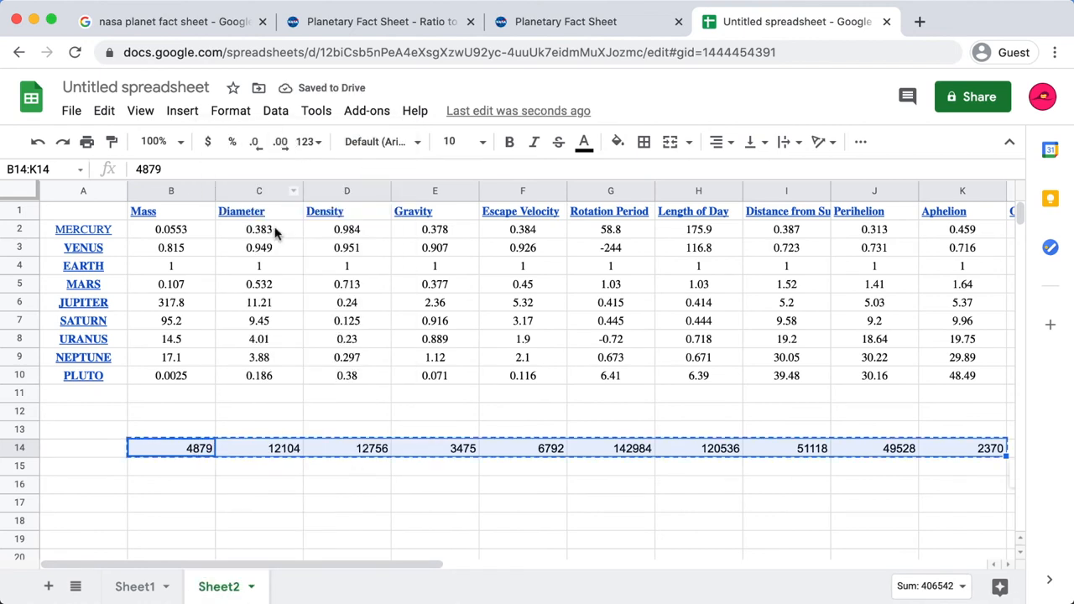
left_click(258, 229)
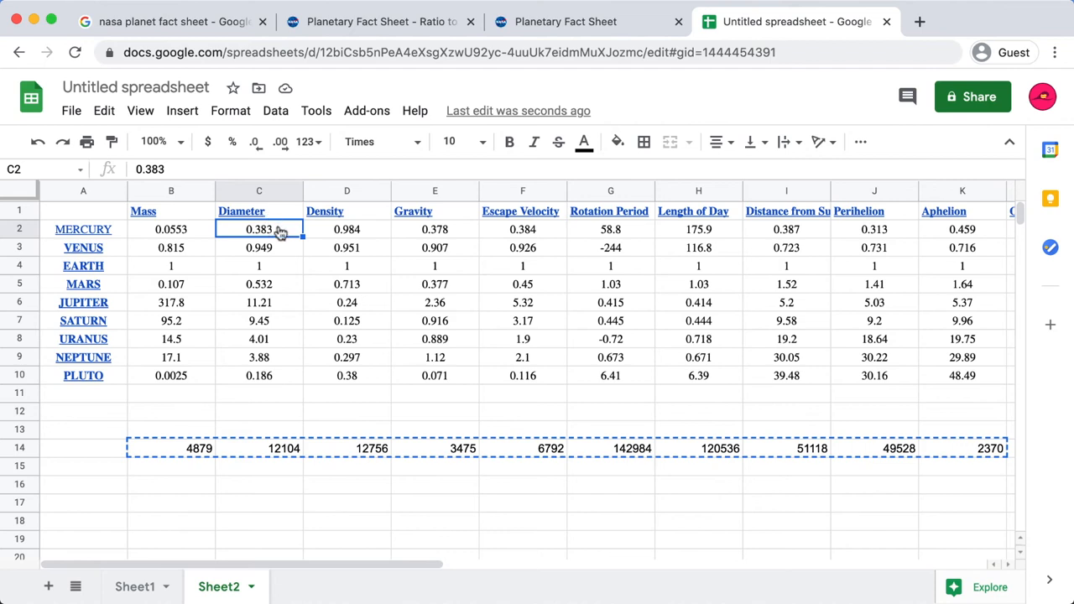
key("cmd+v")
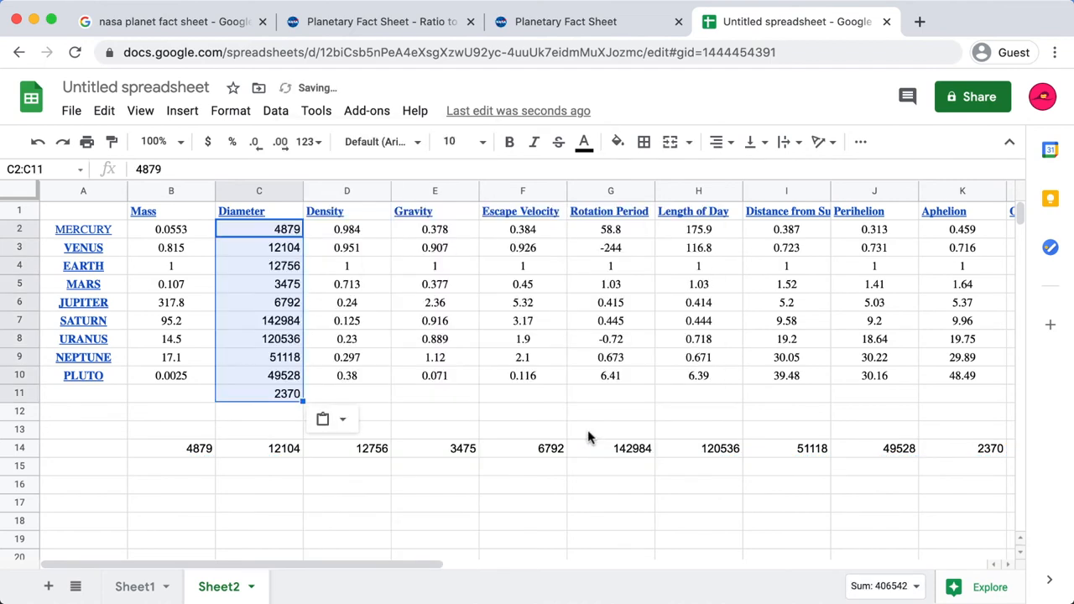
mouse_move(289, 359)
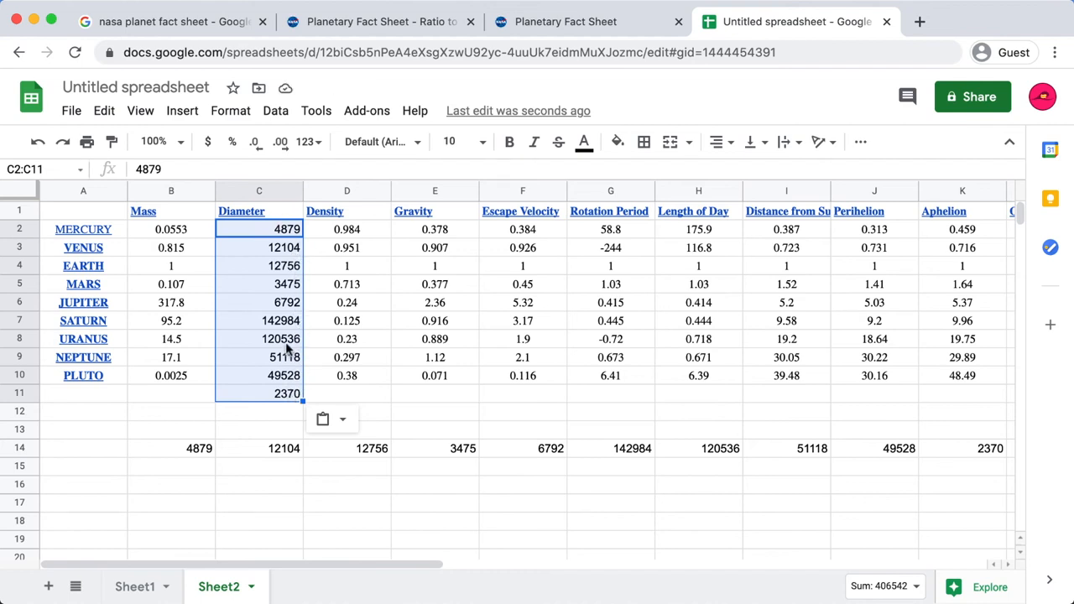
Check the Mercury and Earth diameter cells and target the stray 3475 value in the MARS row.
left_click(287, 228)
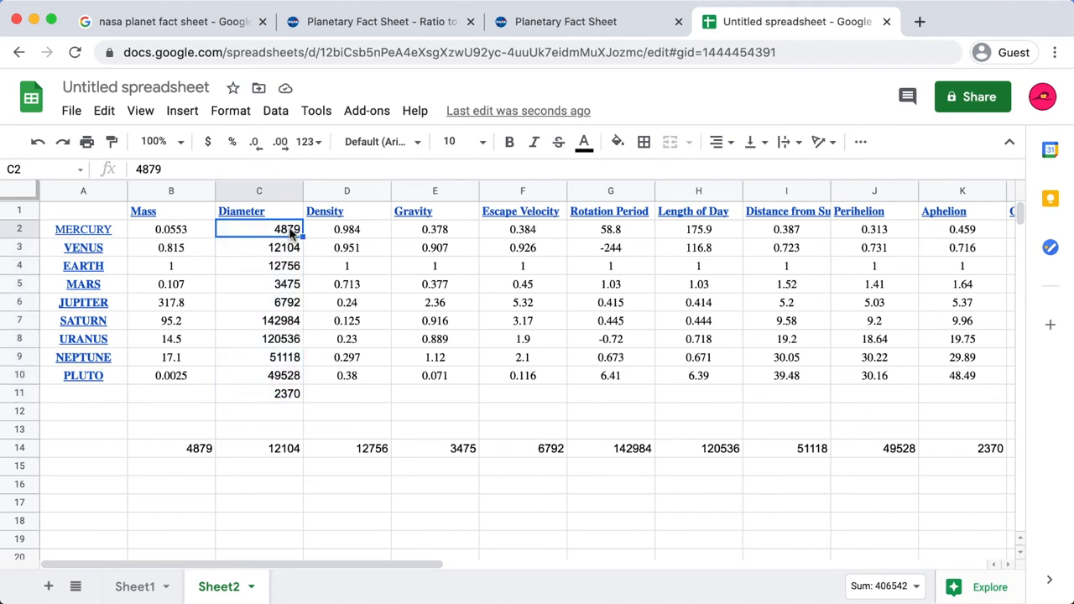
left_click(259, 265)
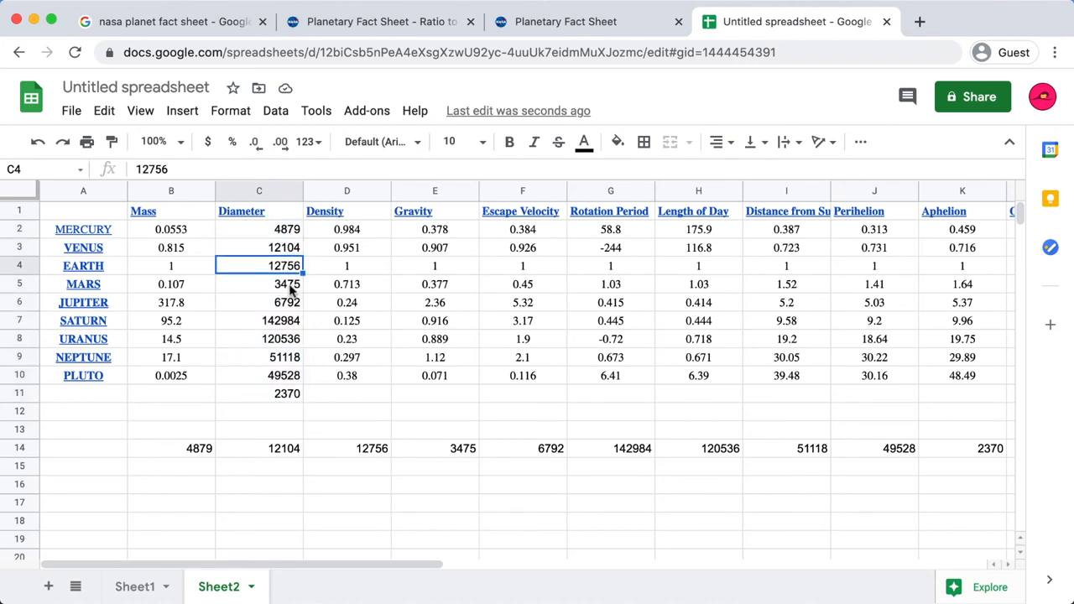
right_click(258, 283)
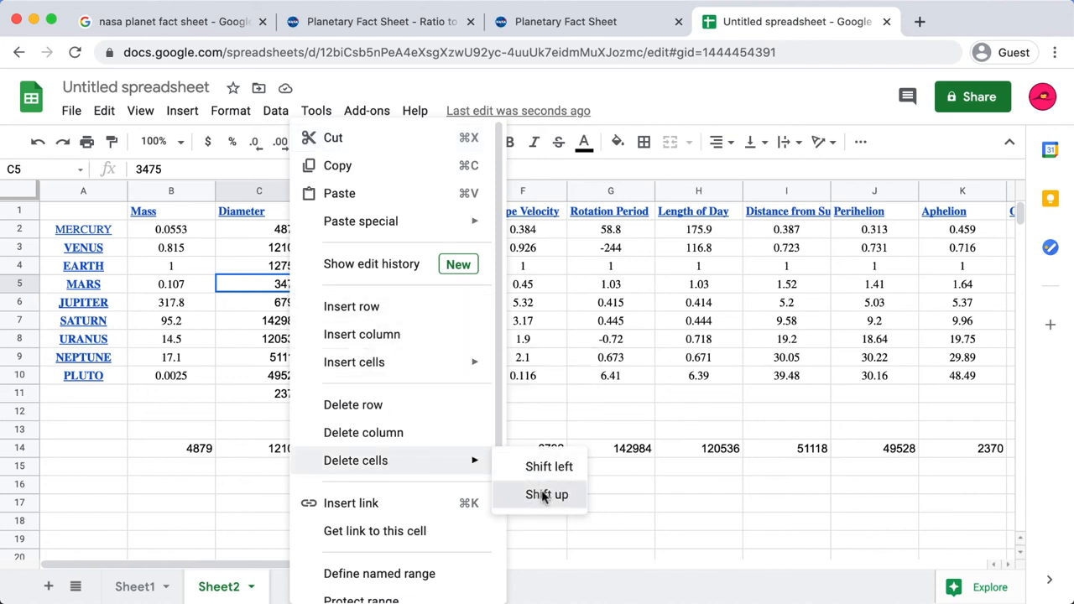
Delete the stray 3475 cell, shifting the nine diameters up beside MERCURY through PLUTO.
left_click(547, 493)
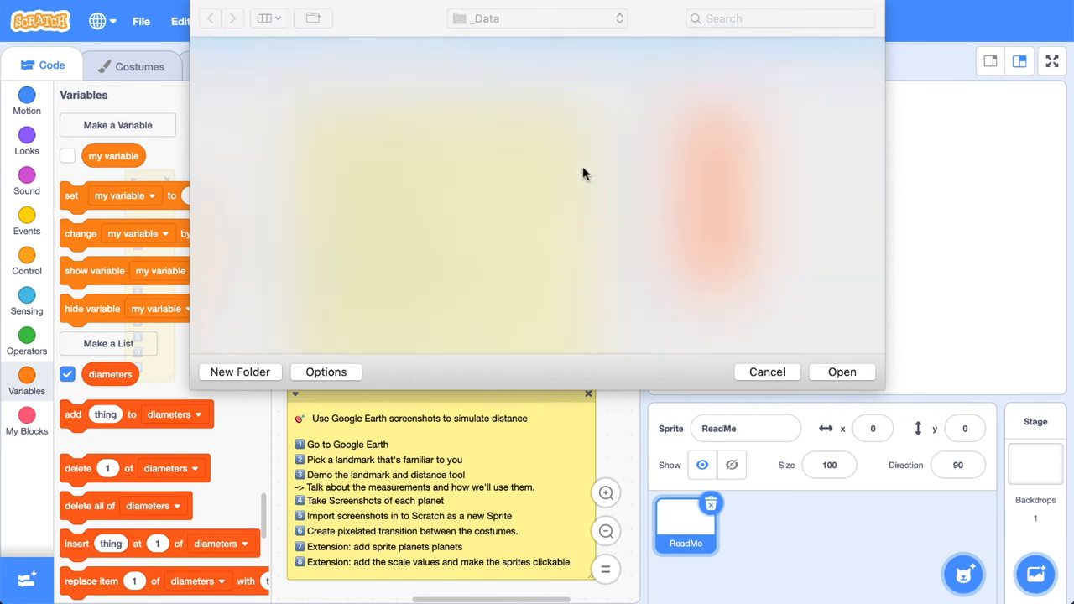
Import the data file so the diameters list holds nine values, 4879 to 2370.
left_click(765, 372)
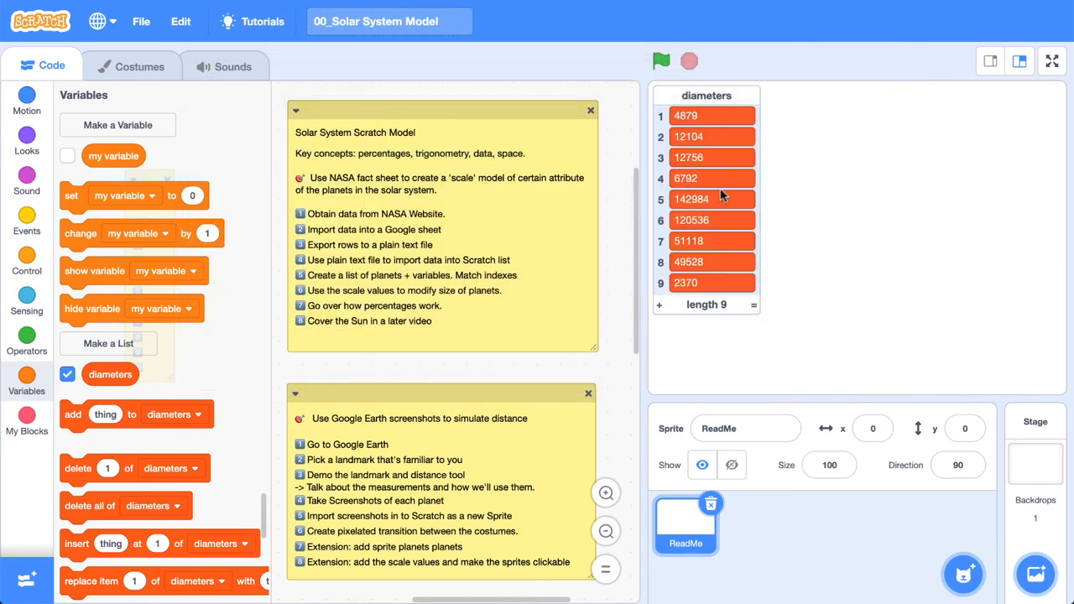
mouse_move(712, 255)
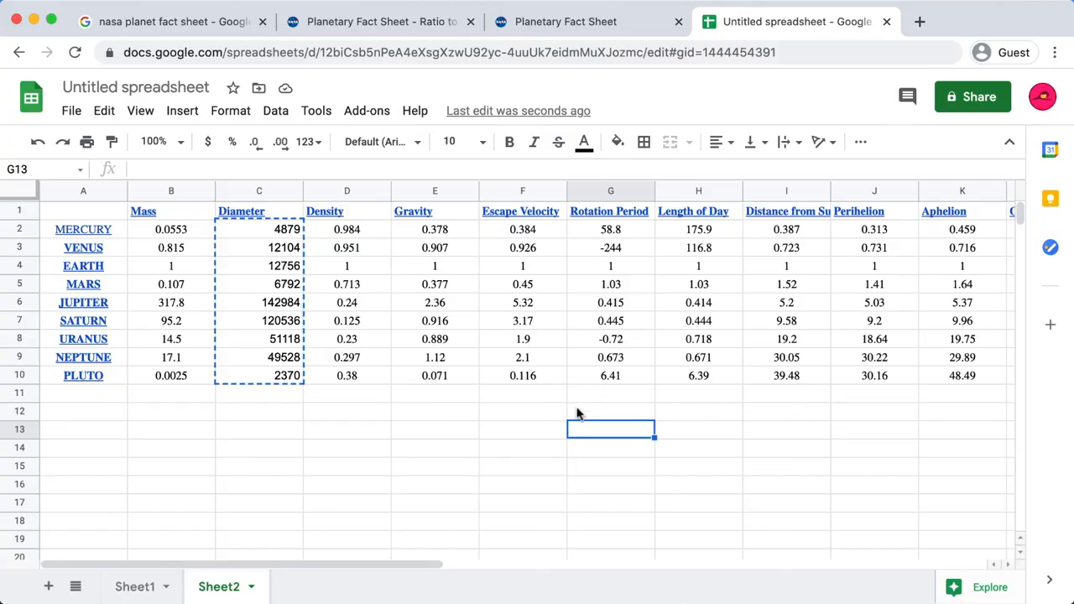
mouse_move(752, 406)
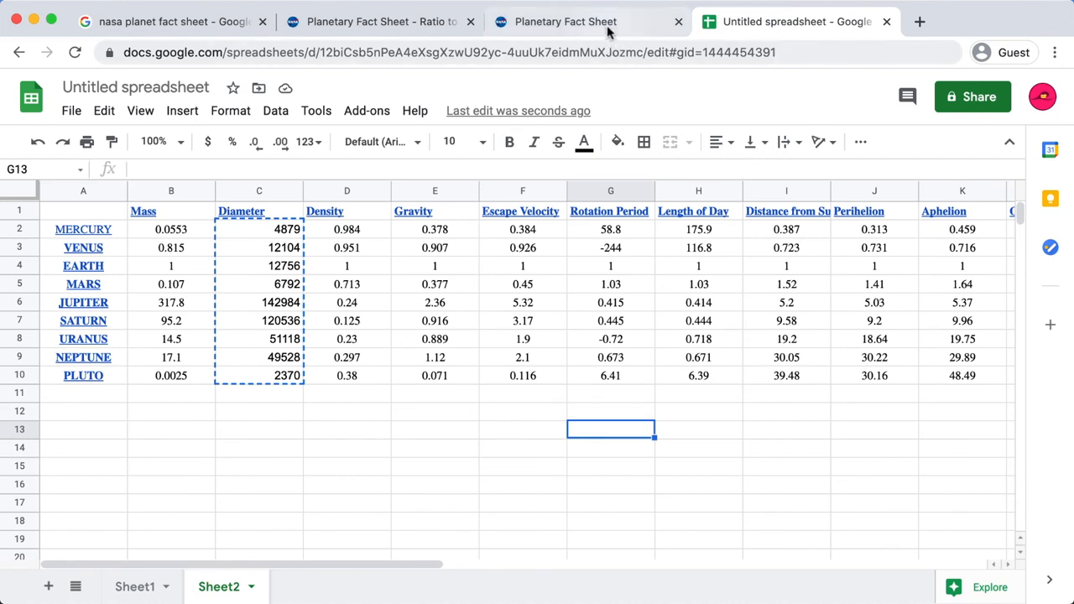
Bring up the NASA metric Planetary Fact Sheet with its Diameter row selected.
left_click(565, 20)
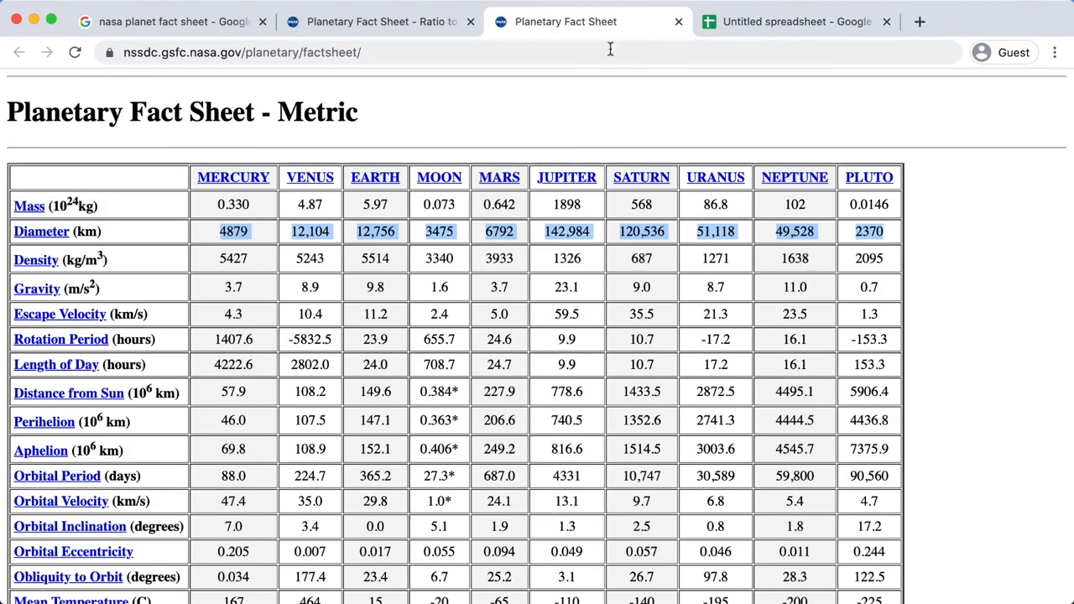
left_click(795, 20)
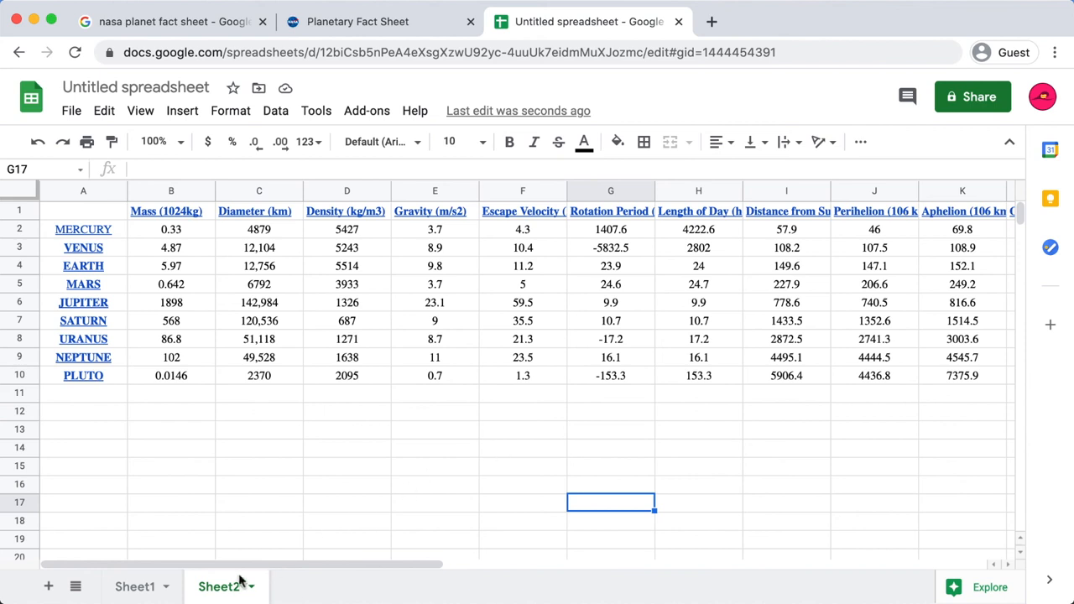
mouse_move(281, 282)
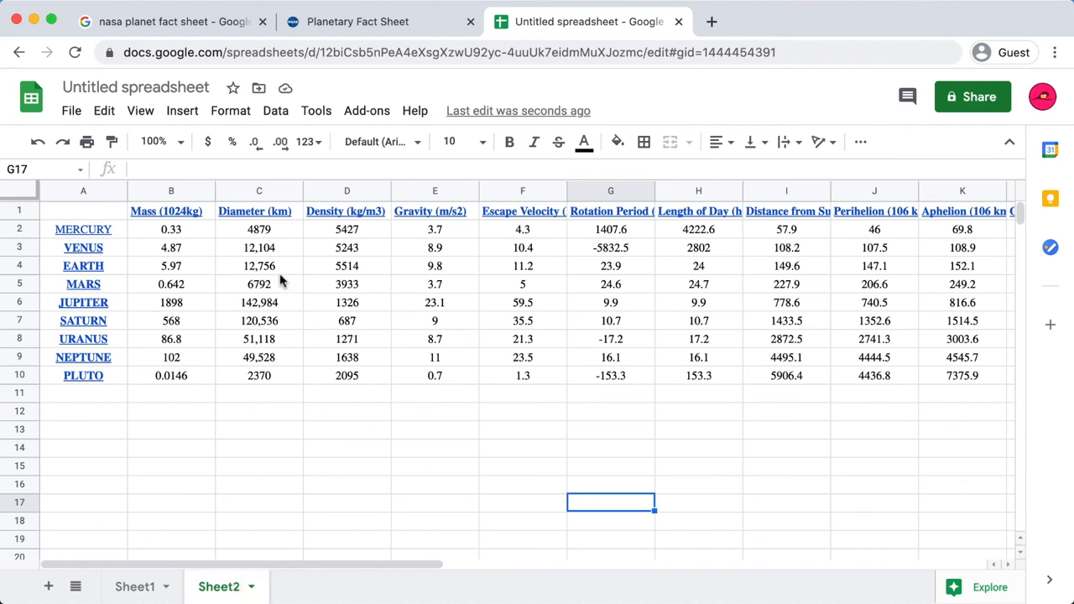
mouse_move(702, 215)
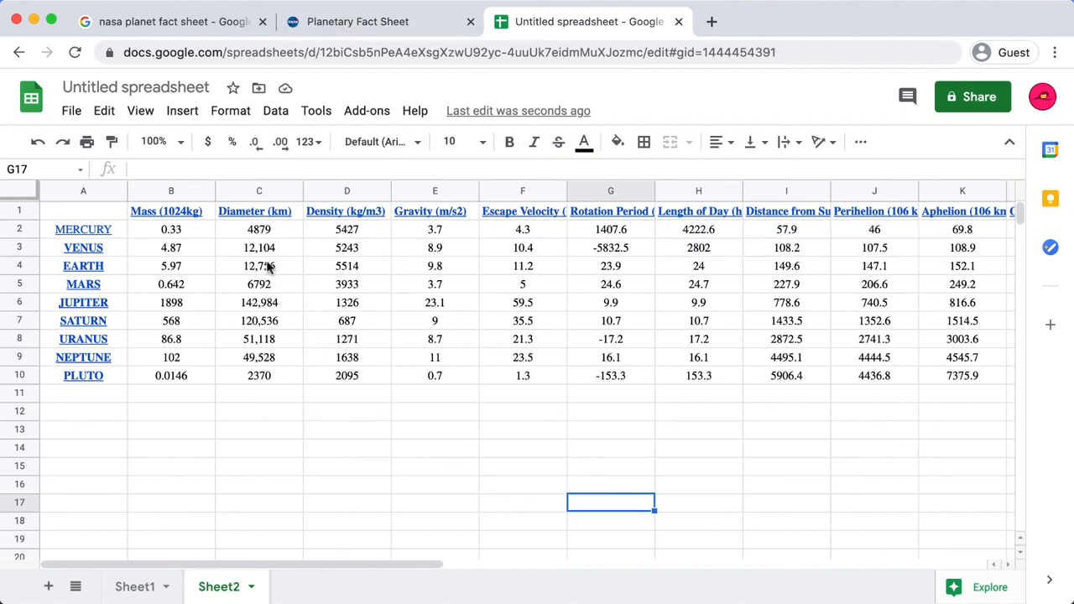
Select the metric data from Mercury's mass across Sheet2 and start a find-in-sheet search.
left_click(171, 228)
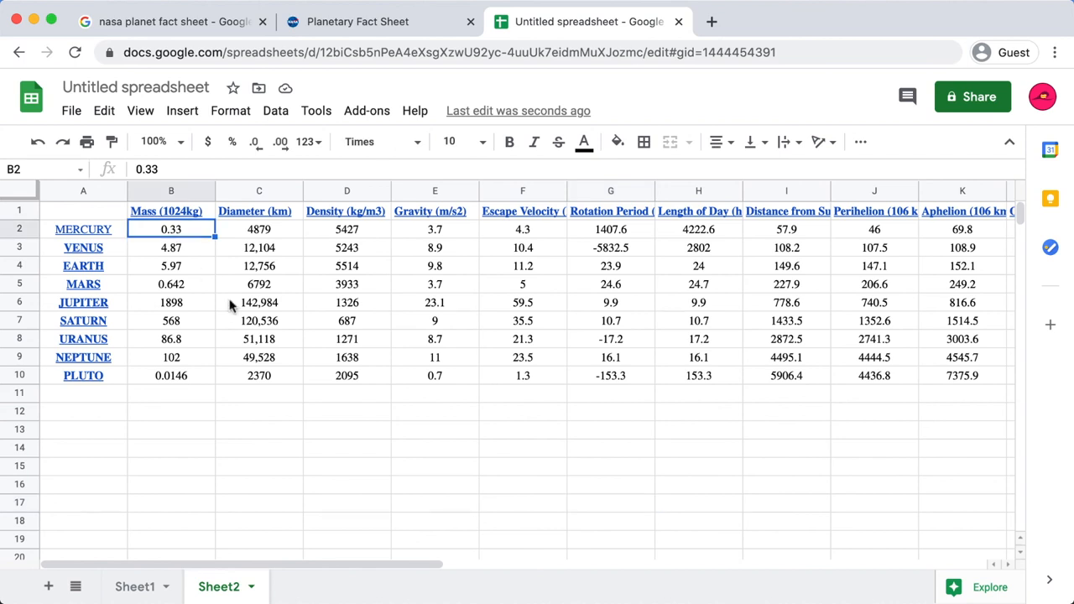
scroll("right", 3)
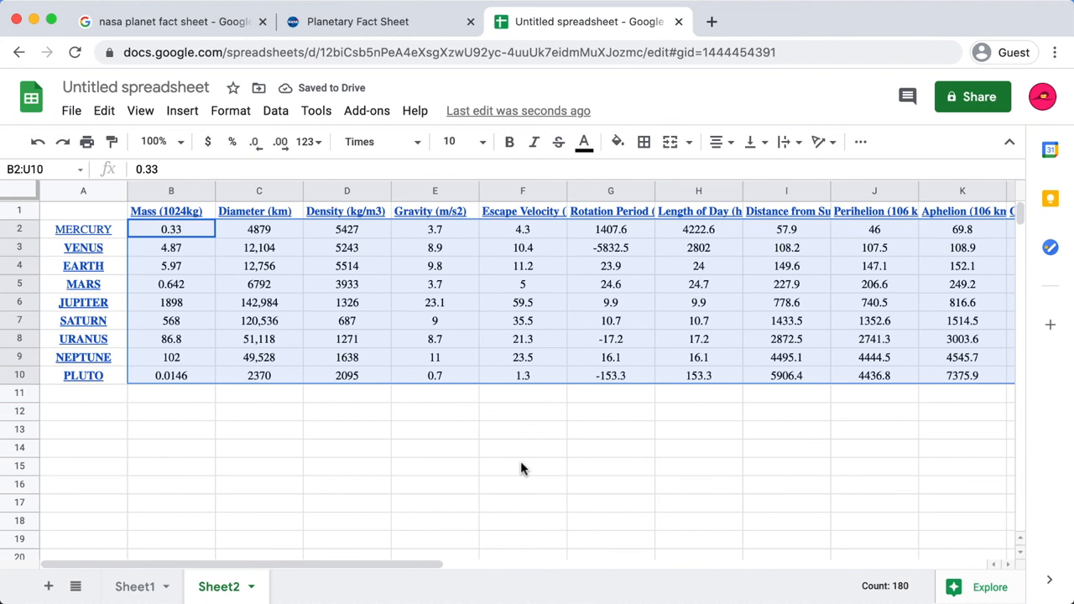
key("cmd+f")
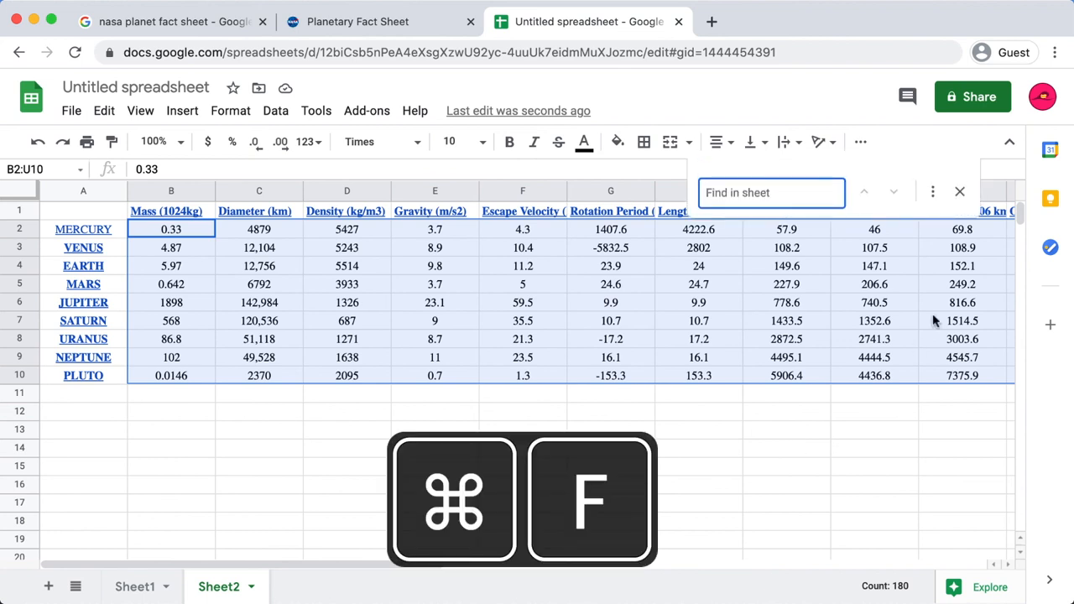
Find ',' with empty replacement and replace all, stripping commas from the nine values.
key("cmd+shift+h")
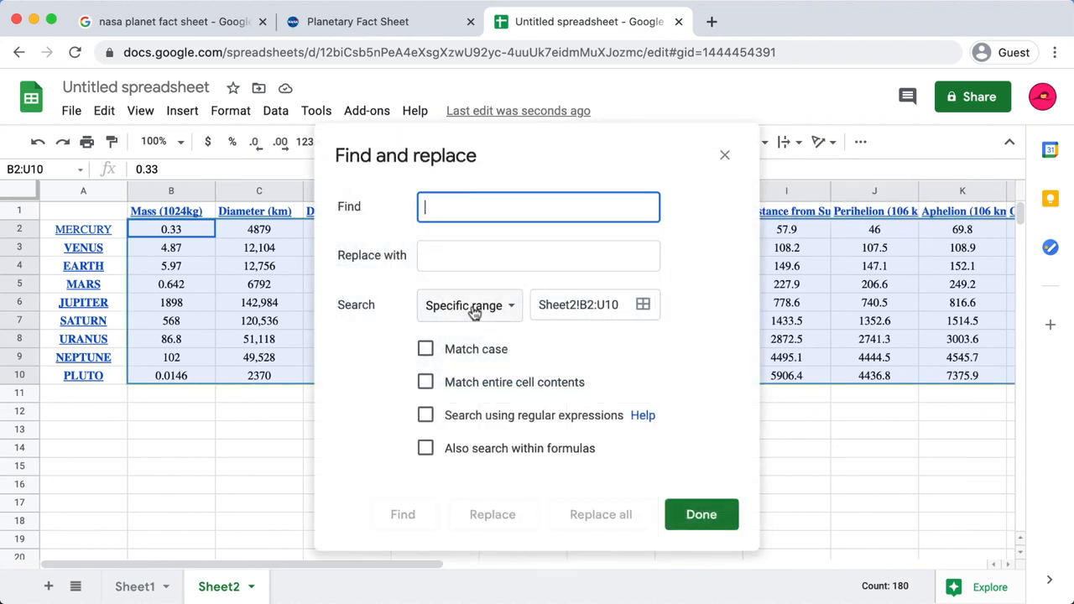
left_click(468, 306)
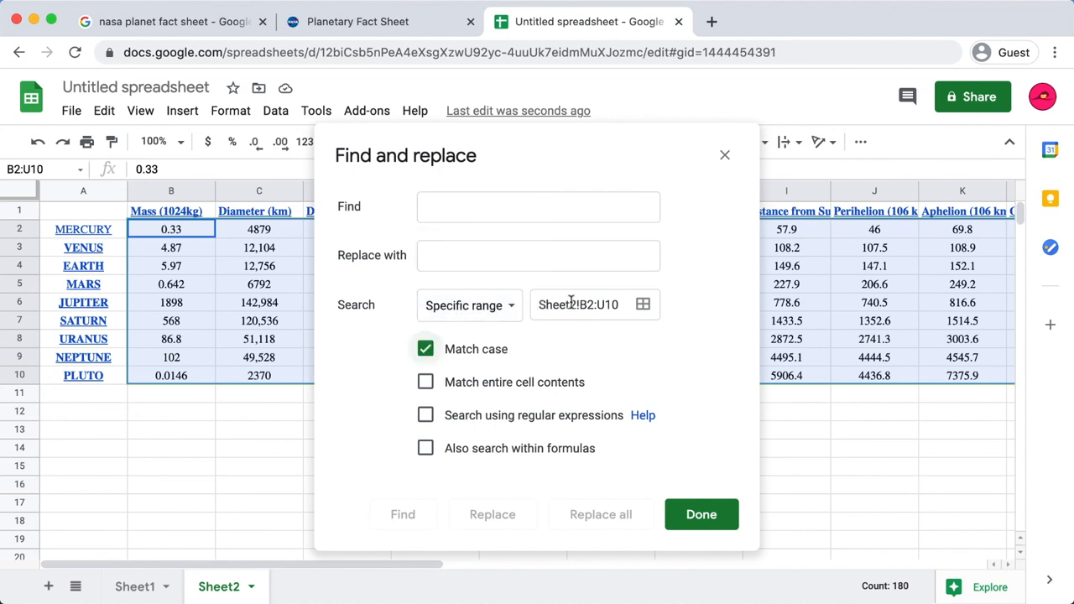
left_click(427, 347)
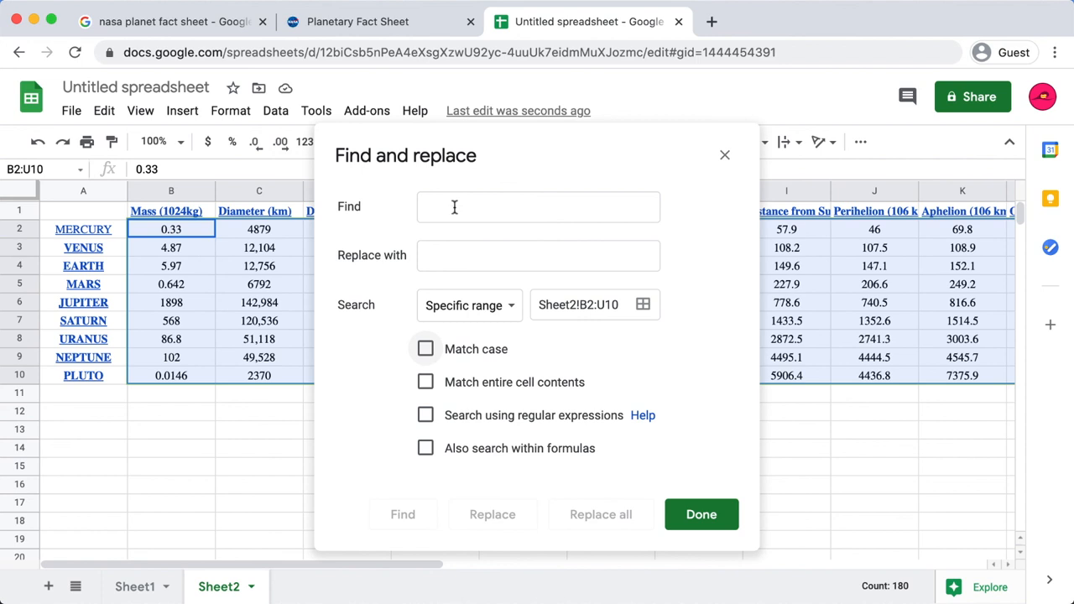
type(",")
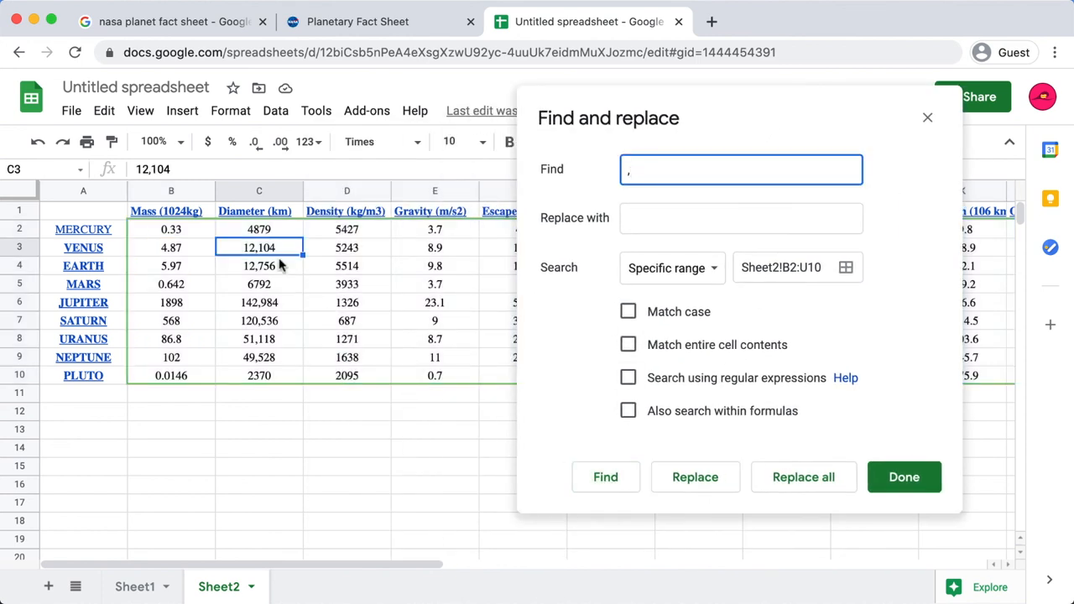
left_click(695, 476)
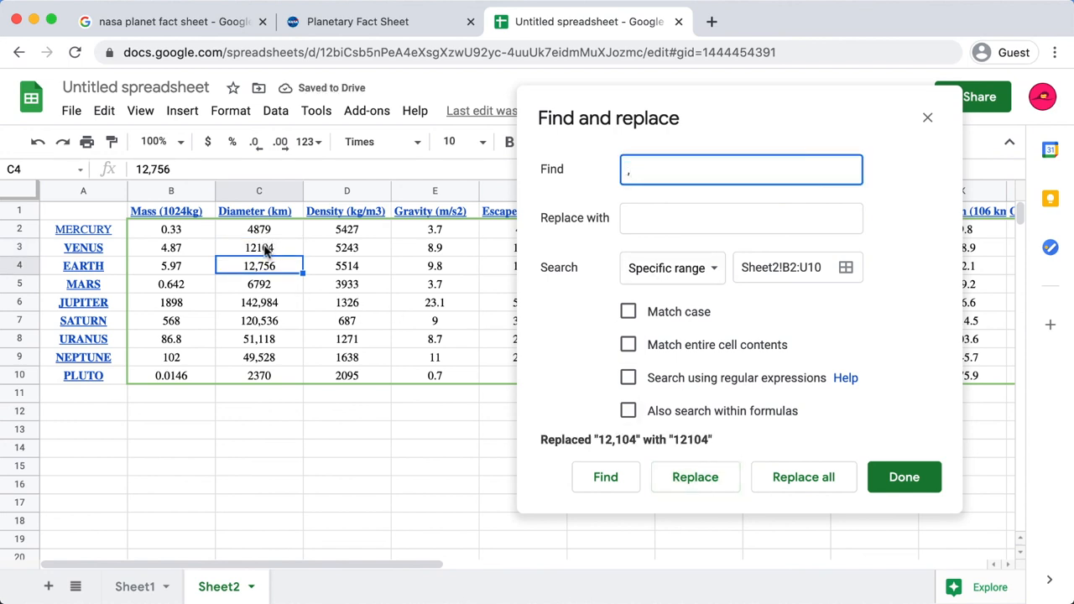
left_click(802, 477)
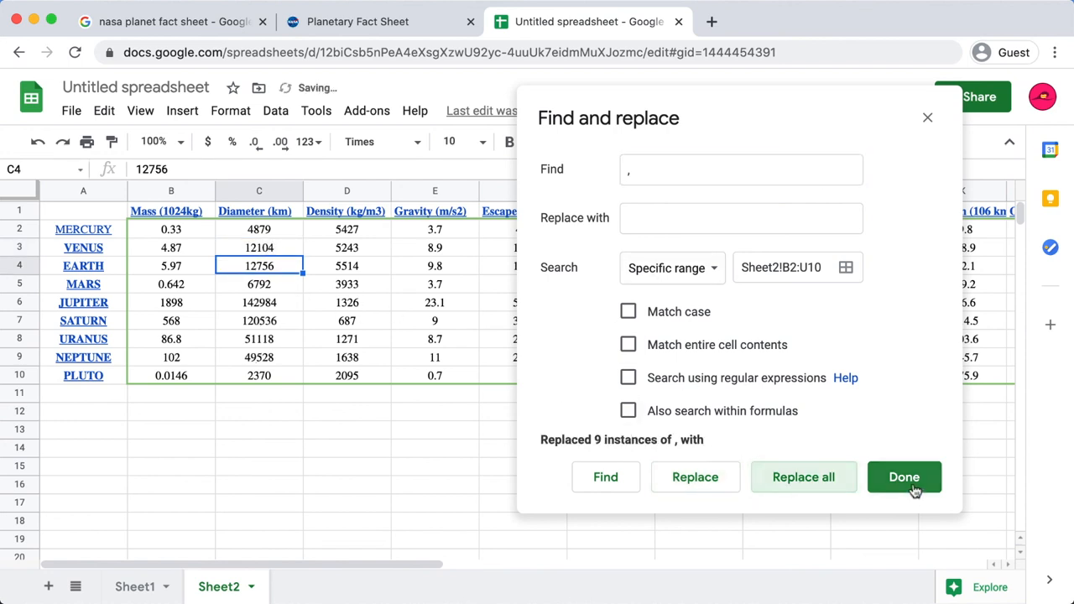
left_click(903, 476)
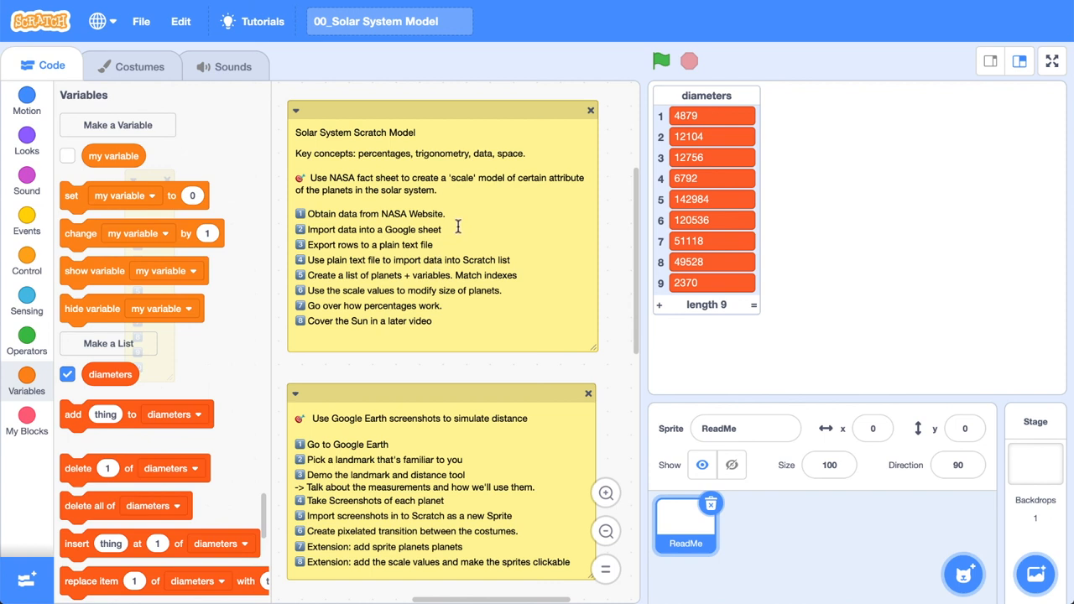
double_click(393, 213)
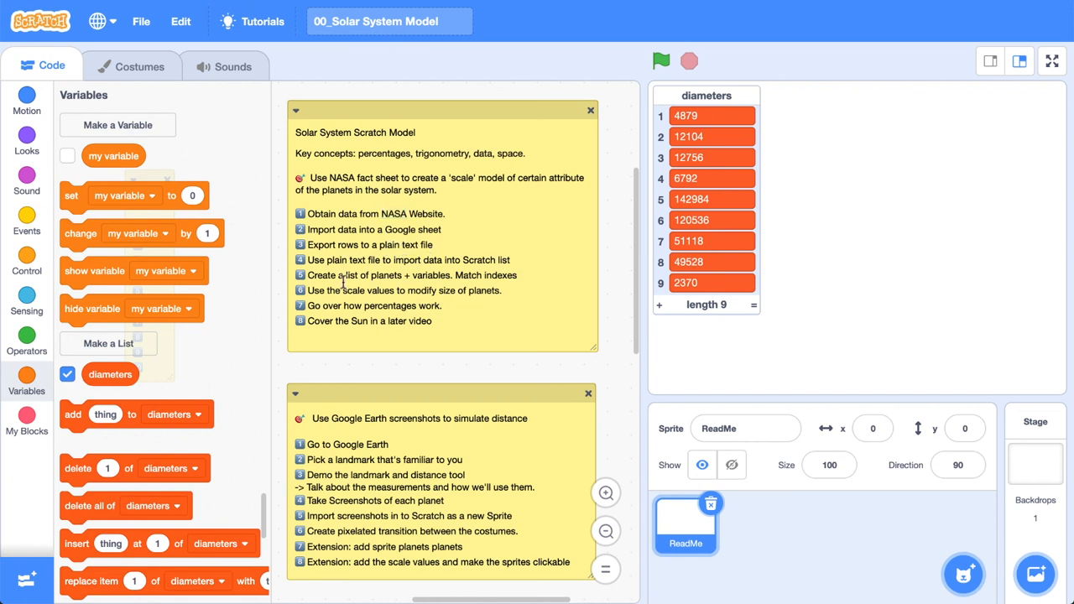
mouse_move(510, 282)
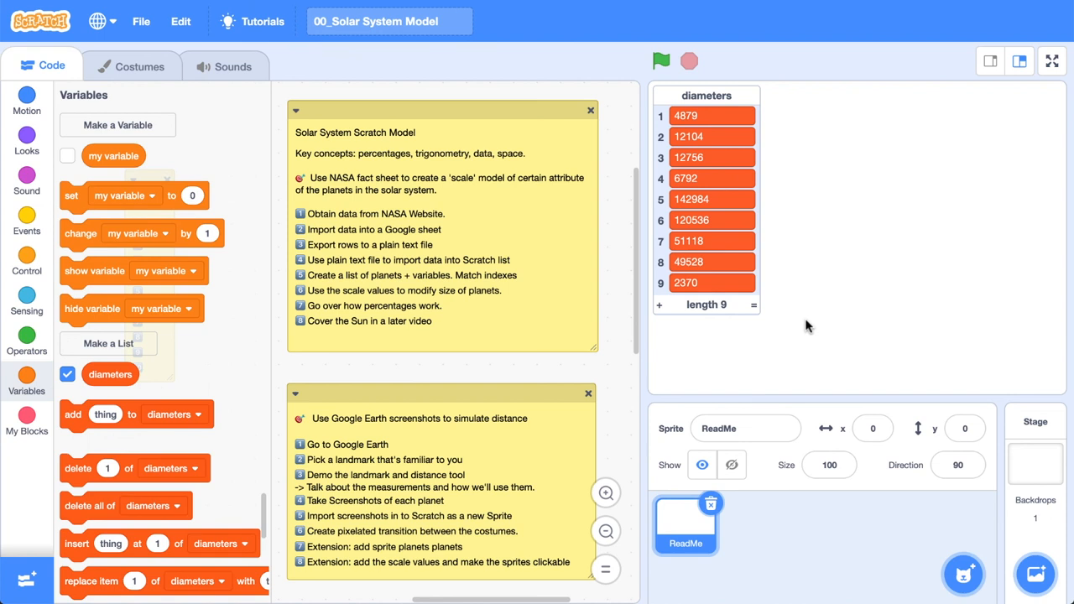
mouse_move(705, 117)
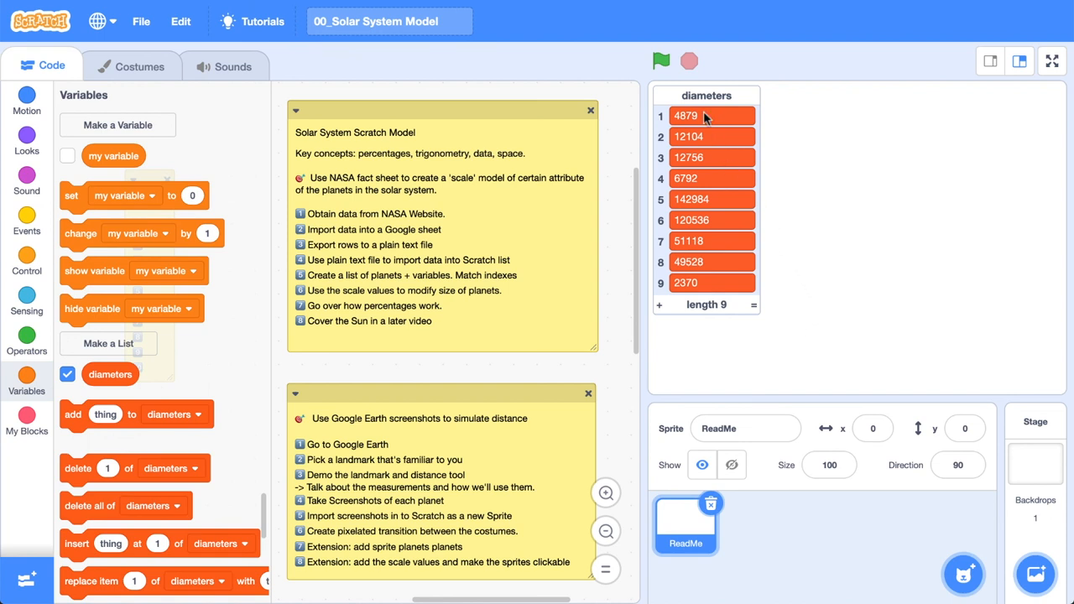
mouse_move(715, 290)
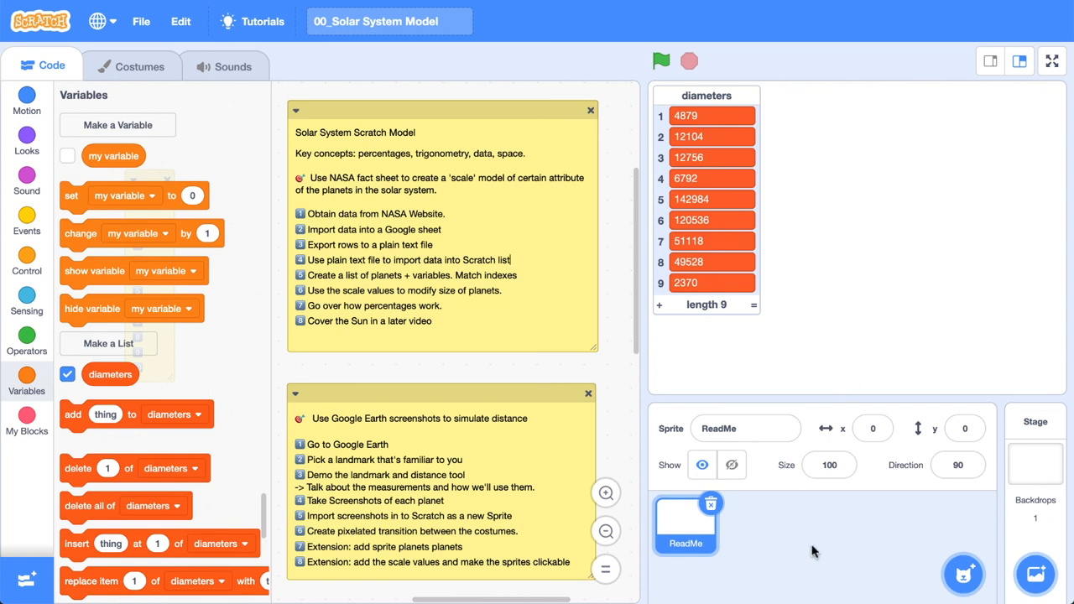
mouse_move(803, 242)
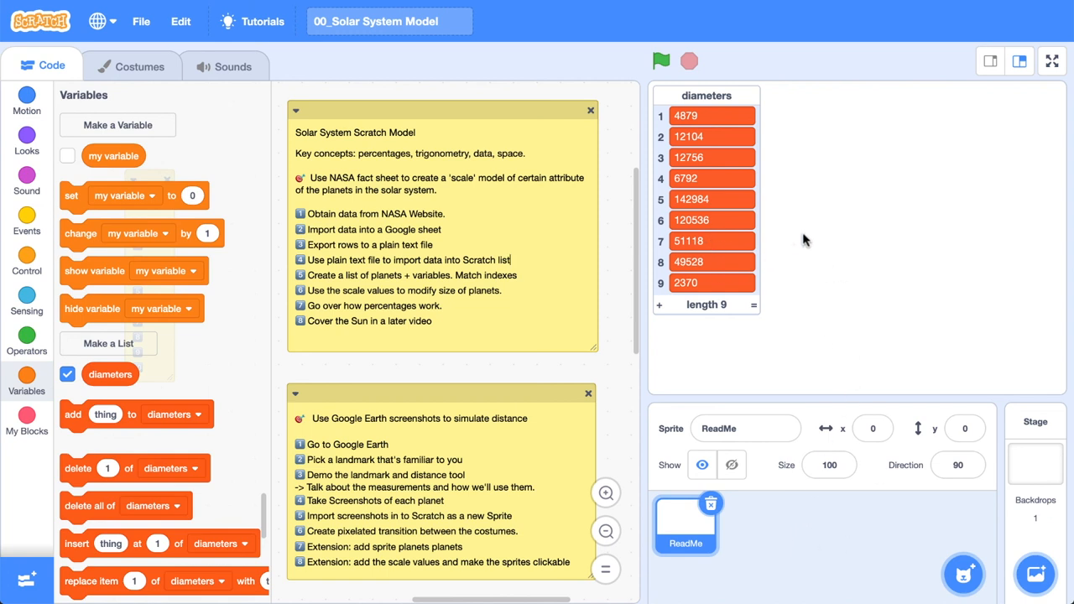